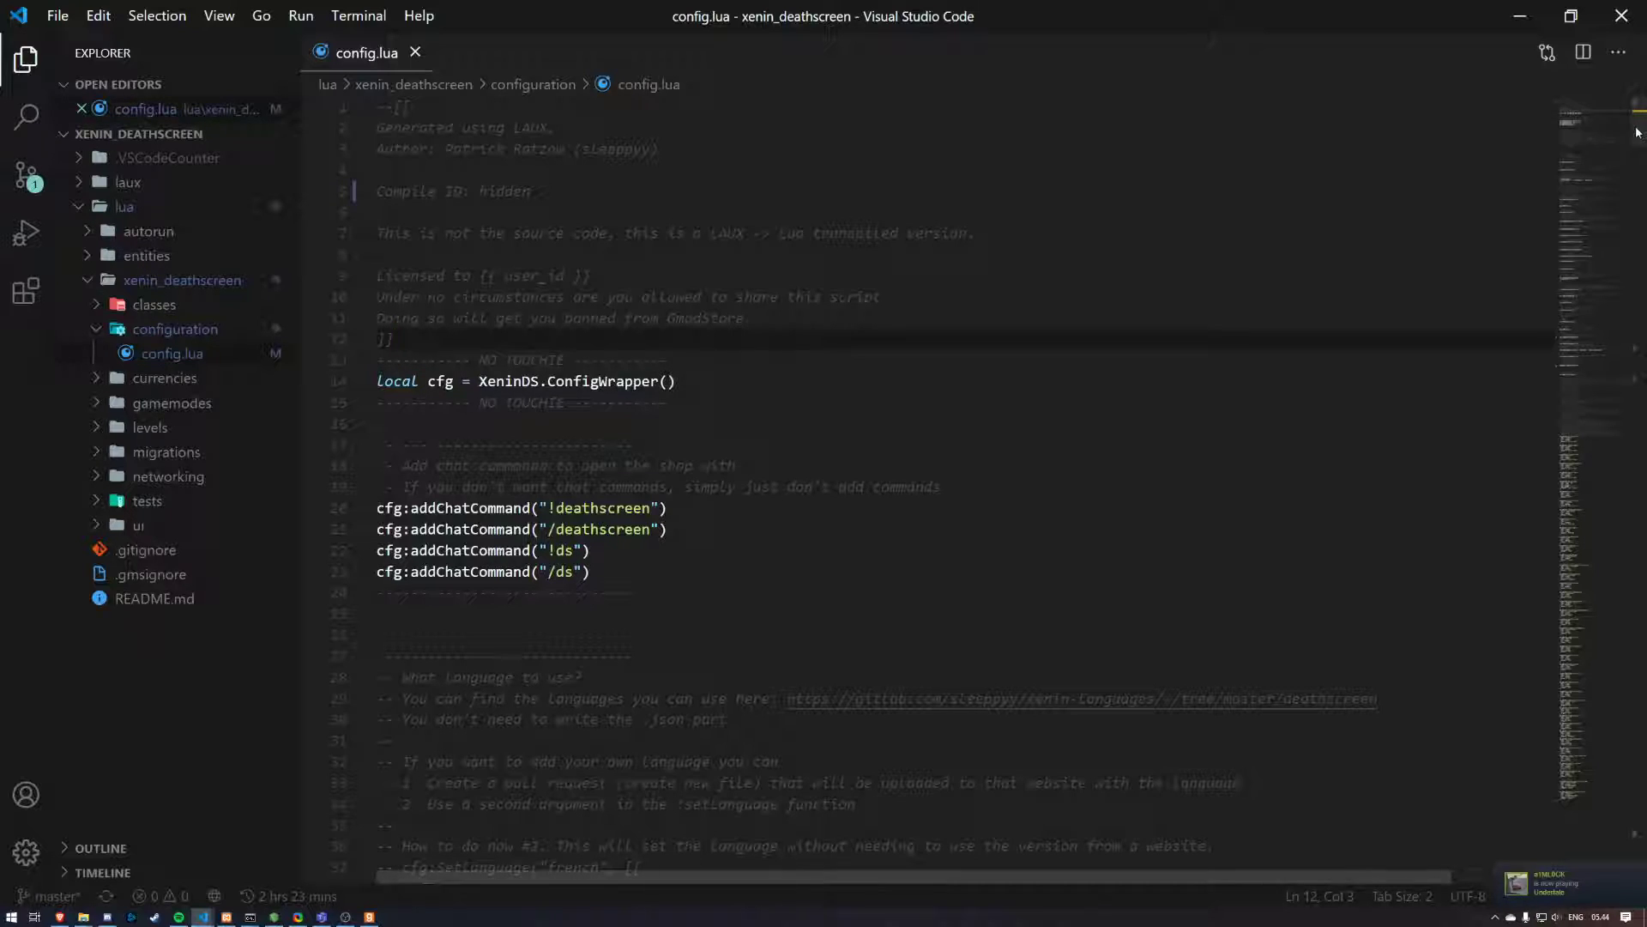
Step: Duplicate the custom_fatally_wounded card block at the end of config.lua and rename it custom_test
{"action": "scroll", "scroll_direction": "down", "scroll_amount": 3}
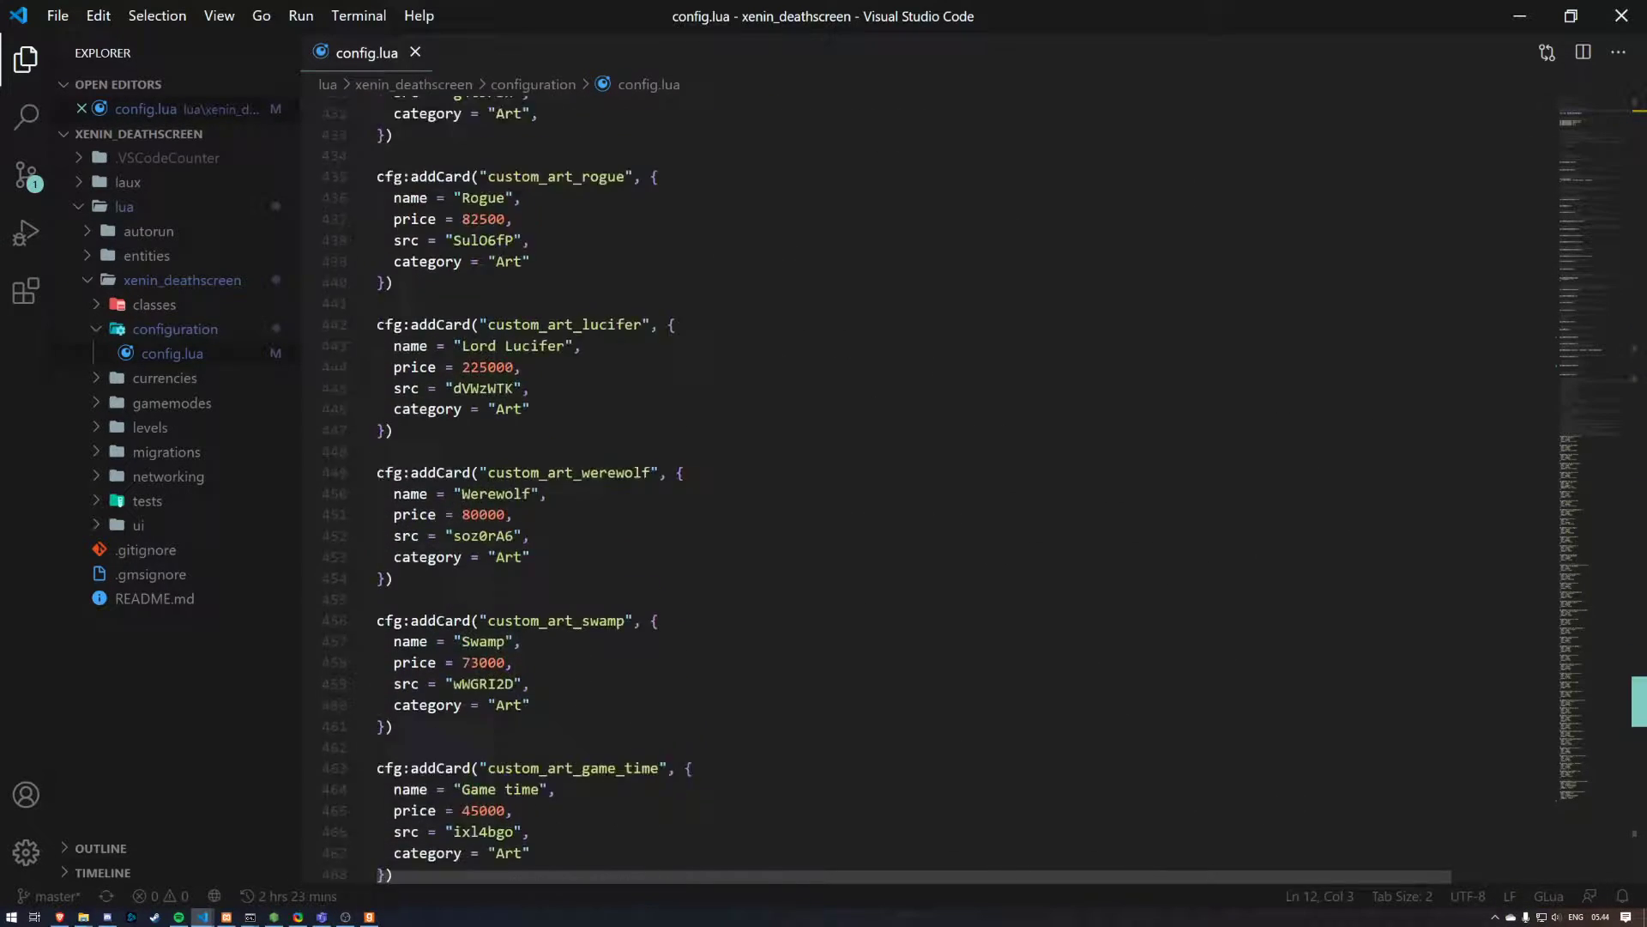
{"action": "scroll", "scroll_direction": "down", "scroll_amount": 3}
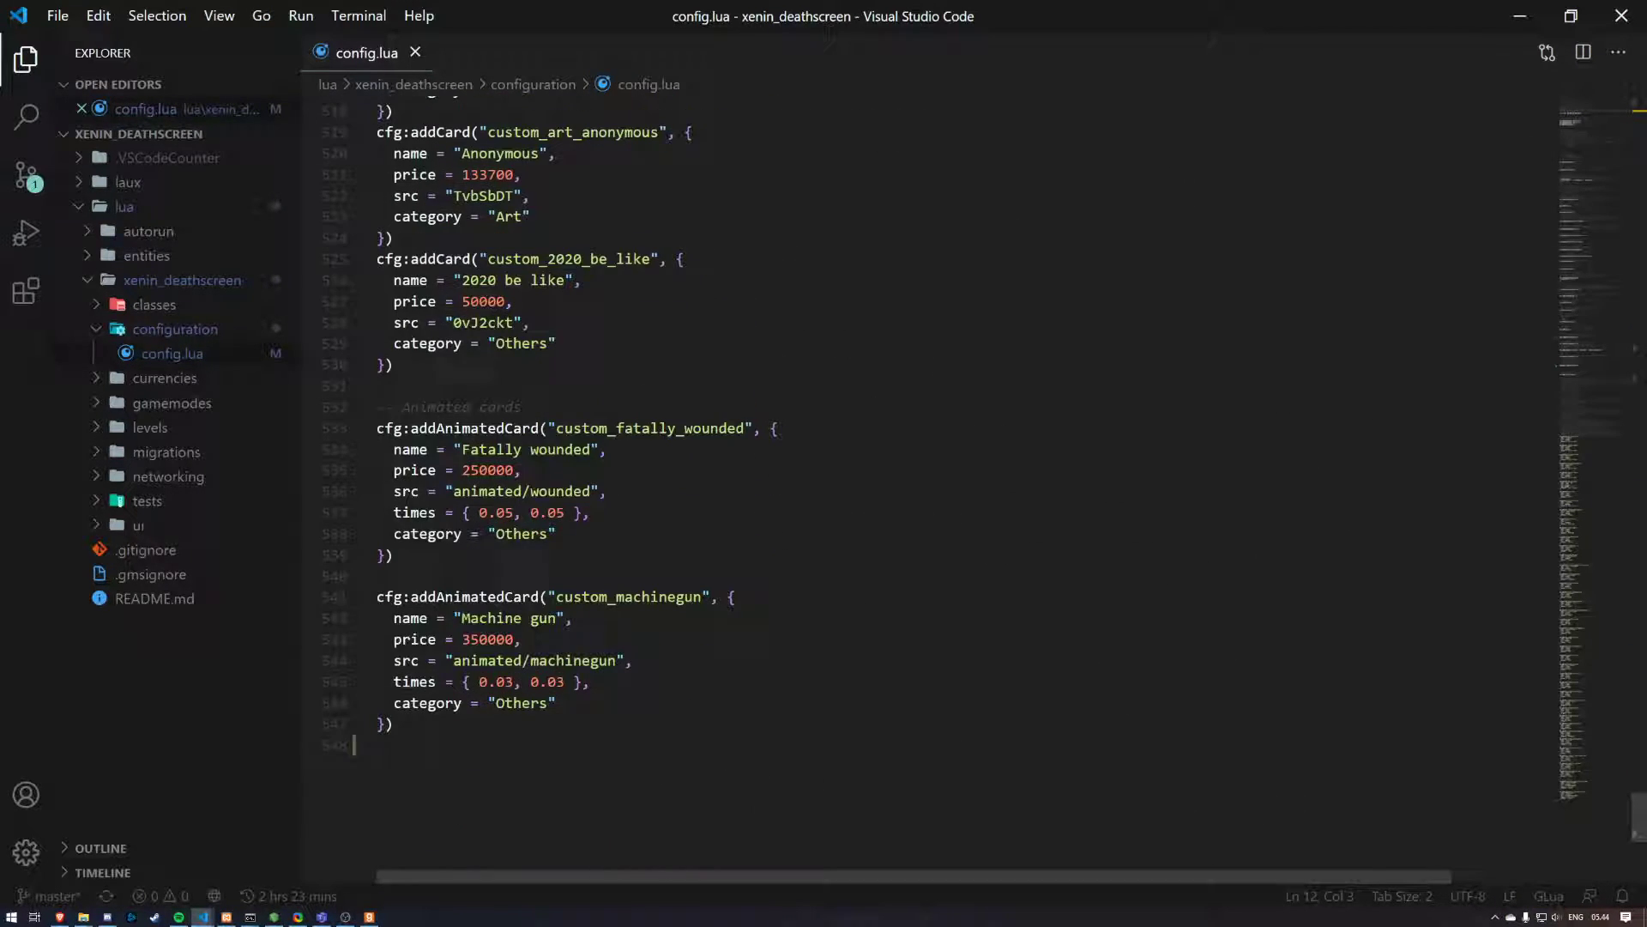
{"action": "scroll", "scroll_direction": "up", "scroll_amount": 3}
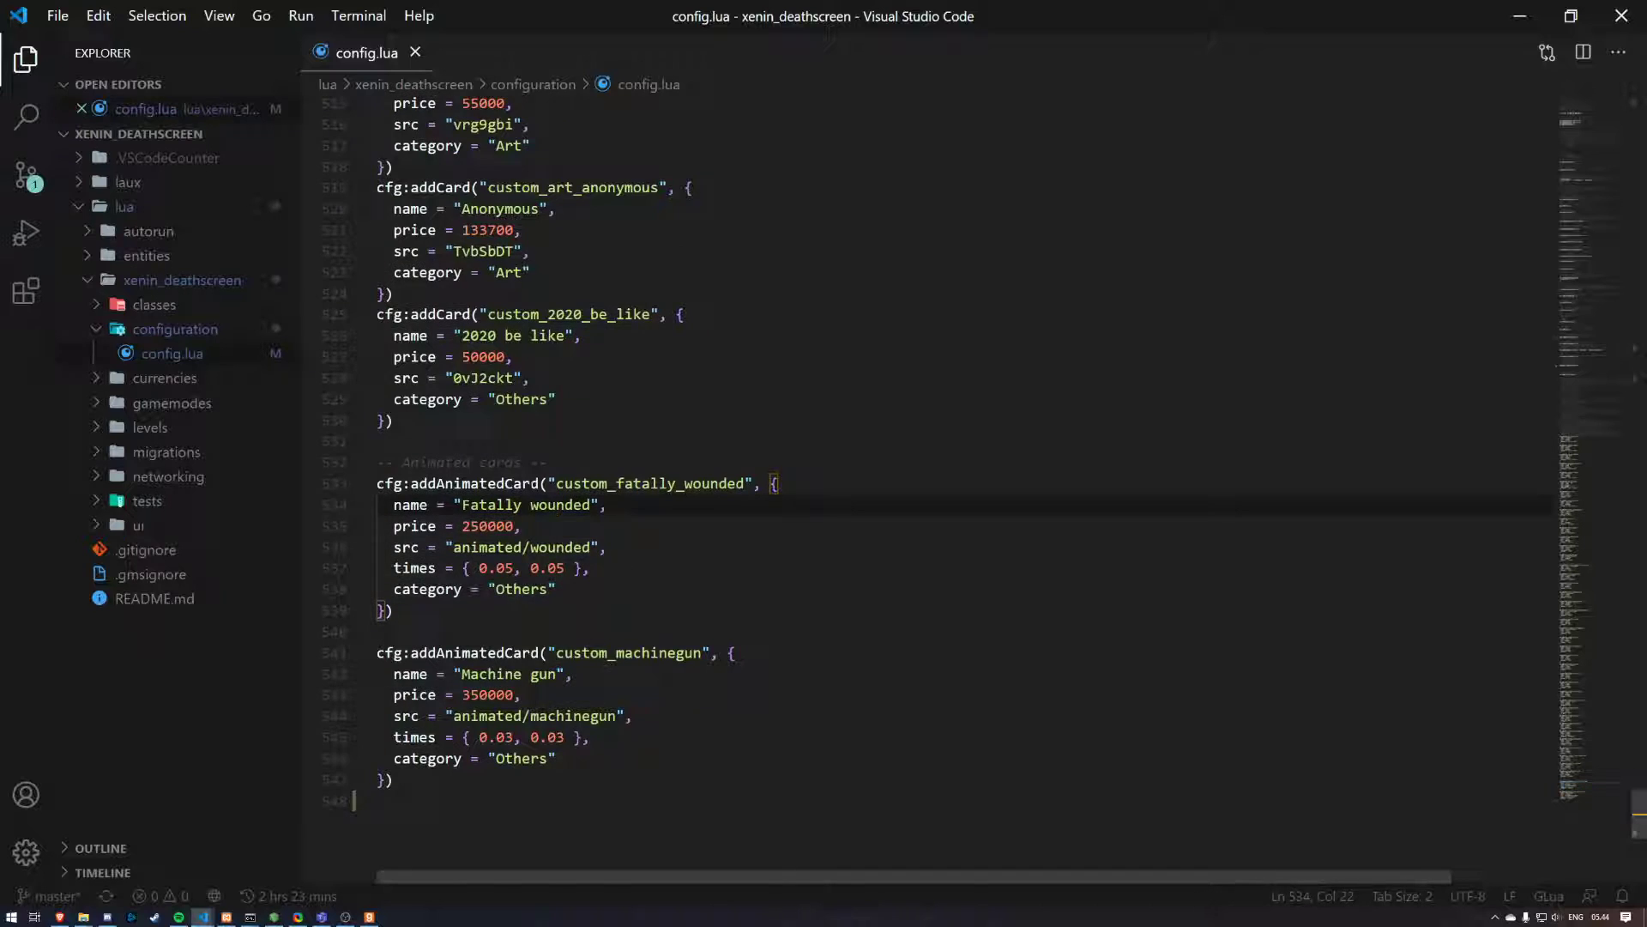
{"action": "left_click", "coordinate": [539, 483]}
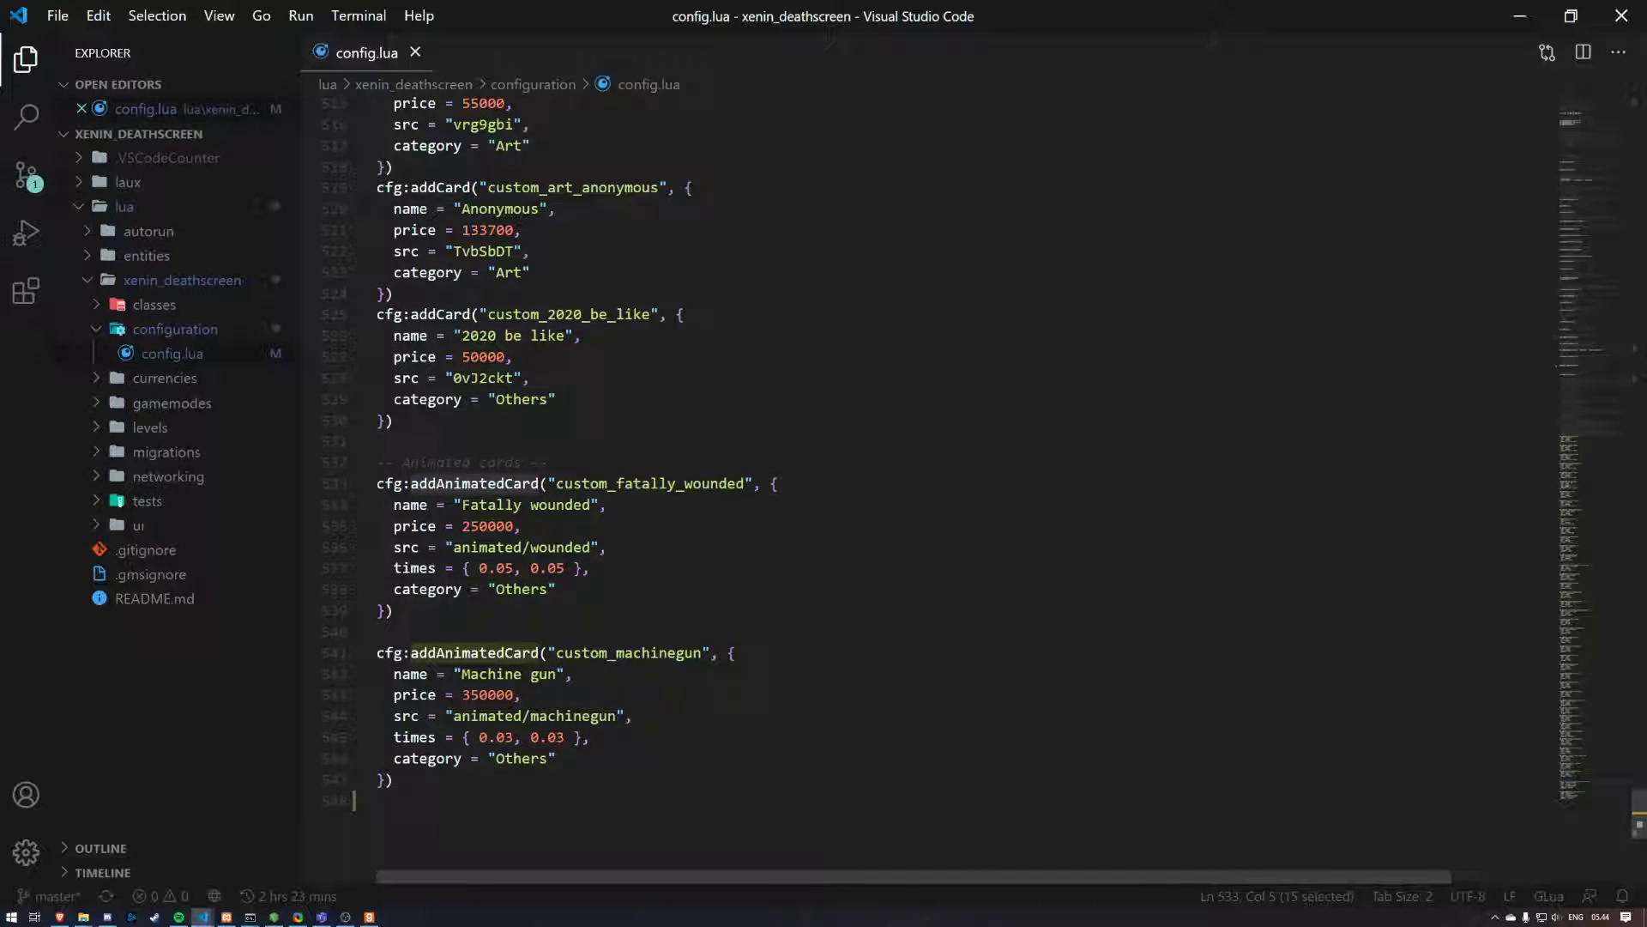
{"action": "left_click", "coordinate": [474, 314]}
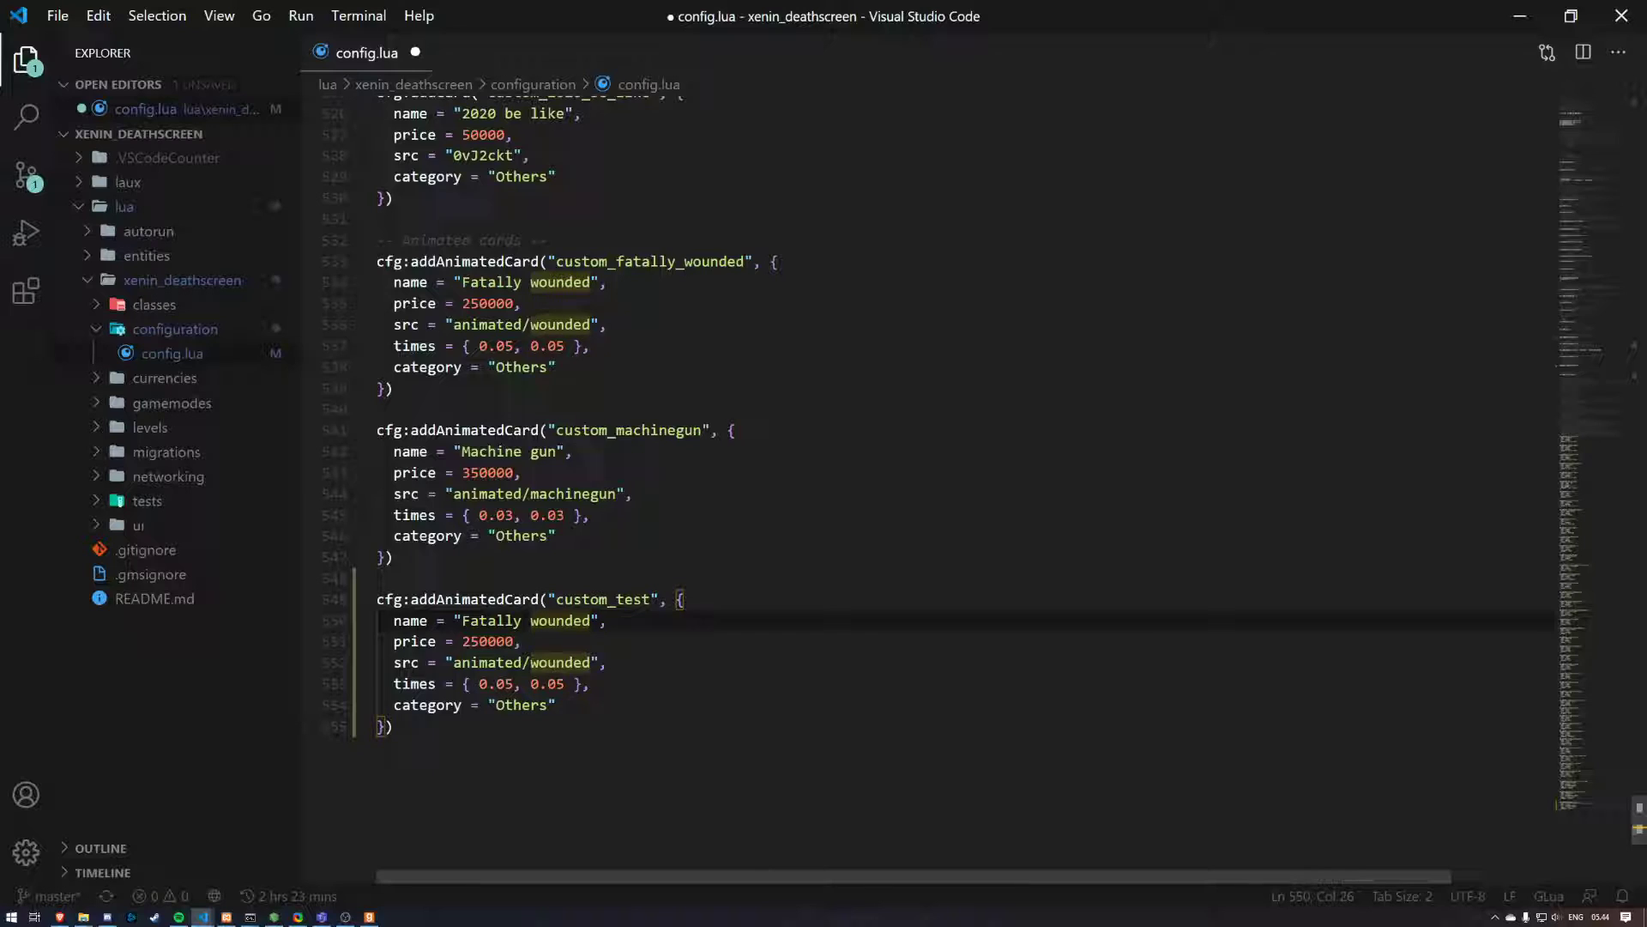
{"action": "left_click", "coordinate": [552, 705]}
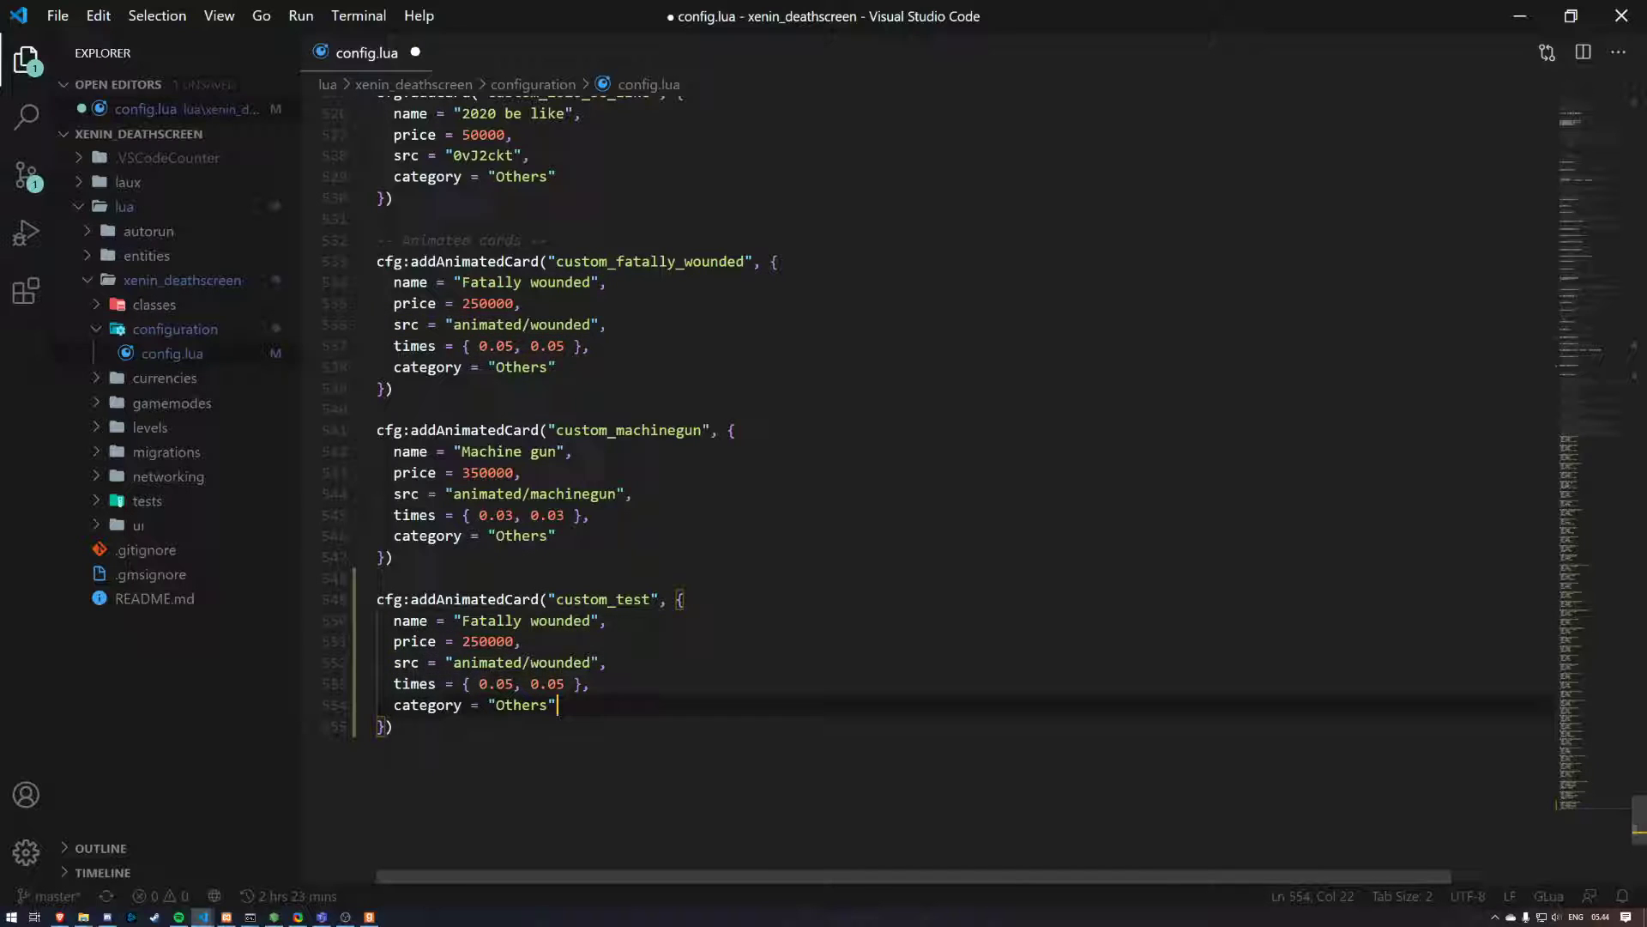
{"action": "left_click", "coordinate": [415, 684]}
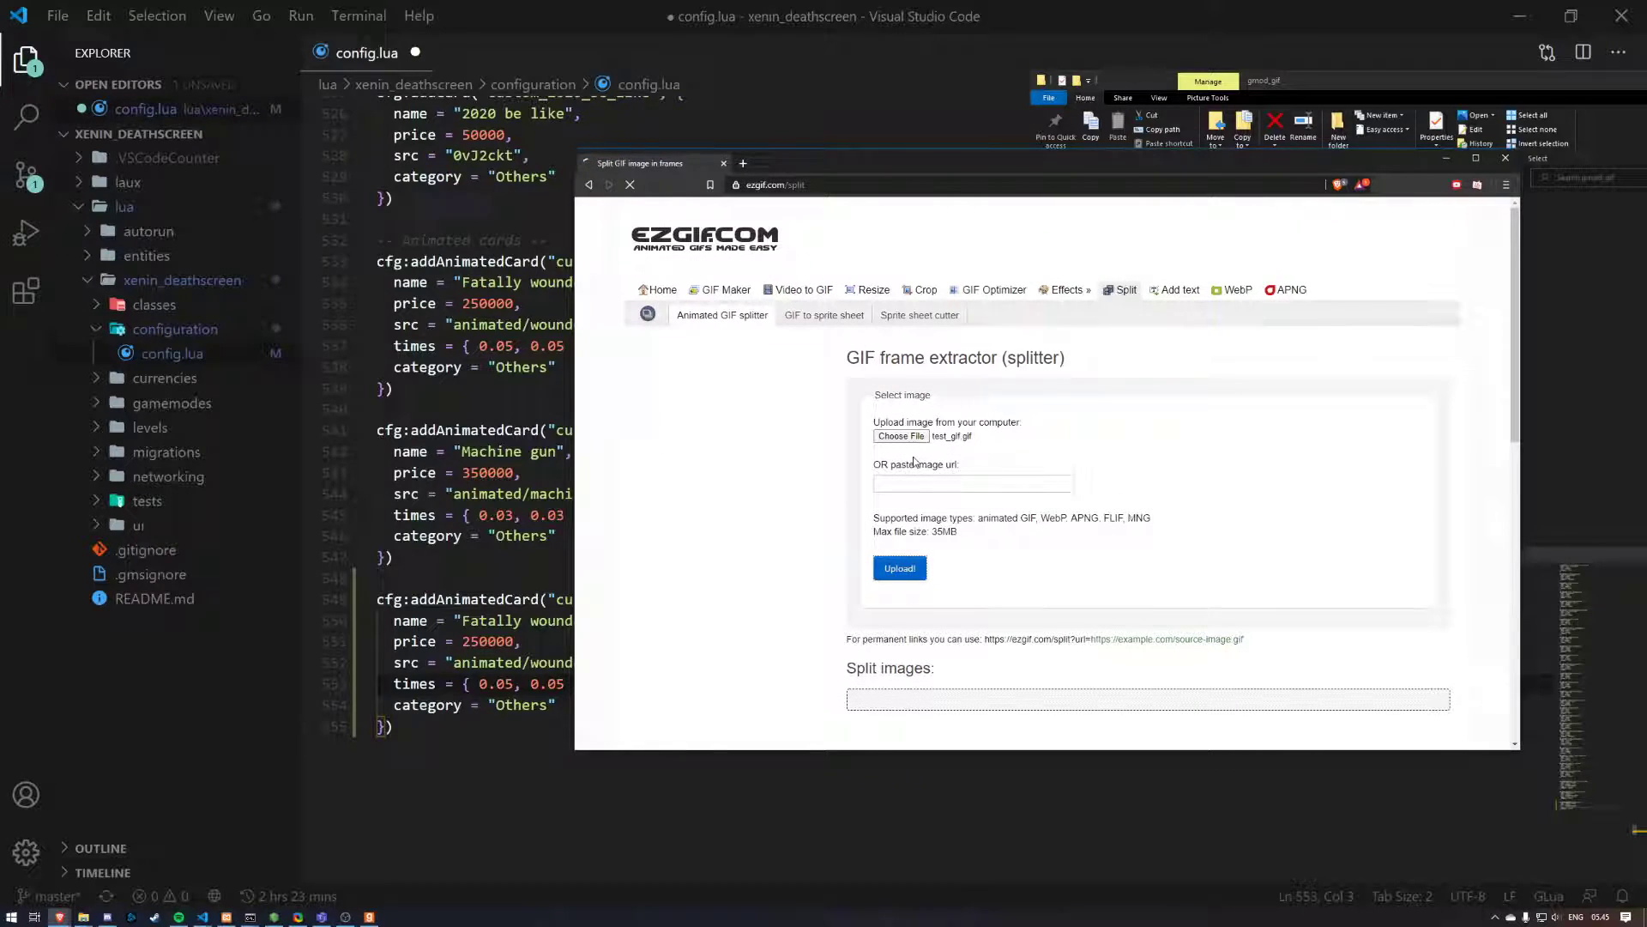
Step: Upload test_gif.gif to ezgif, split it into frames, and save the frames ZIP into gmod_gif
{"action": "left_click", "coordinate": [898, 568]}
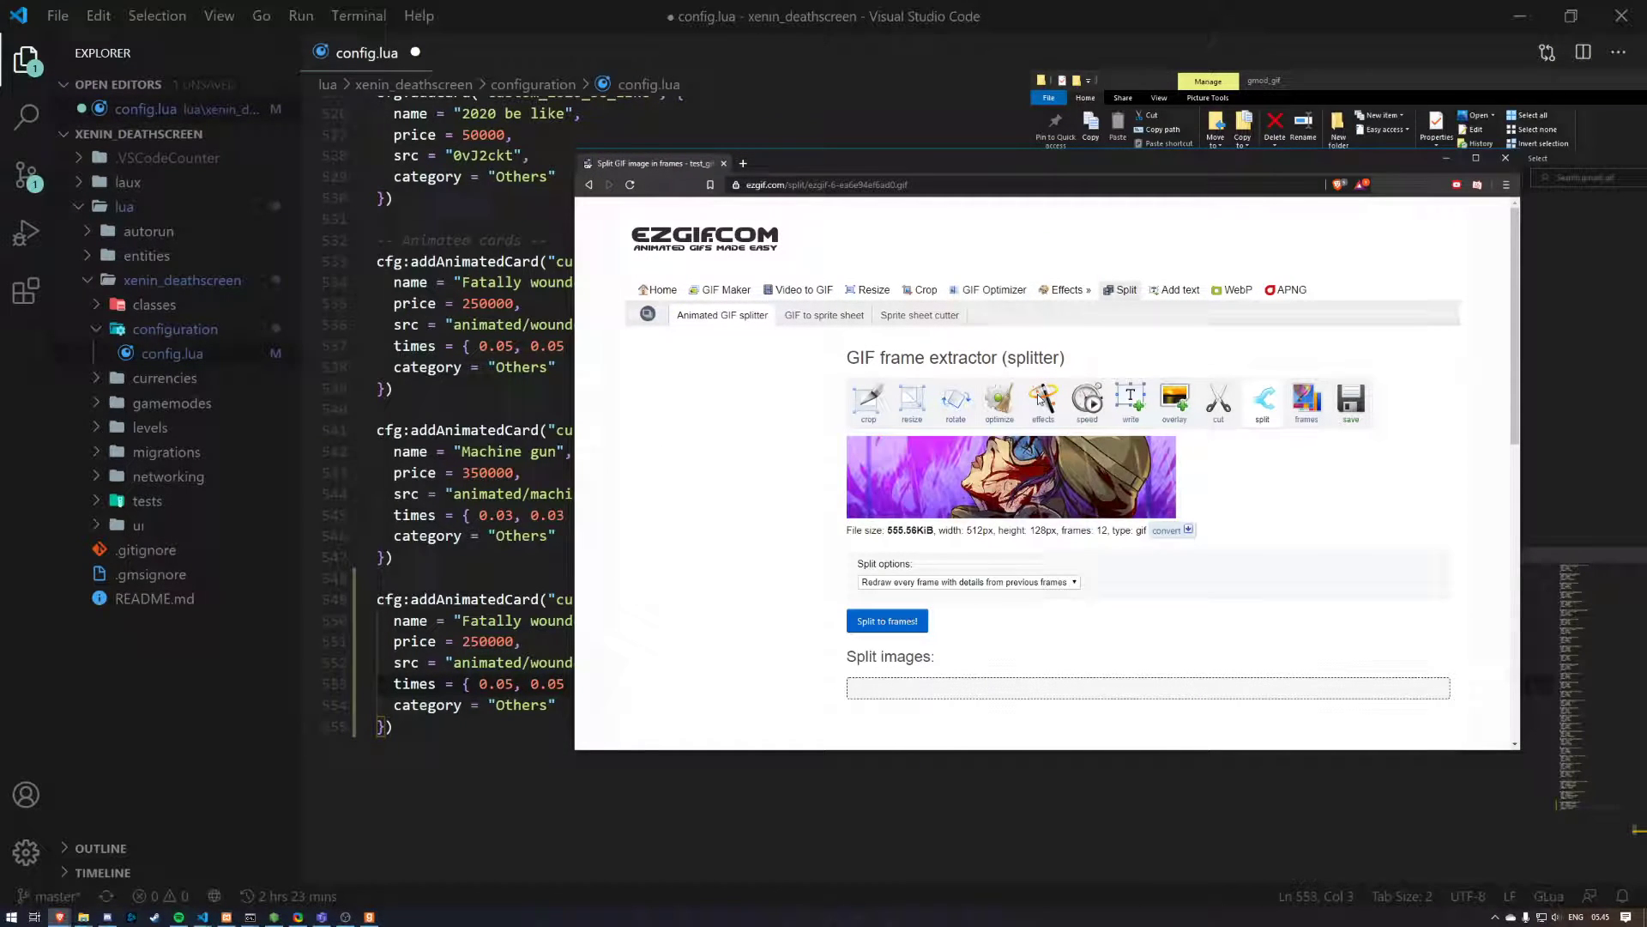
{"action": "scroll", "scroll_direction": "down", "scroll_amount": 3}
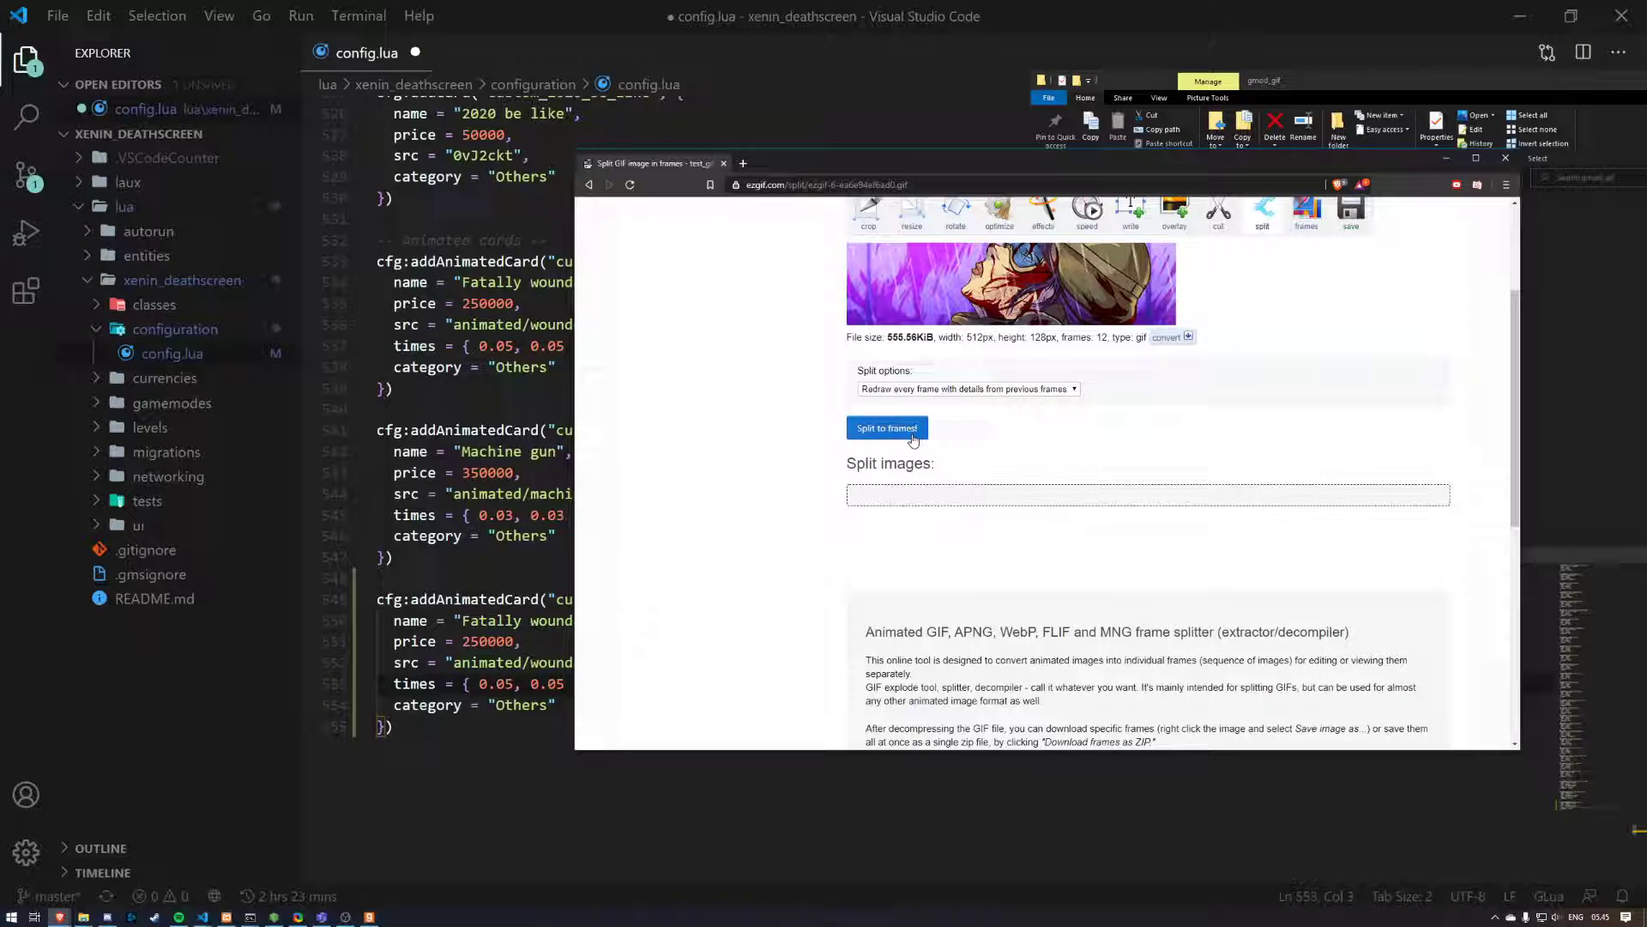
{"action": "left_click", "coordinate": [886, 427]}
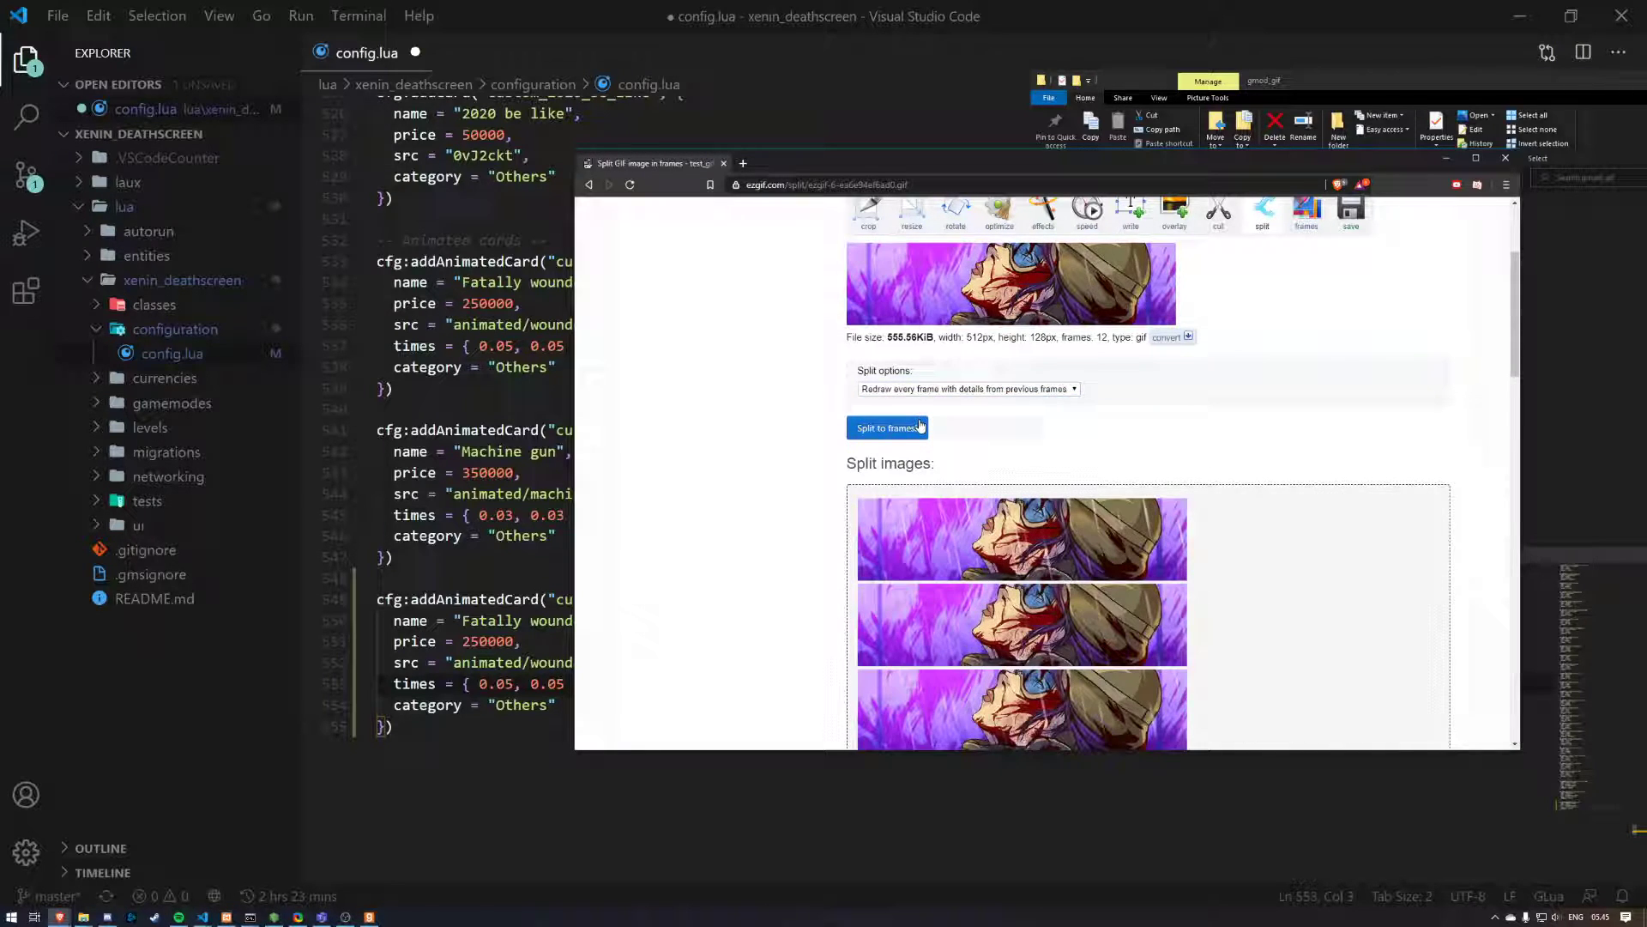
{"action": "scroll", "scroll_direction": "down", "scroll_amount": 3}
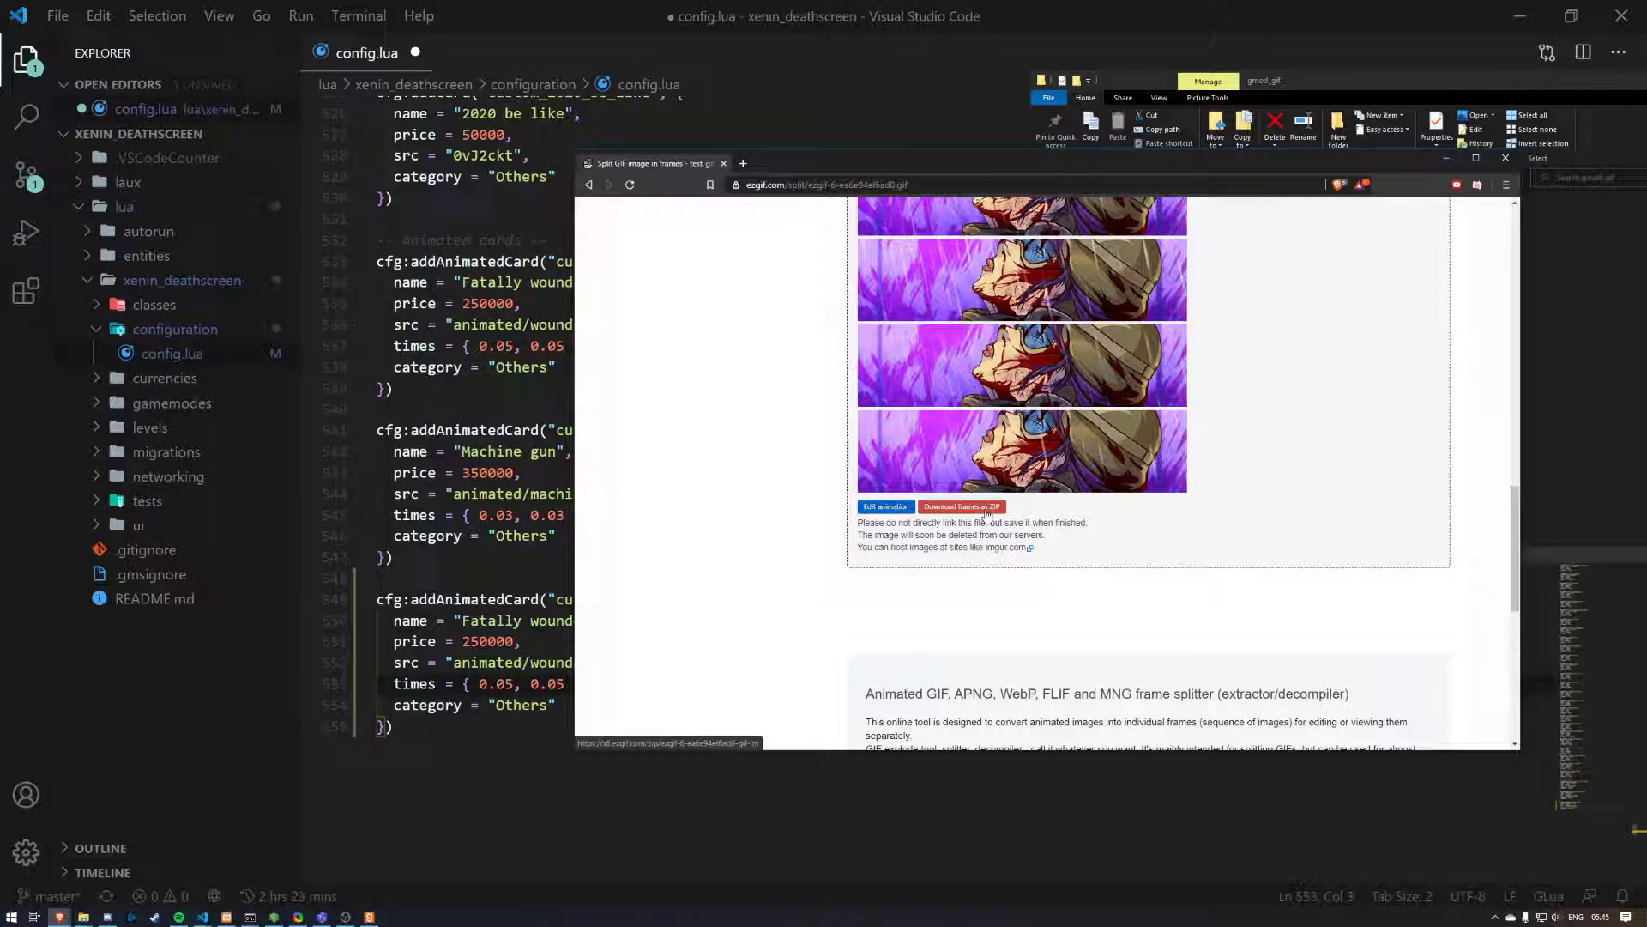
{"action": "left_click", "coordinate": [961, 506]}
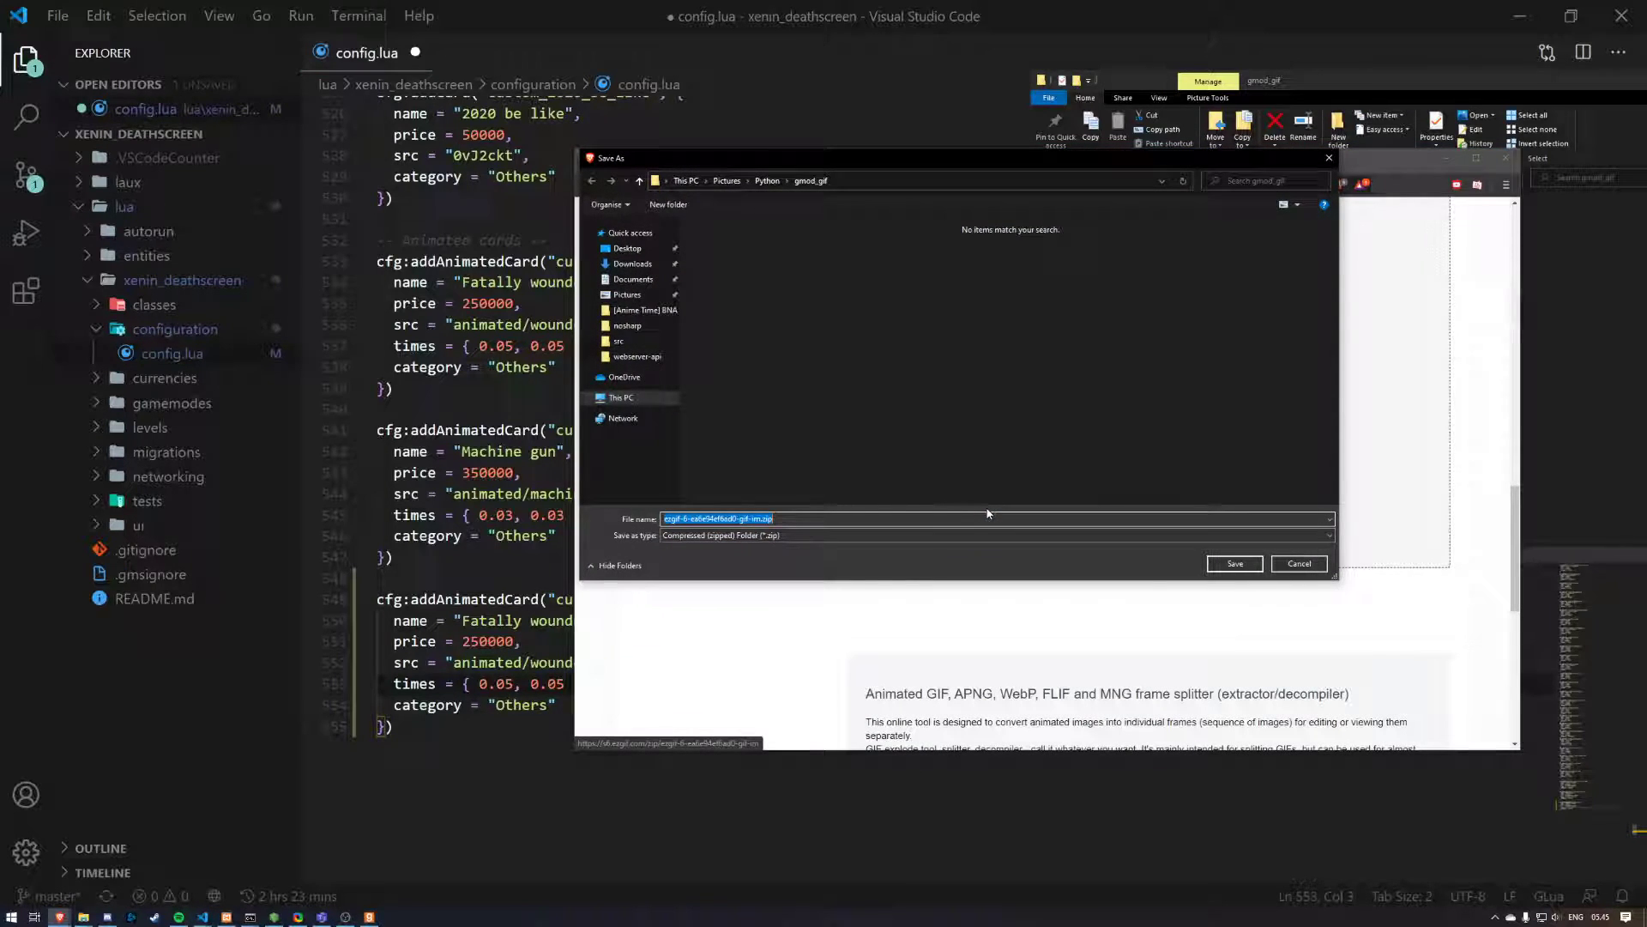
{"action": "left_click", "coordinate": [1234, 563]}
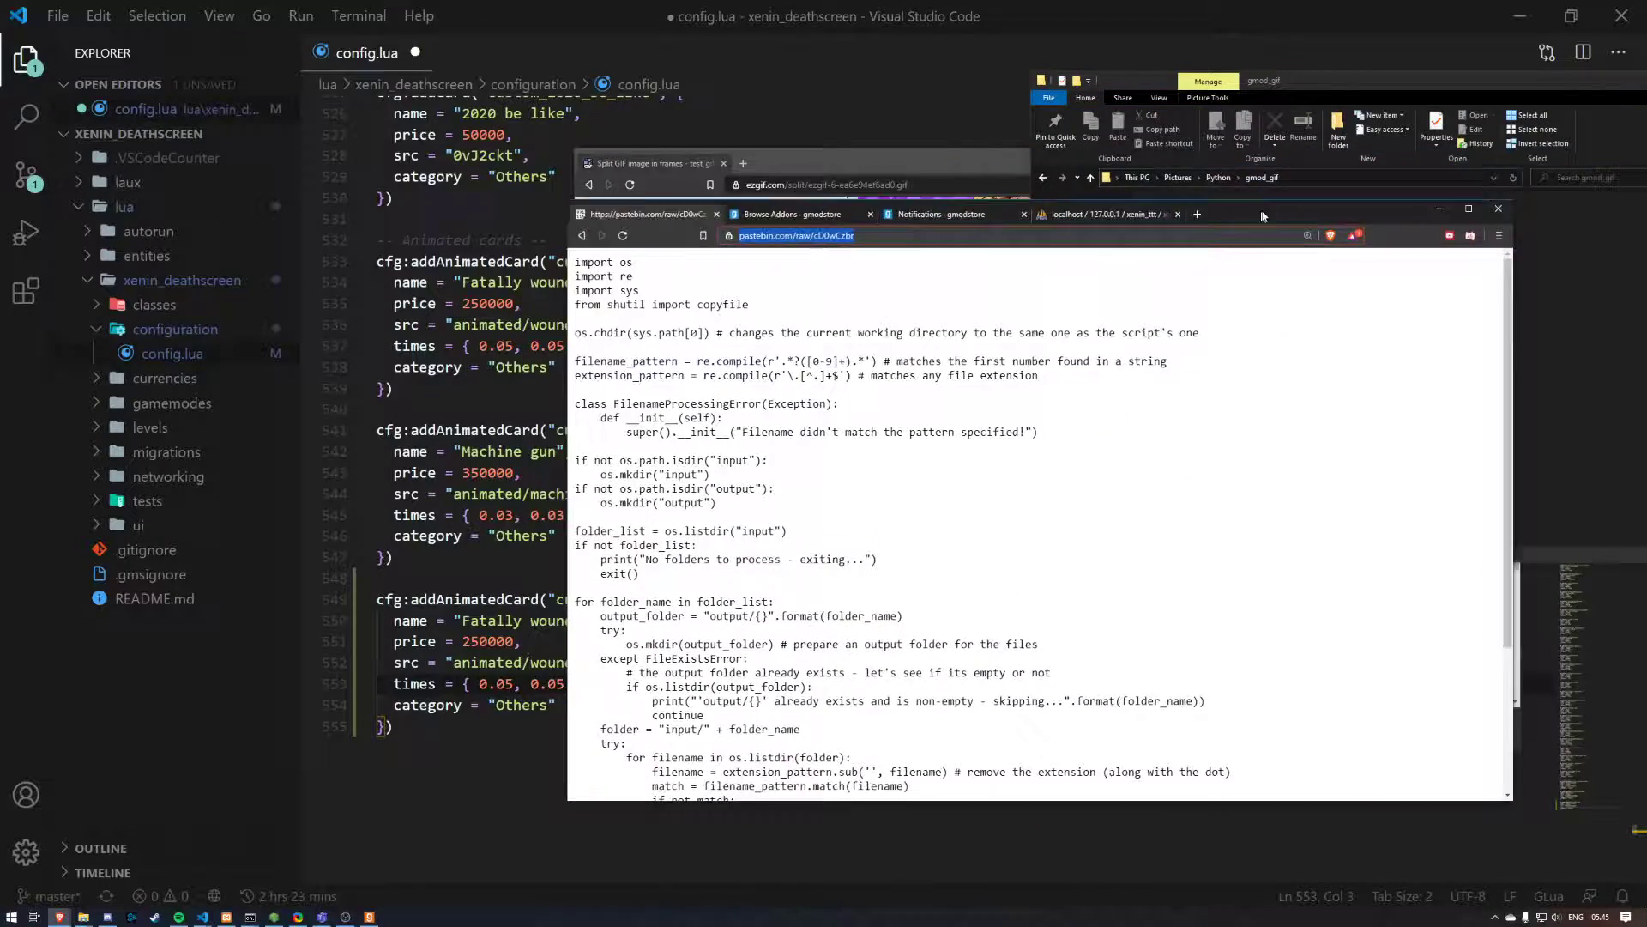
Step: Scroll through the raw renamer script on Pastebin
{"action": "scroll", "scroll_direction": "down", "scroll_amount": 3}
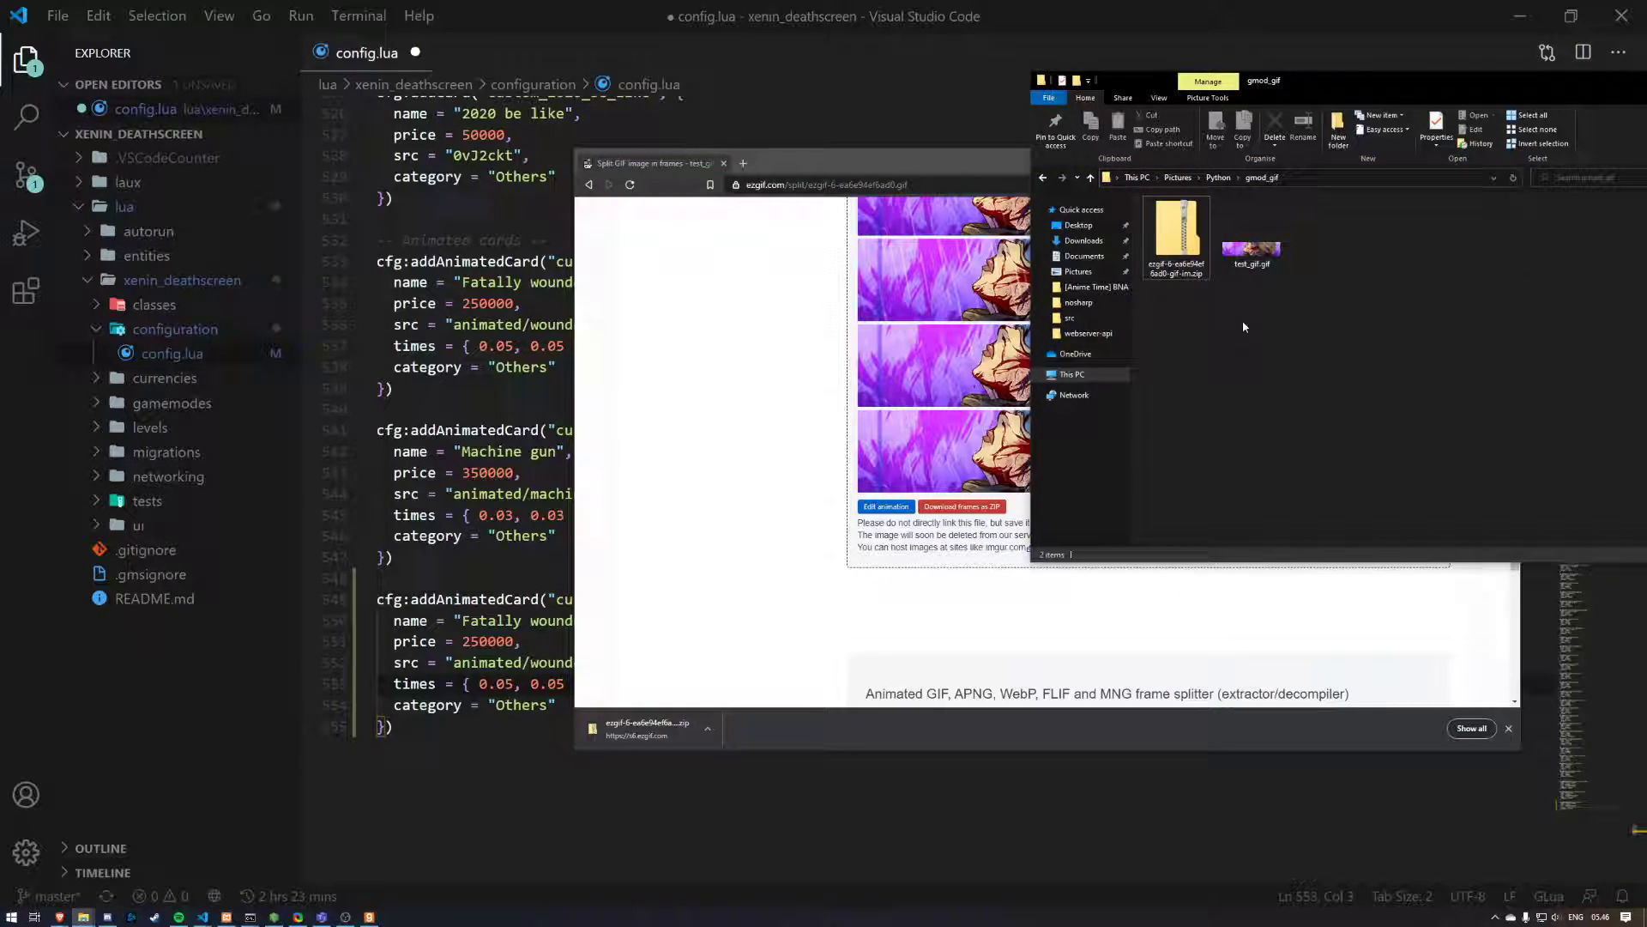
Step: Create a renamer.py file in gmod_gif, accepting the extension change
{"action": "right_click", "coordinate": [1244, 326]}
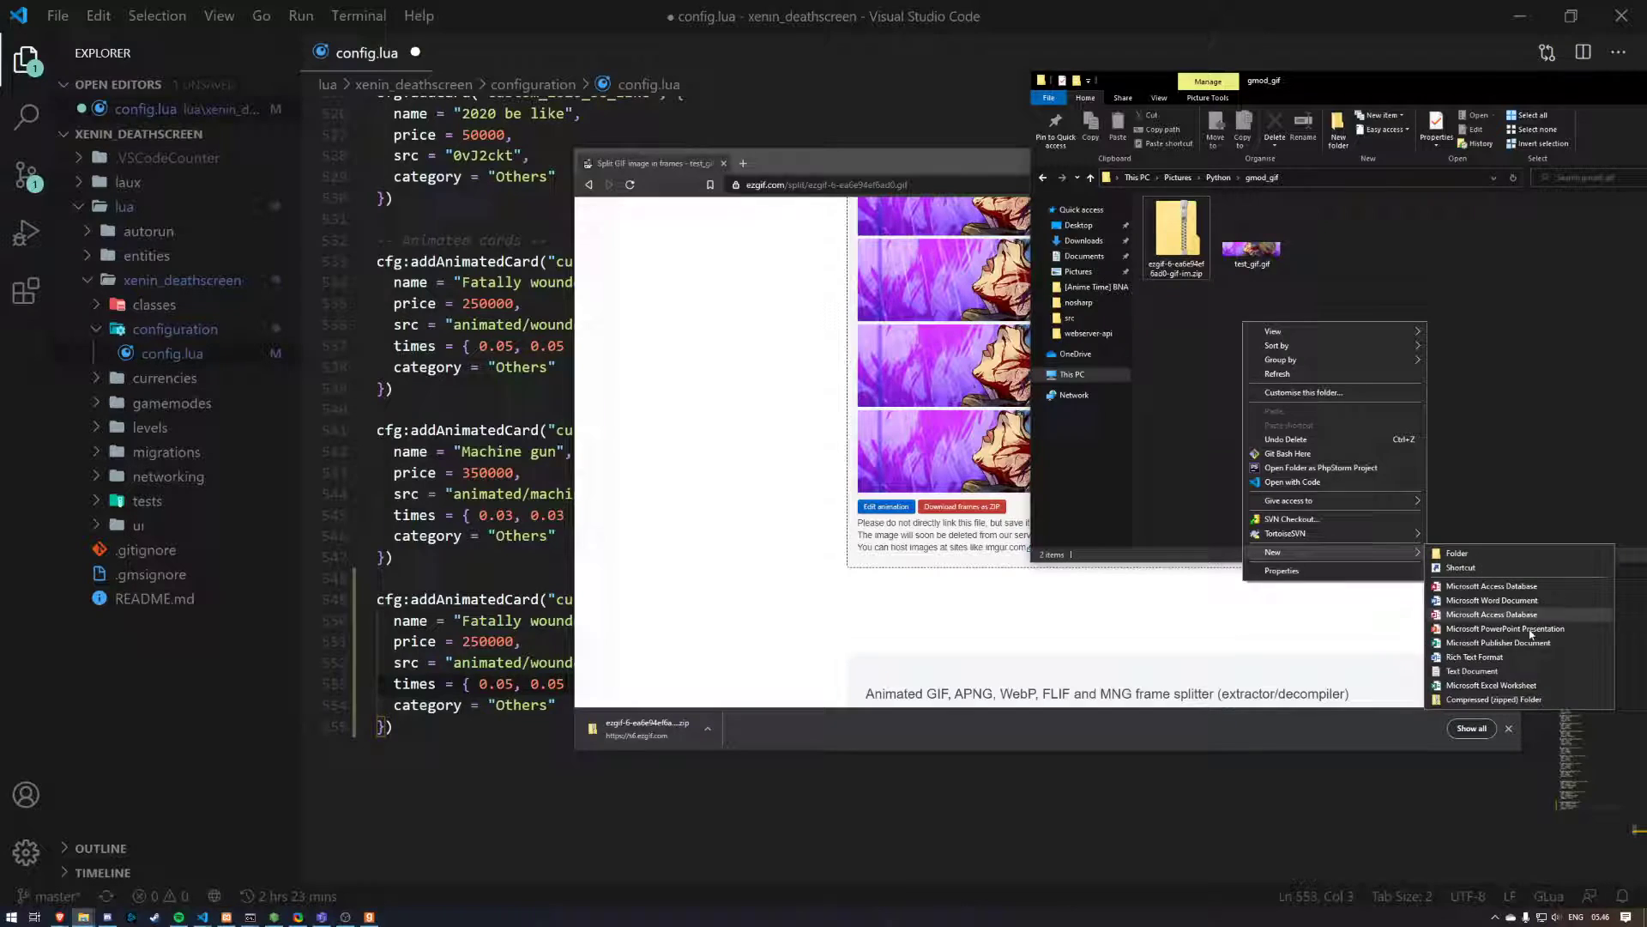
{"action": "left_click", "coordinate": [1470, 670]}
{"action": "type", "text": "renamer.py"}
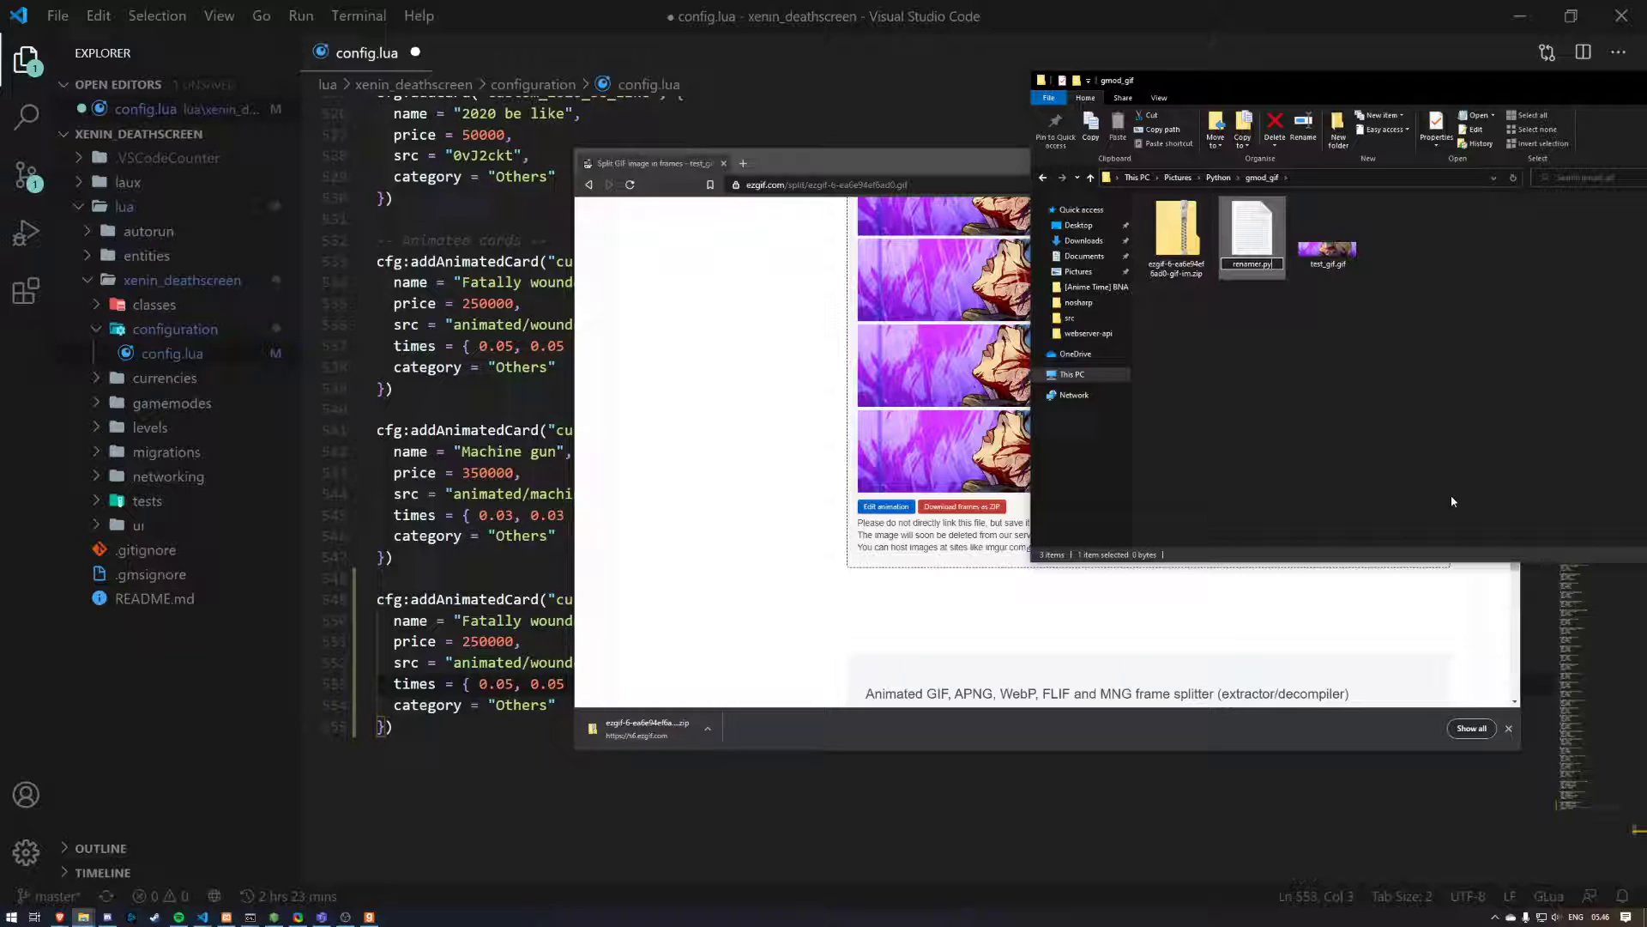
{"action": "key", "text": "Return"}
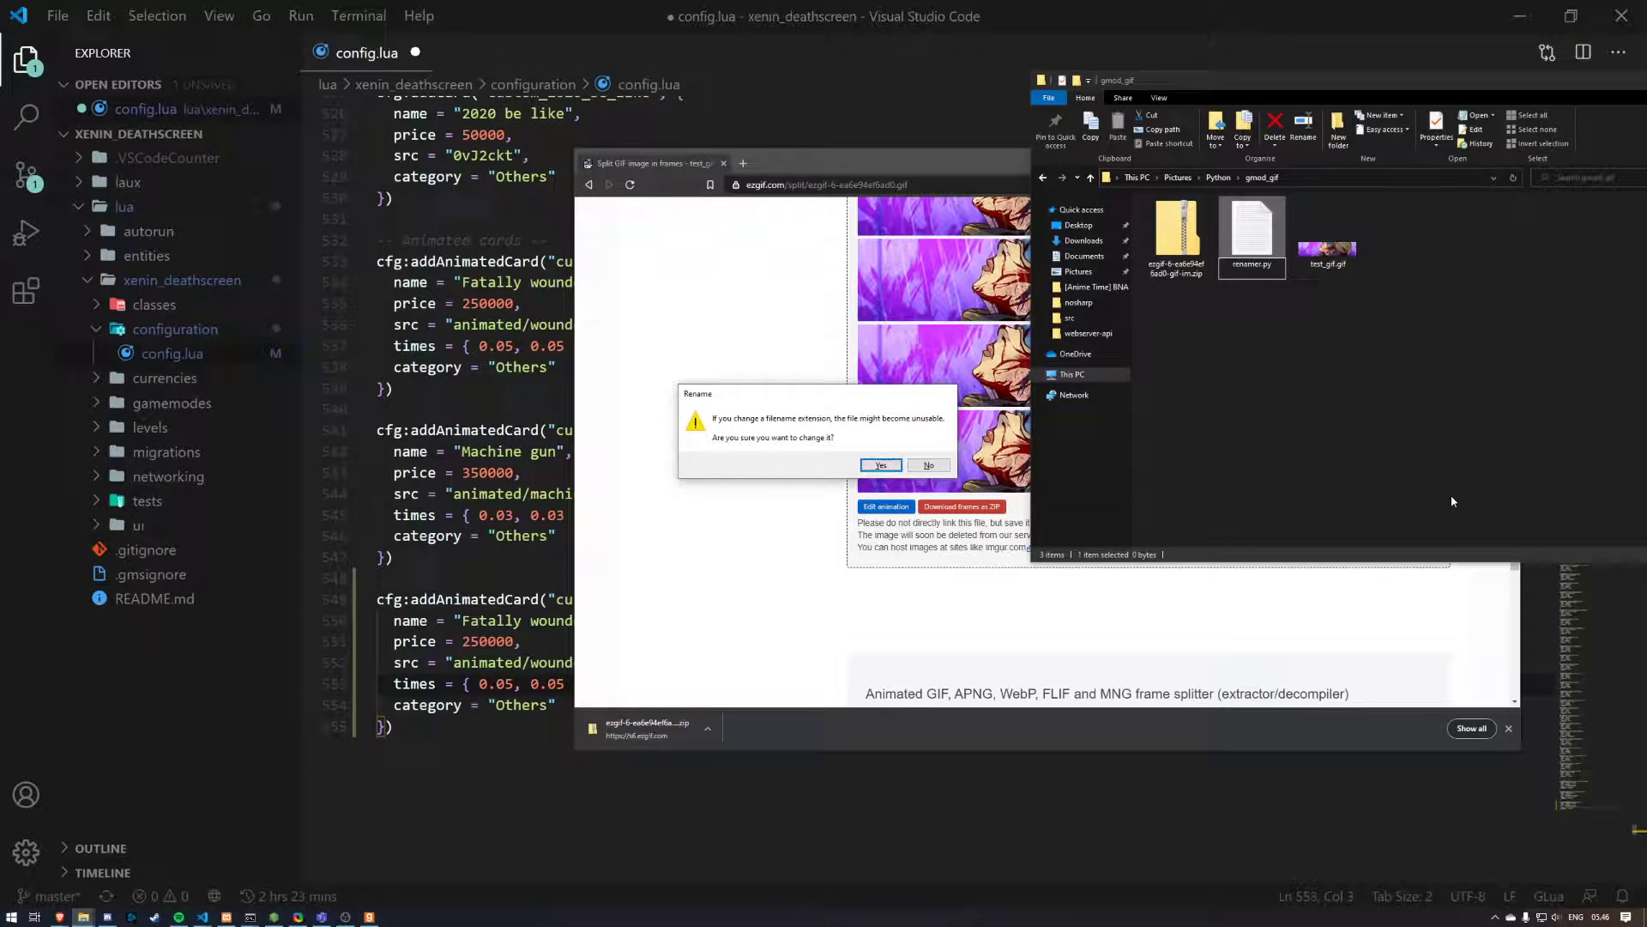
{"action": "left_click", "coordinate": [880, 464]}
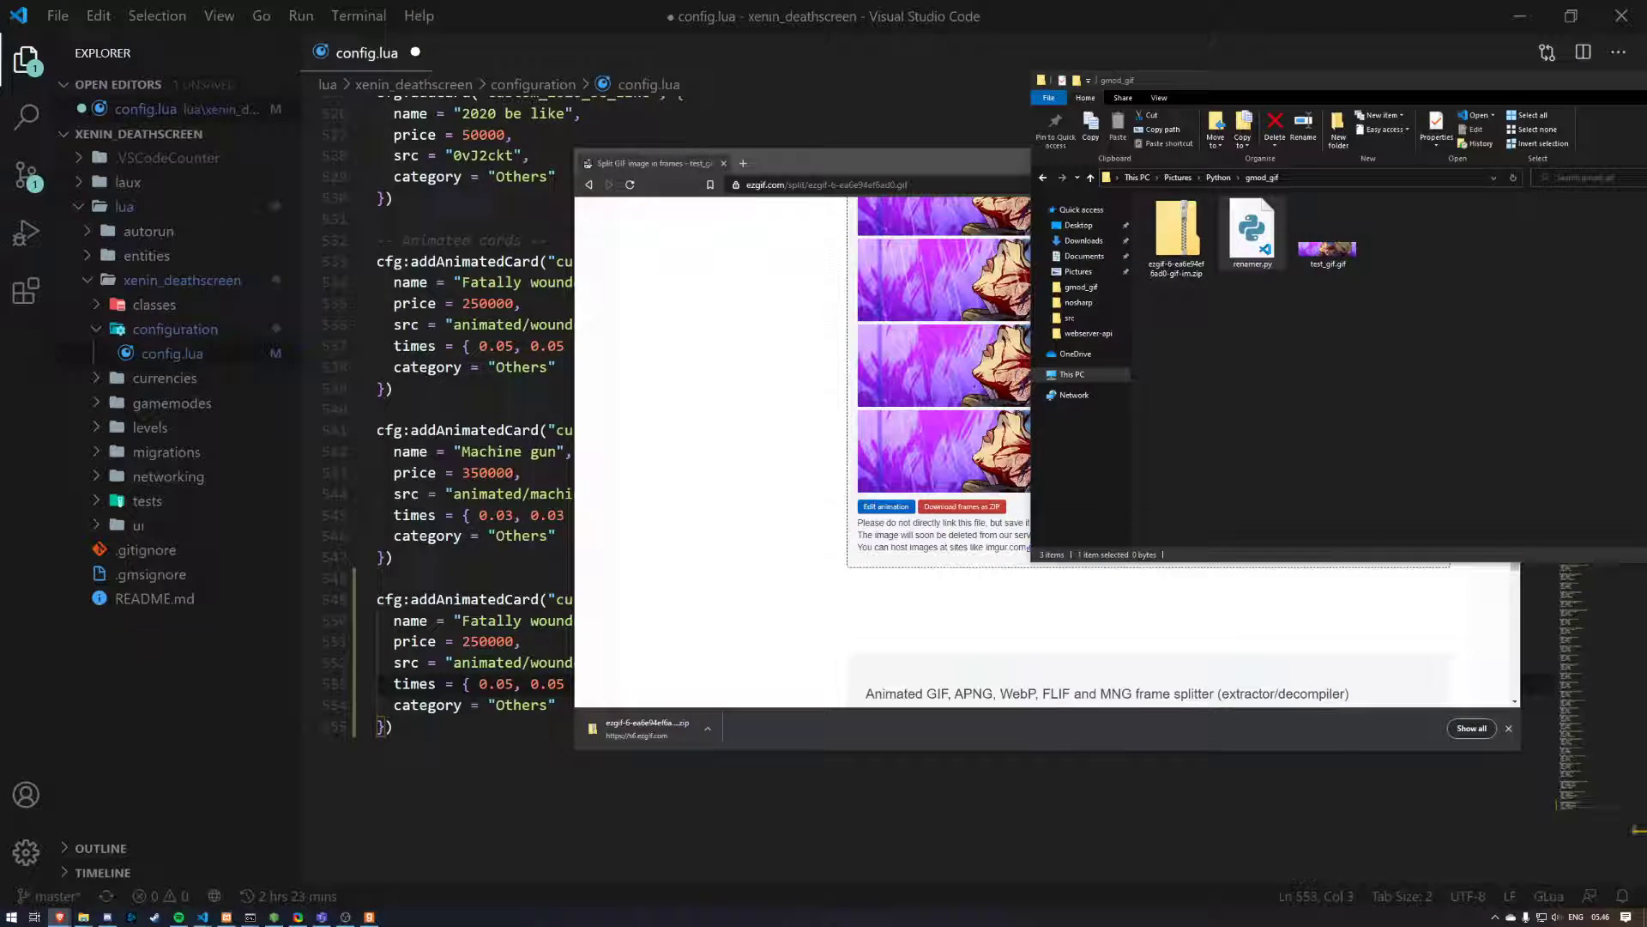
Step: Open renamer.py in VS Code with the renaming script, then return to the gmod_gif folder
{"action": "double_click", "coordinate": [1253, 220]}
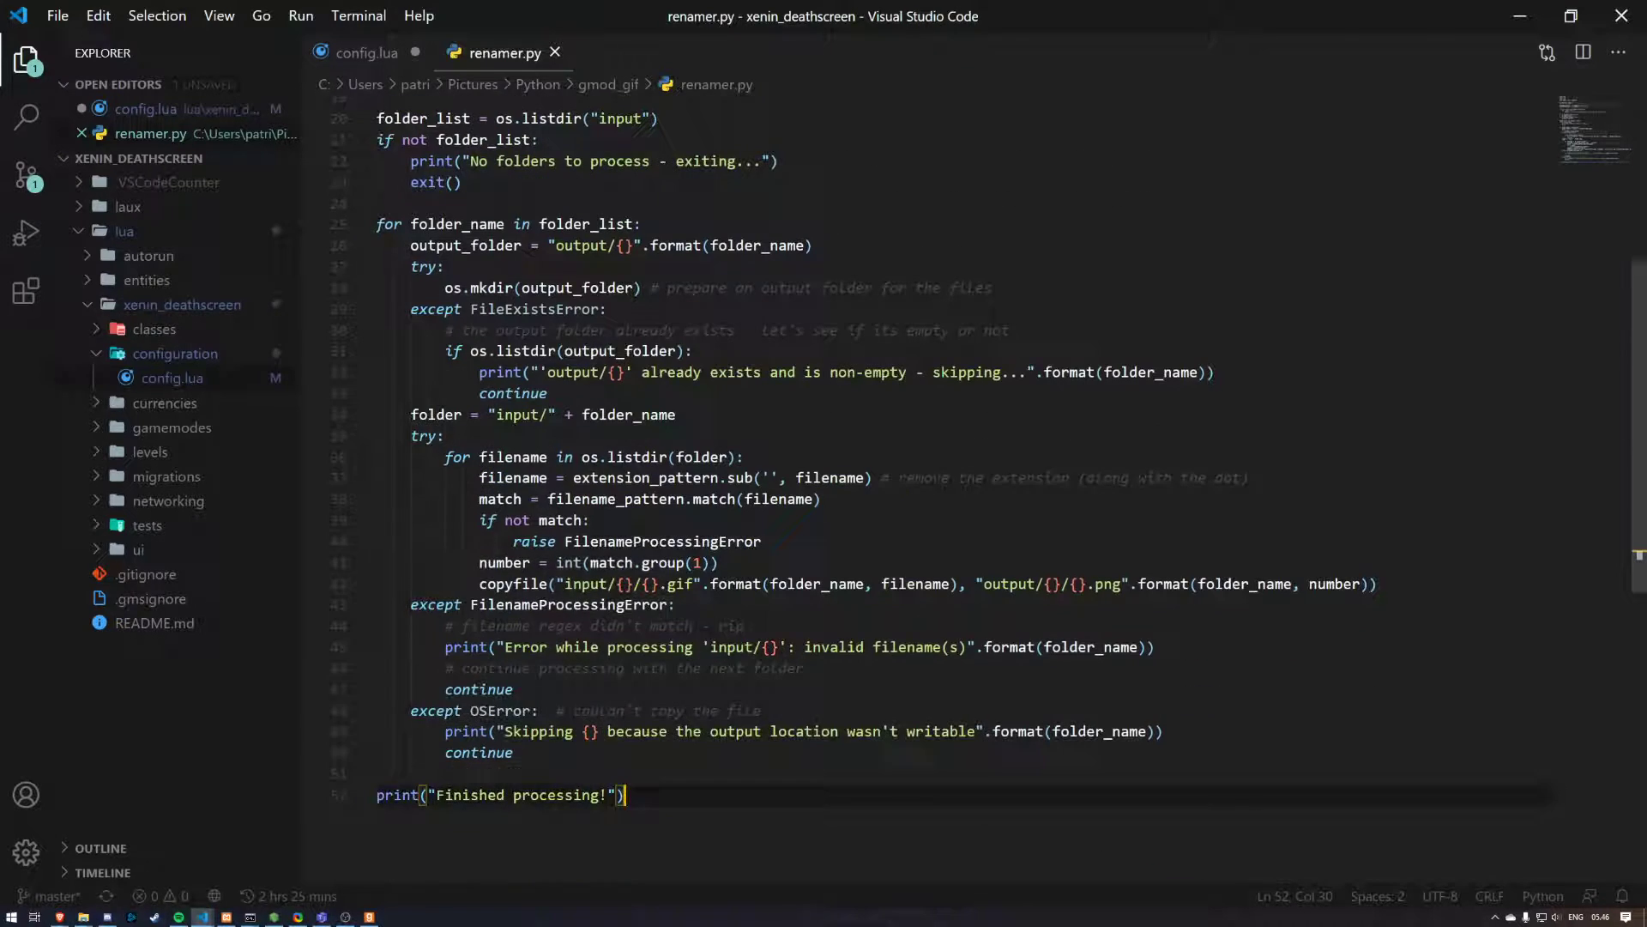
{"action": "key", "text": "alt+tab"}
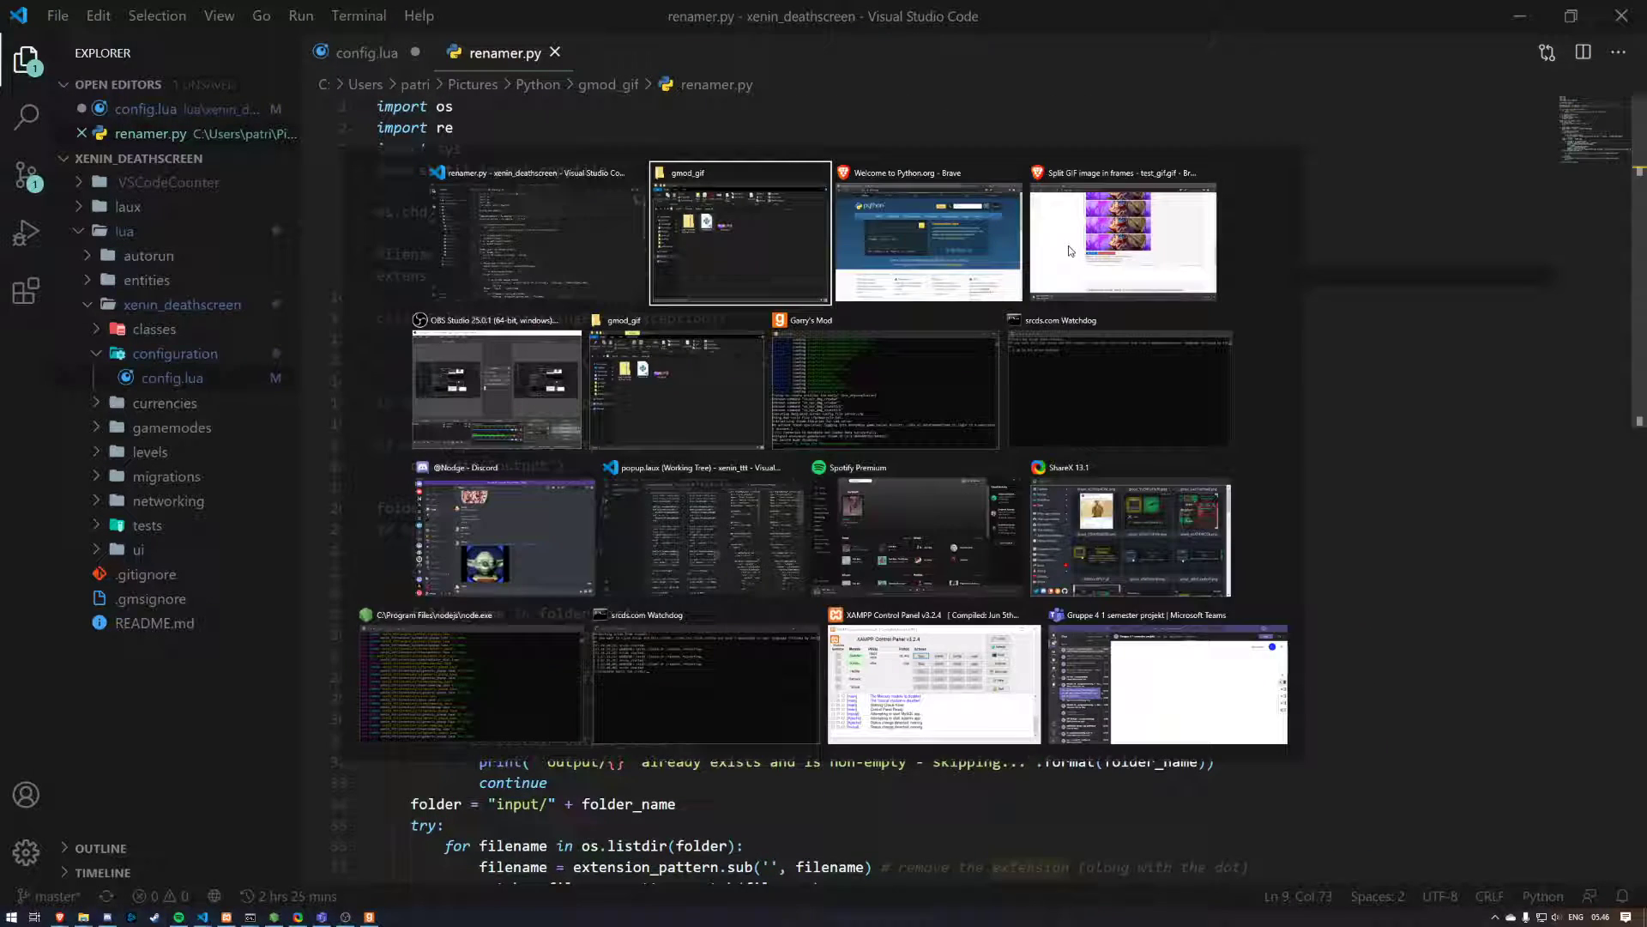
{"action": "left_click", "coordinate": [739, 231]}
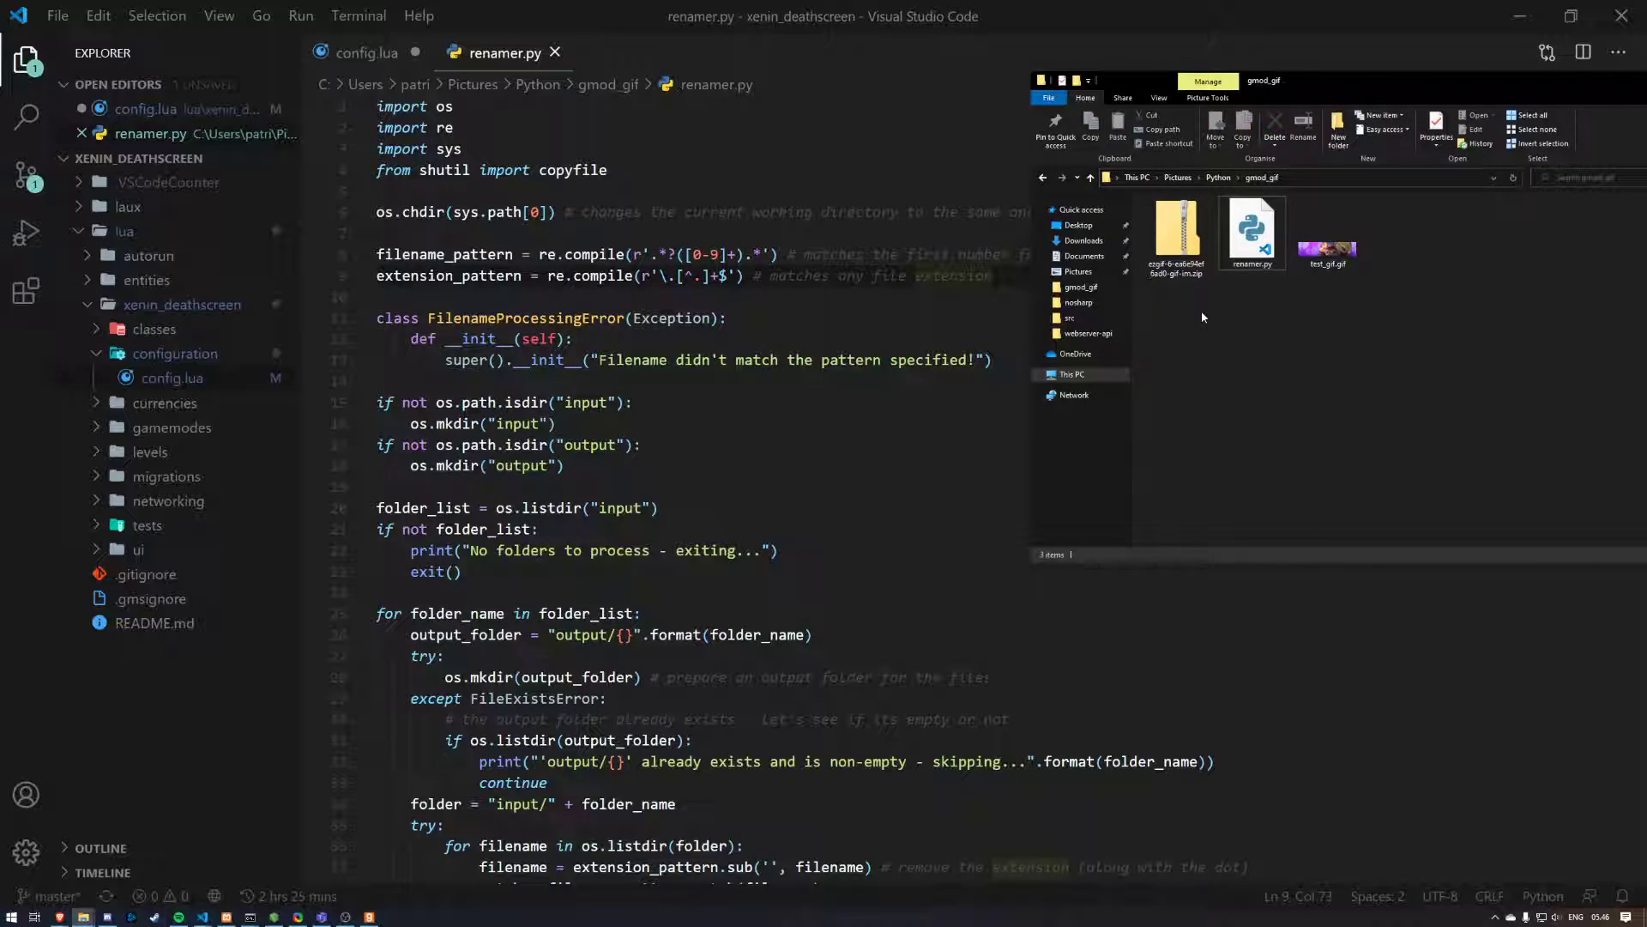
Step: Create input and output folders in gmod_gif, plus a subfolder inside input
{"action": "left_click", "coordinate": [1338, 126]}
{"action": "type", "text": "input"}
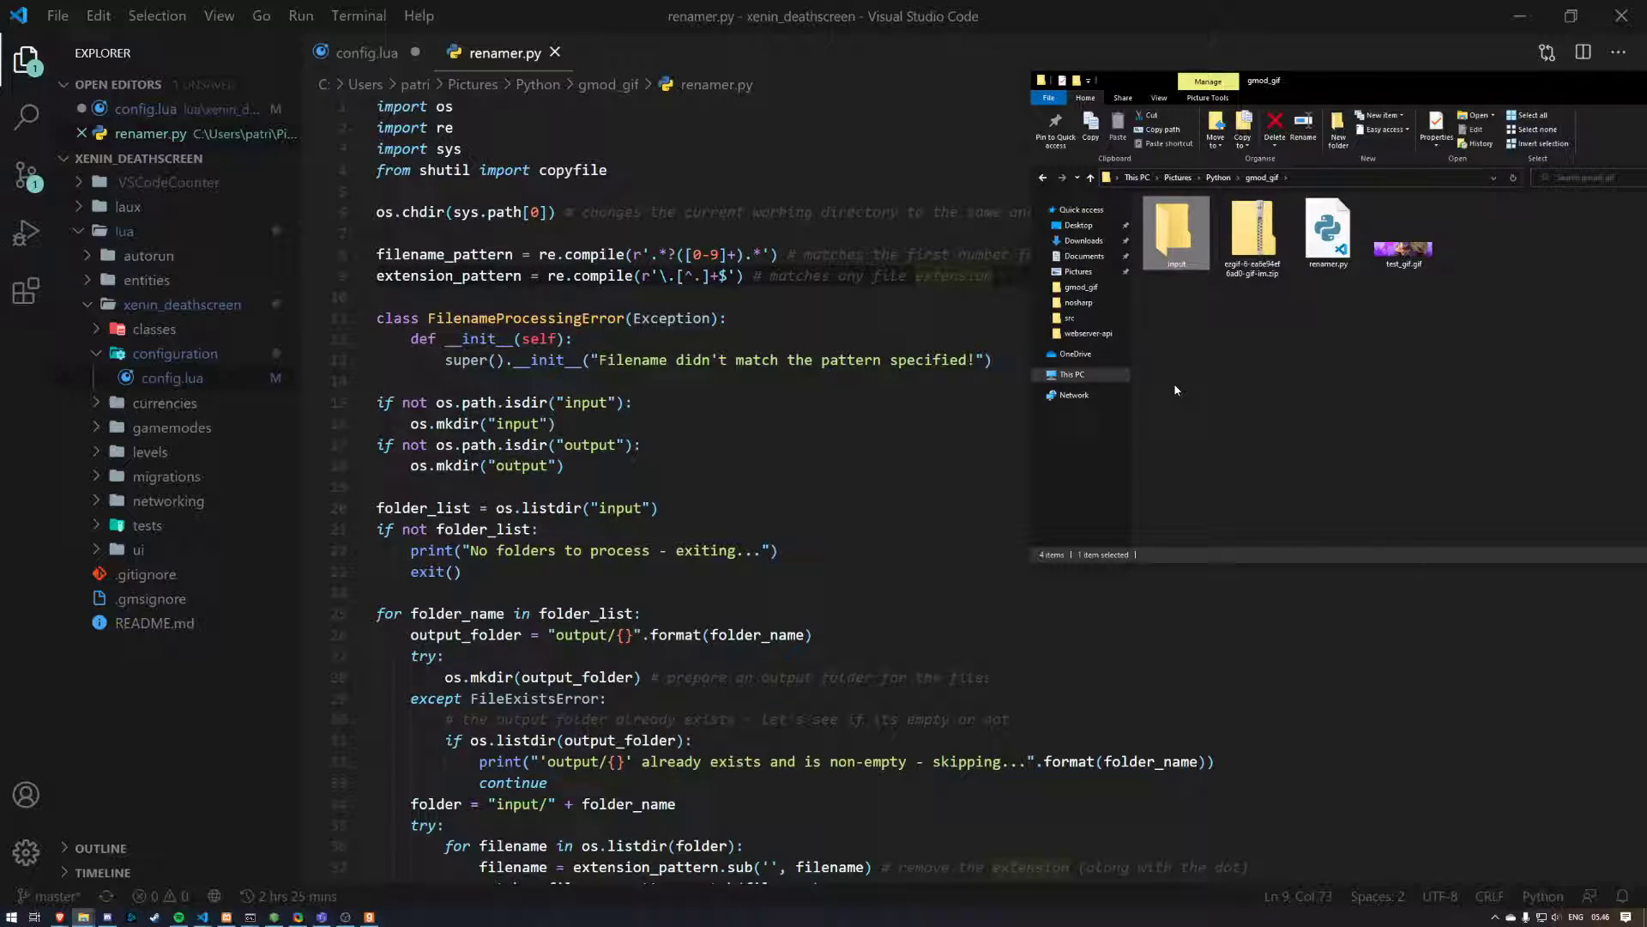
{"action": "right_click", "coordinate": [1175, 390]}
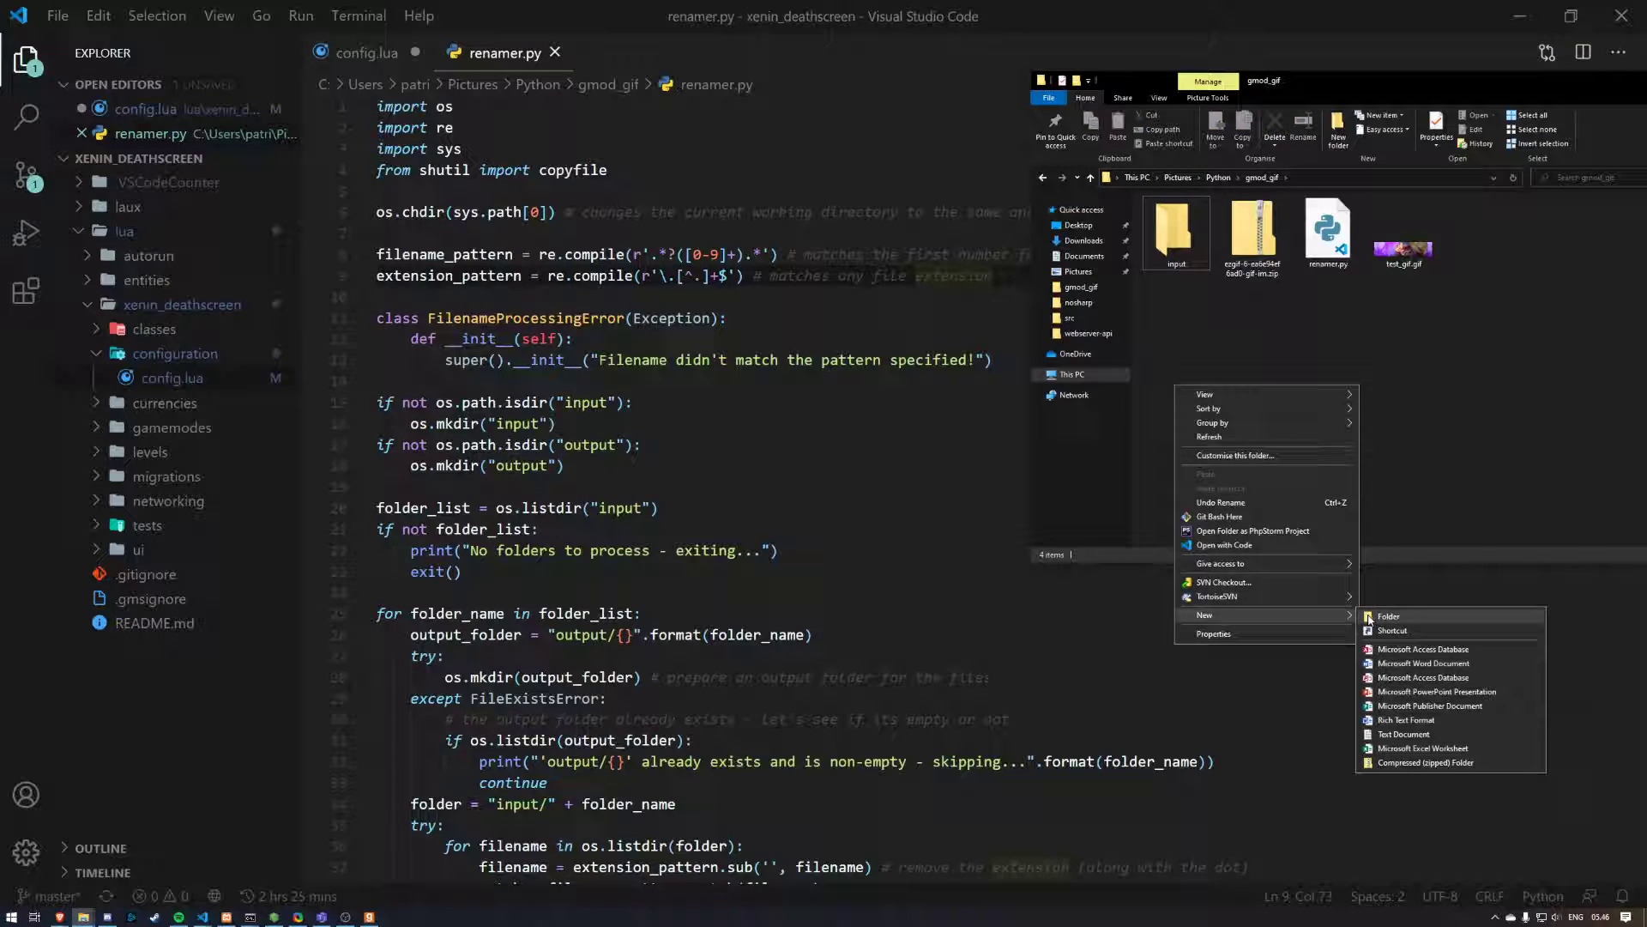
{"action": "left_click", "coordinate": [1389, 616]}
{"action": "type", "text": "output"}
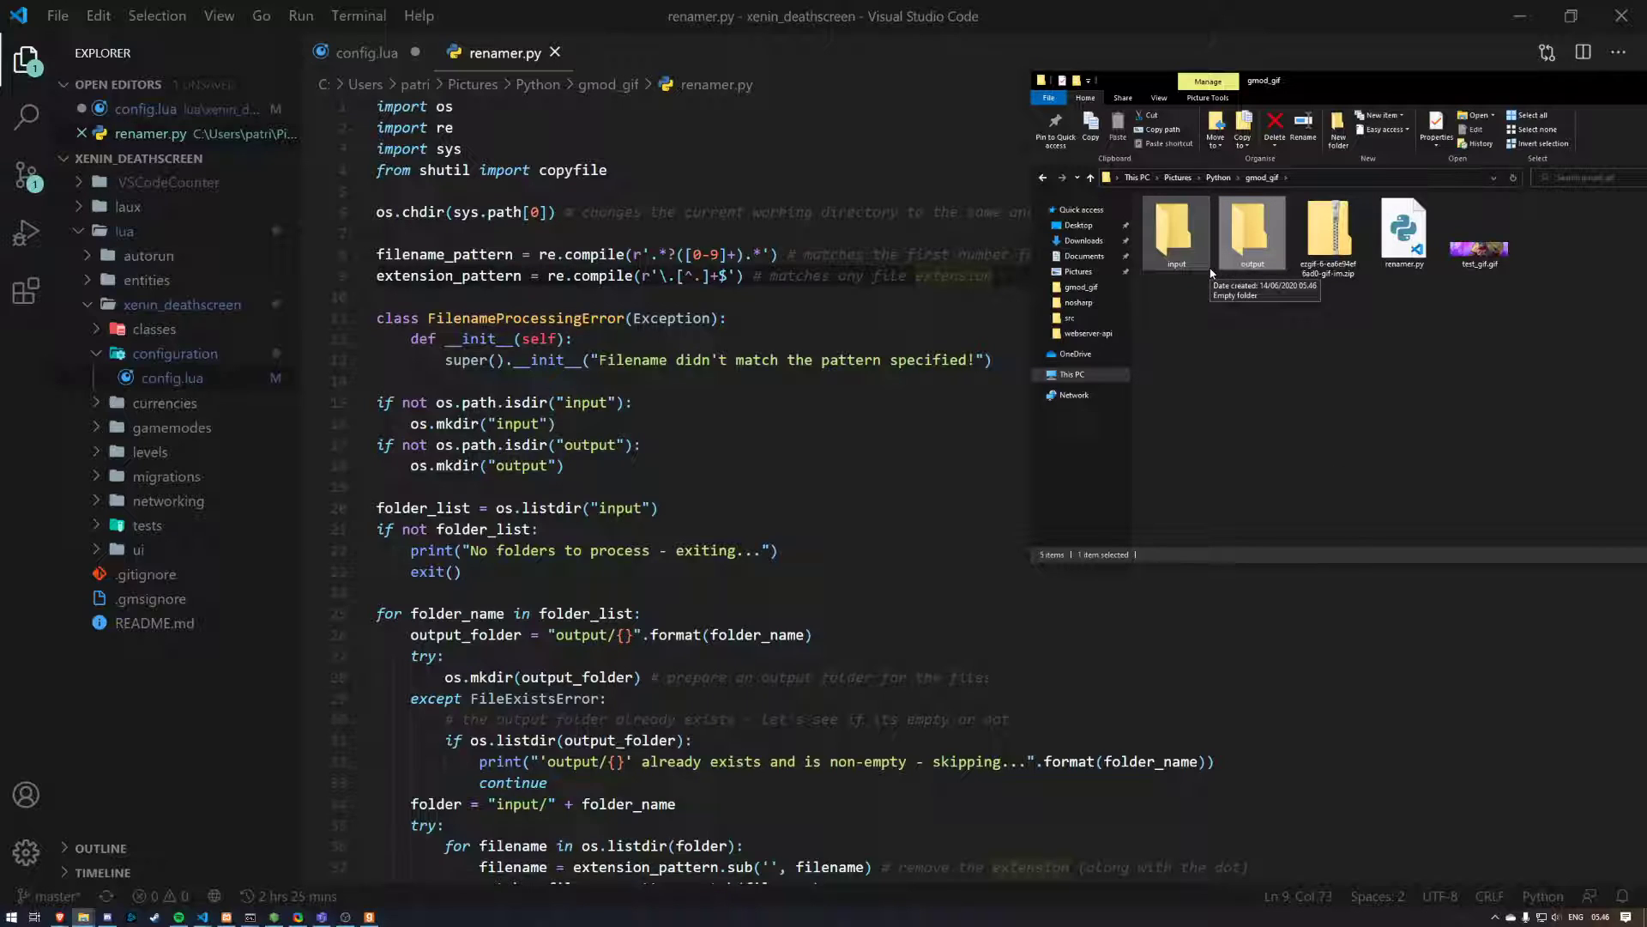
{"action": "mouse_move", "coordinate": [1175, 231]}
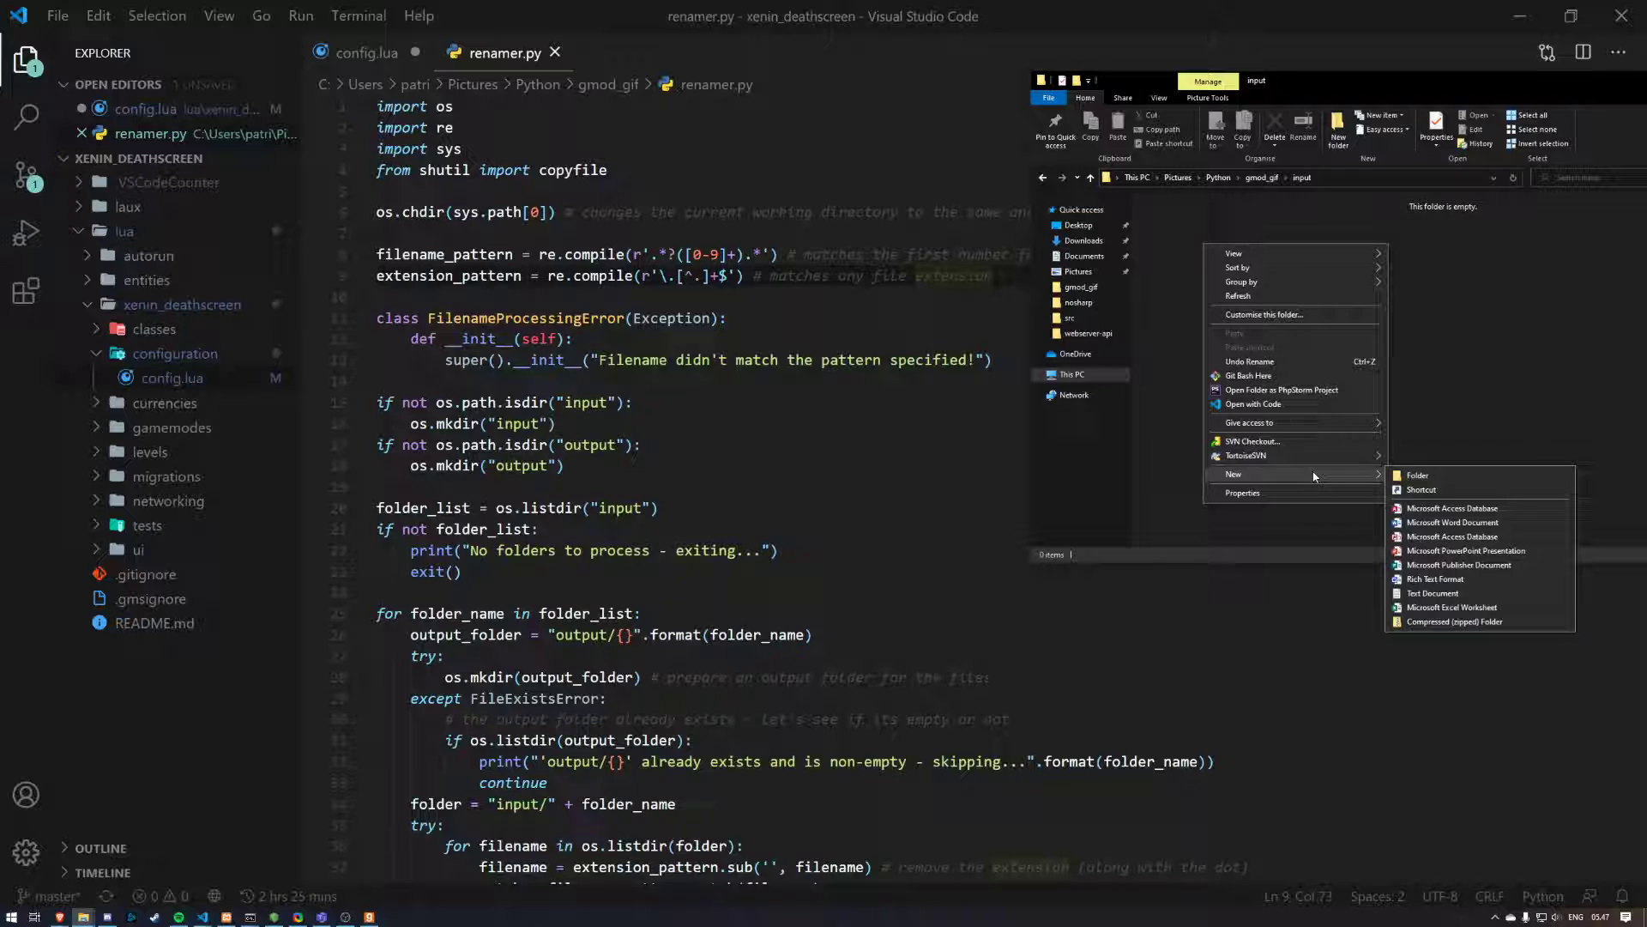
{"action": "left_click", "coordinate": [1418, 474]}
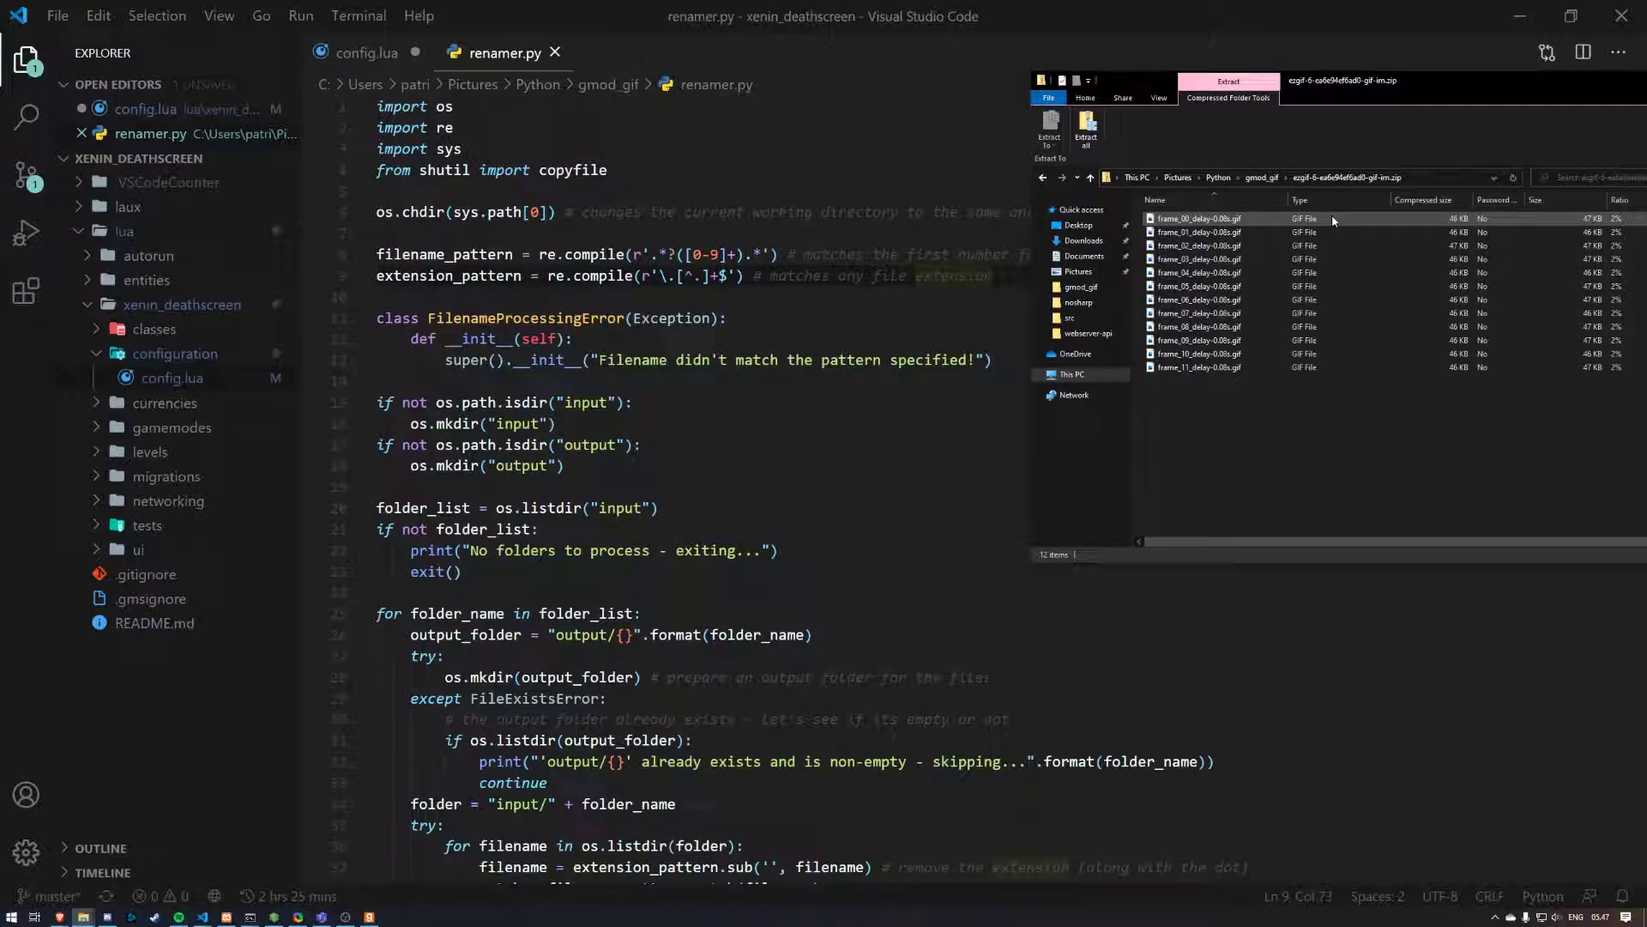
Step: Copy all 12 frame GIFs from the ZIP into the test subfolder inside input
{"action": "key", "text": "ctrl+a"}
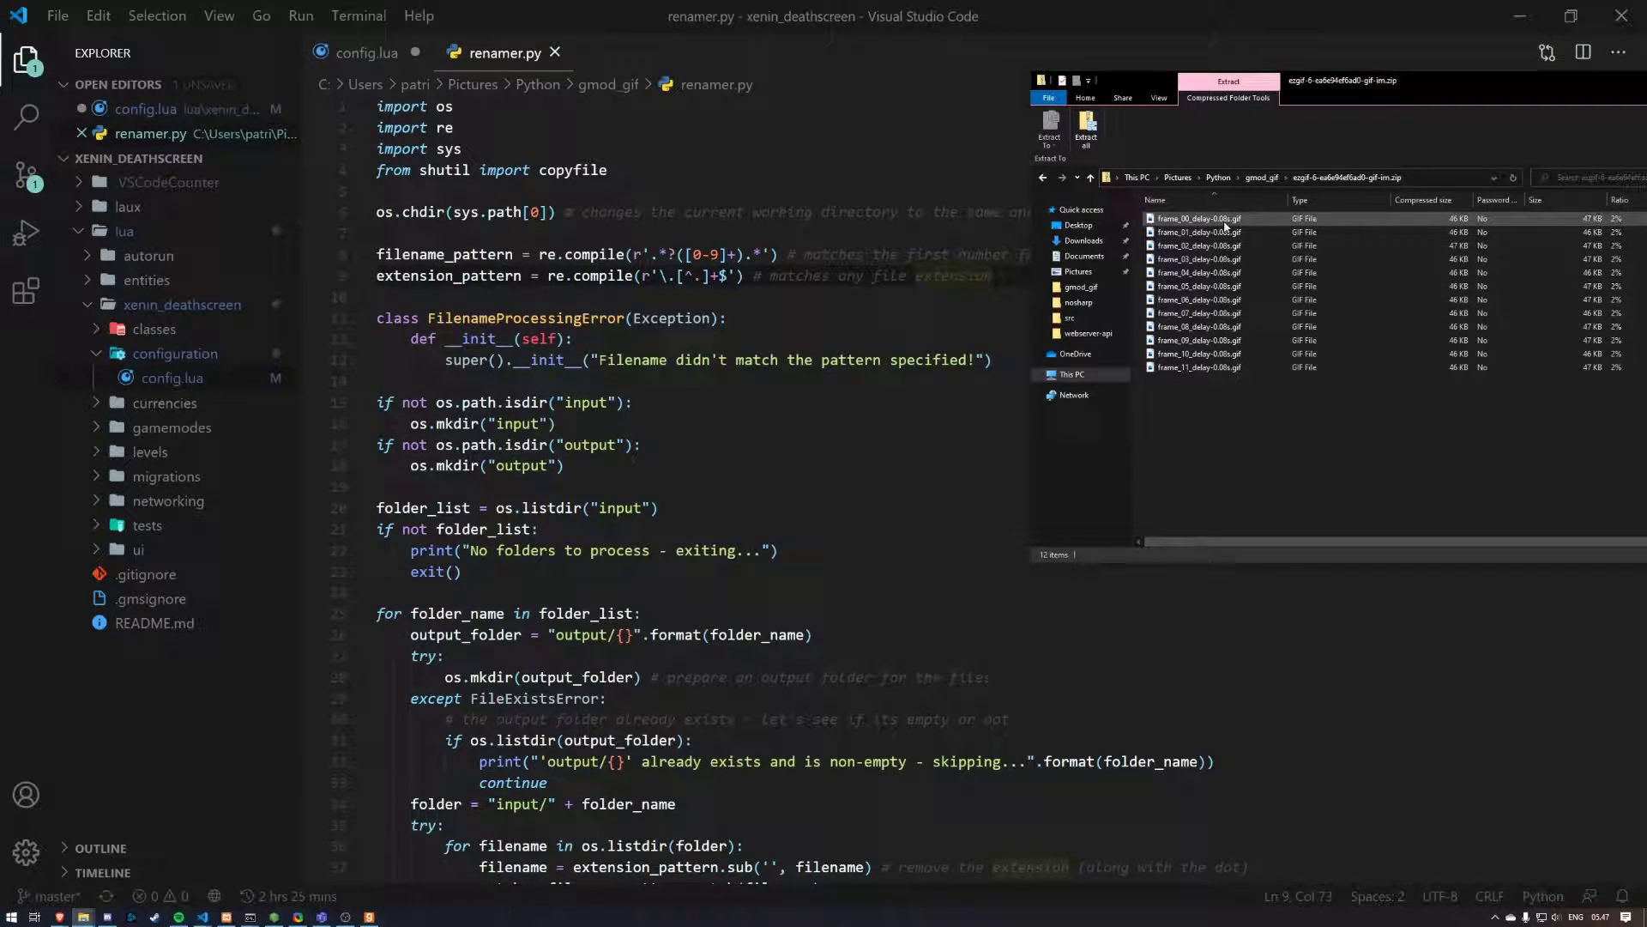
{"action": "left_click", "coordinate": [1197, 218]}
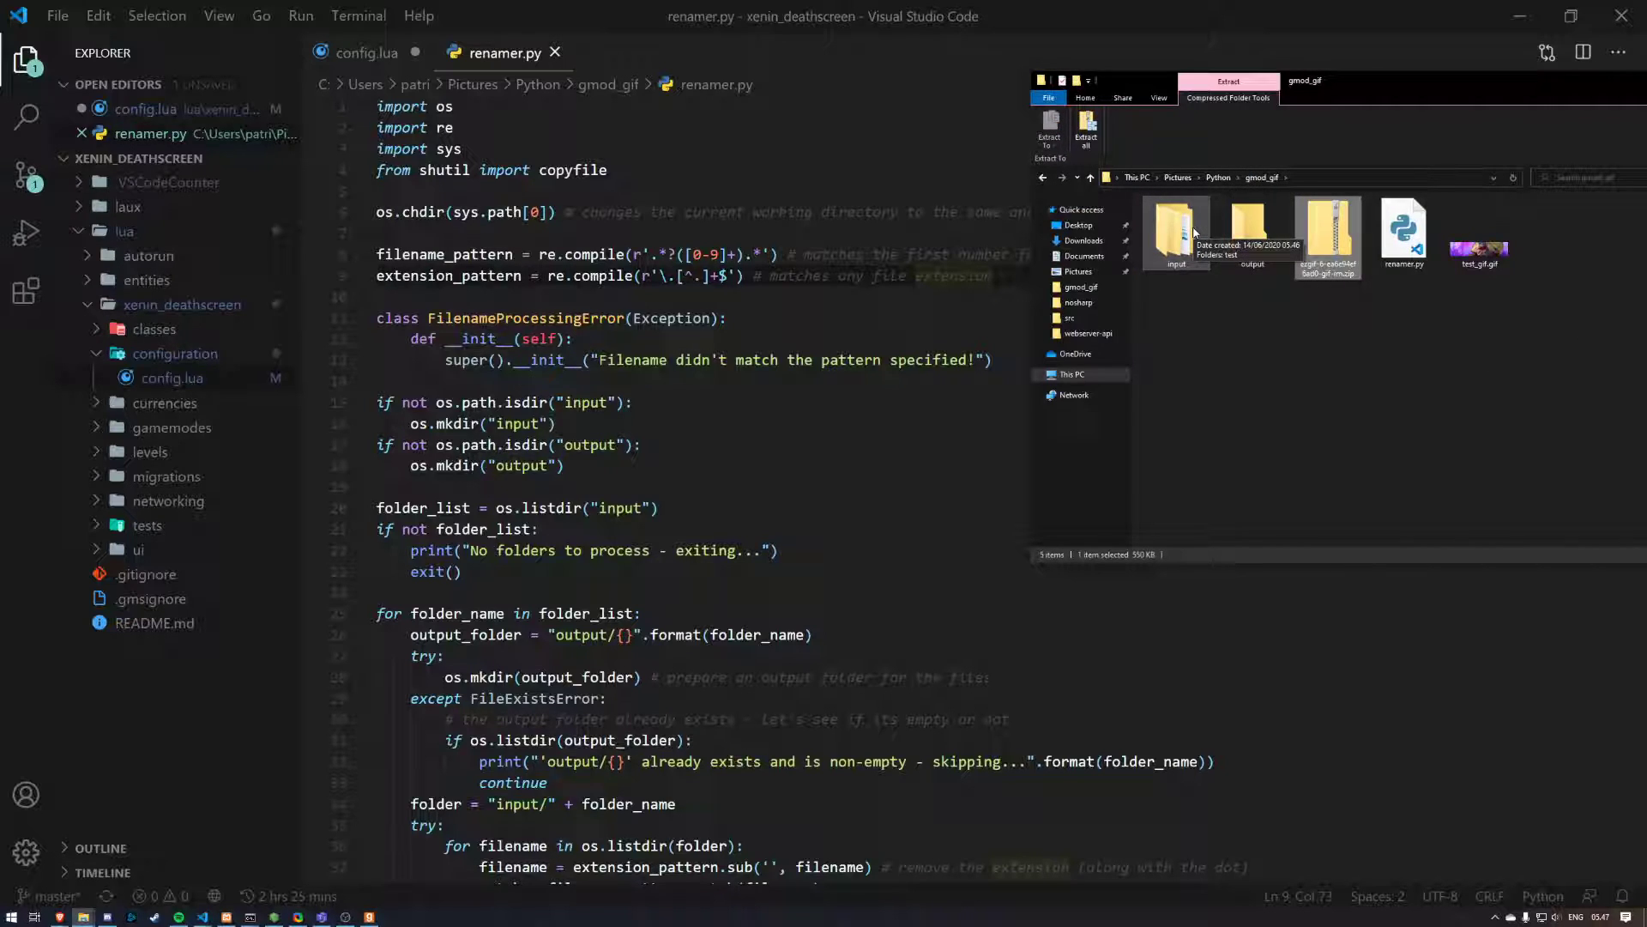
{"action": "double_click", "coordinate": [1175, 229]}
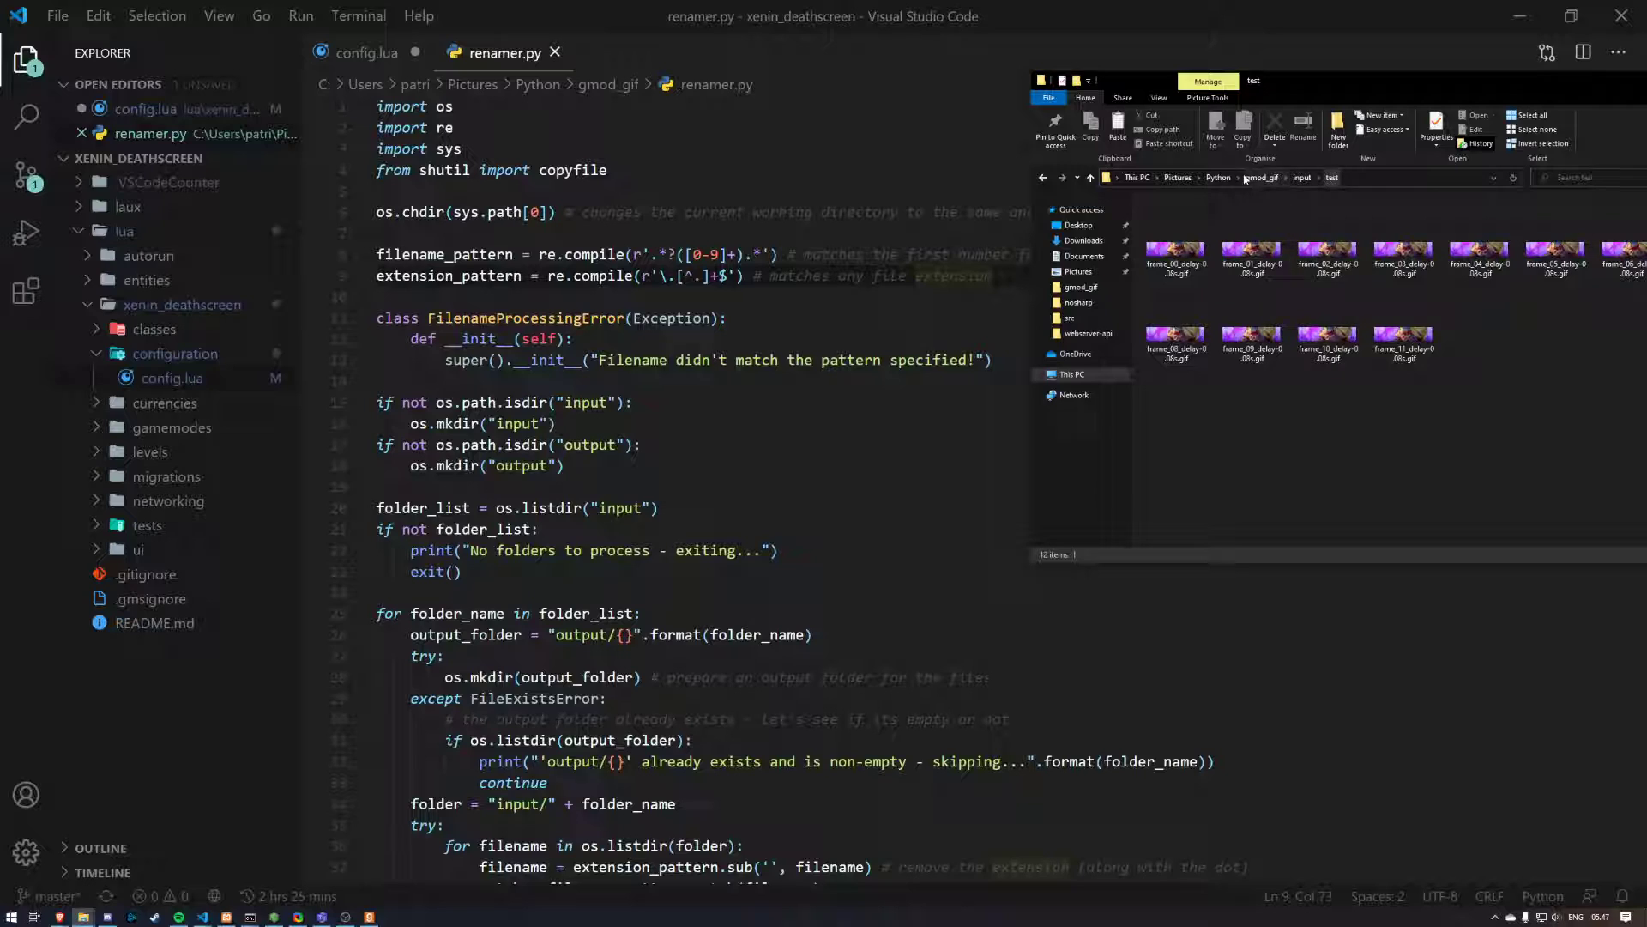
{"action": "left_click", "coordinate": [1219, 176]}
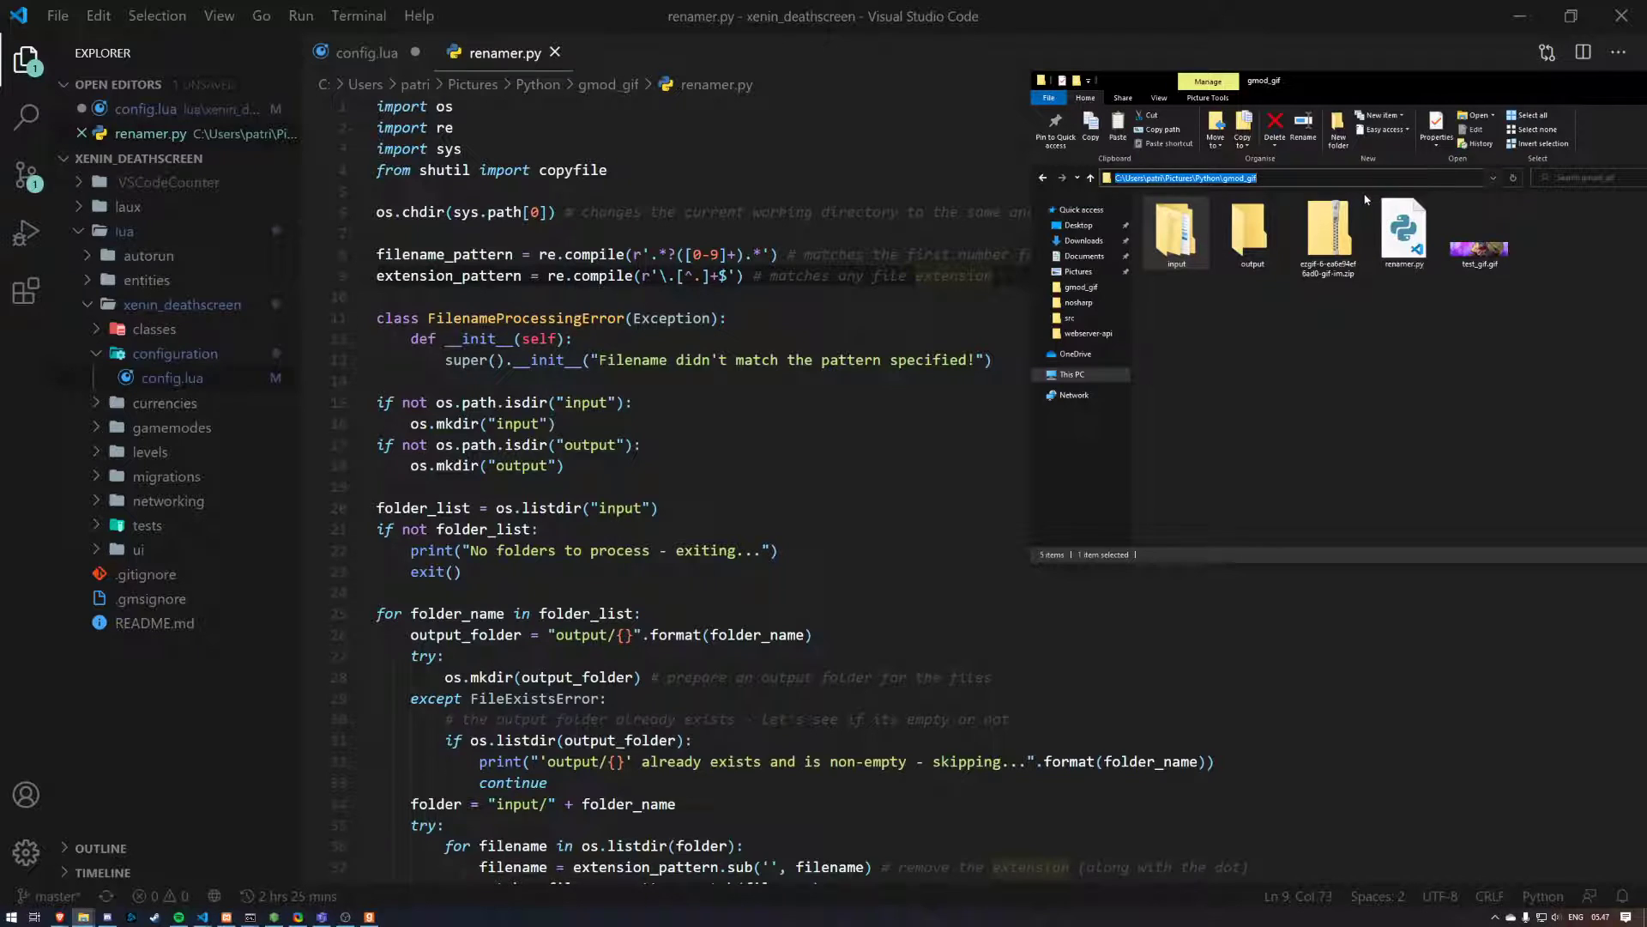
{"action": "mouse_move", "coordinate": [1404, 236]}
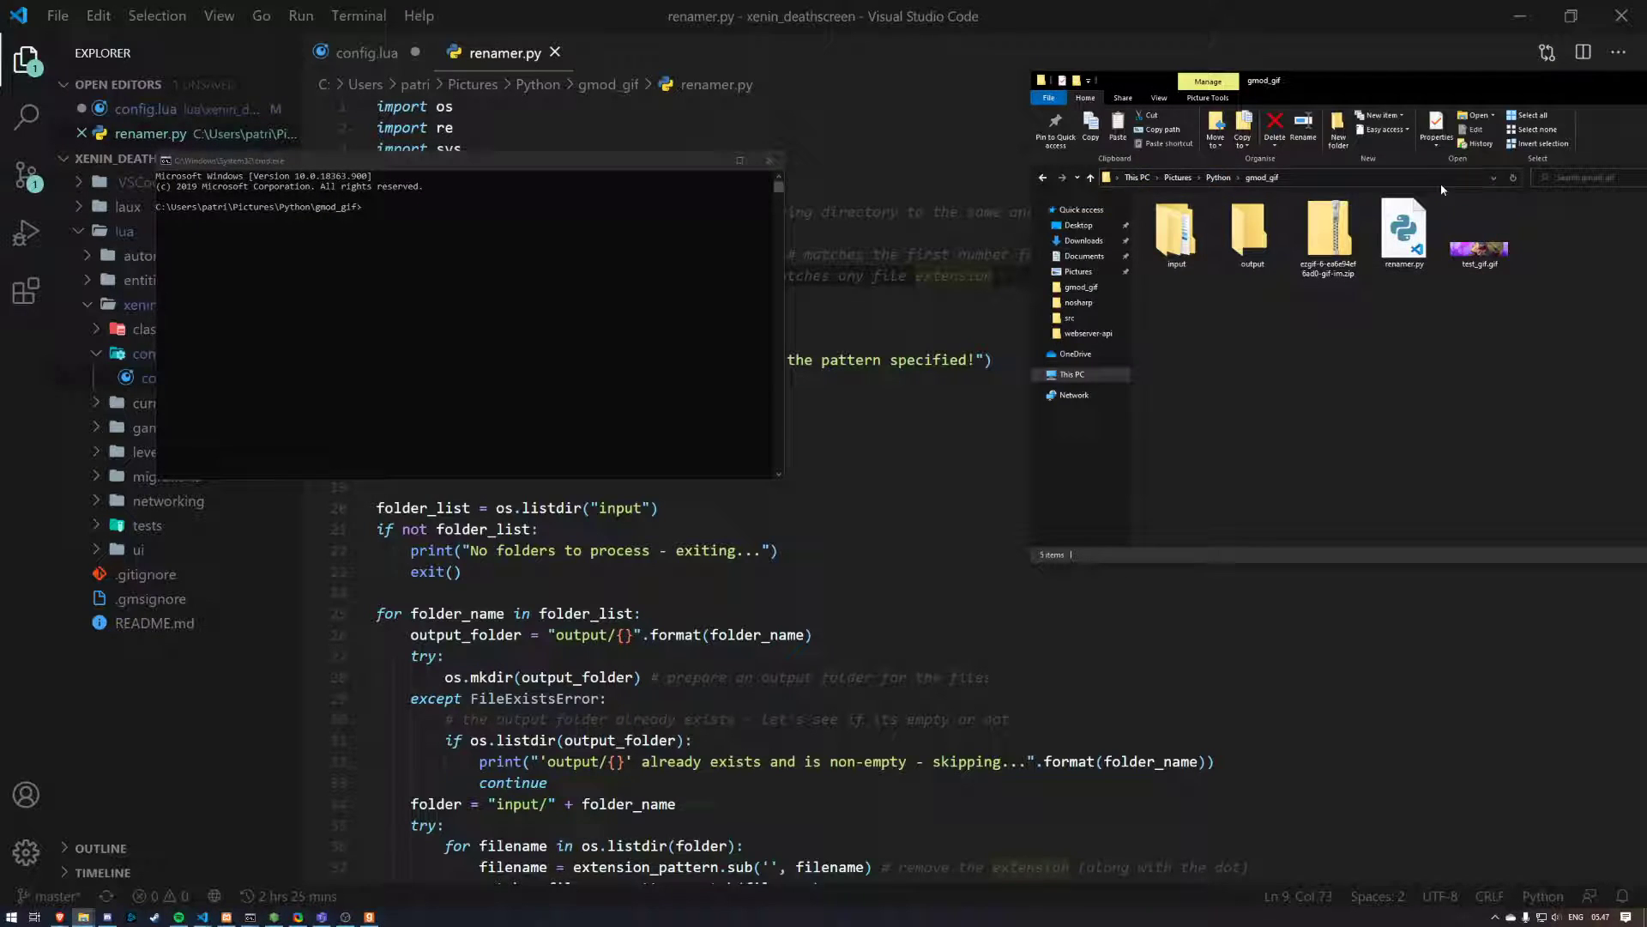
Step: Run 'py renamer.py' from cmd and view the numbered frames 0.png–11.png in output/test
{"action": "type", "text": "cmd"}
{"action": "type", "text": "py renamer.py"}
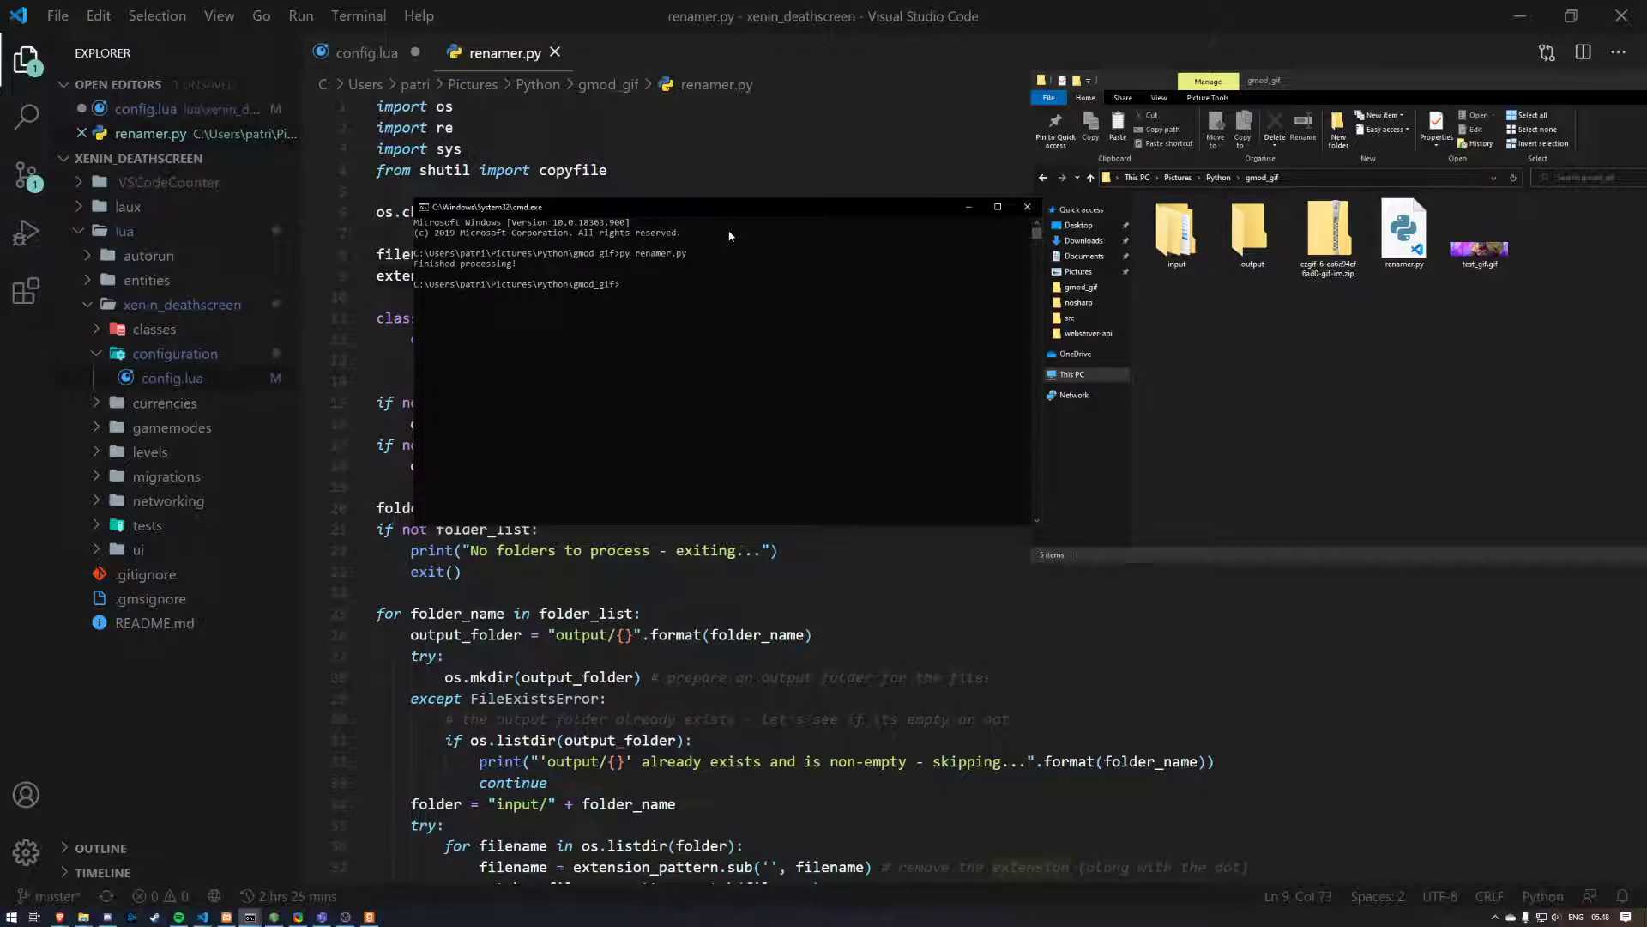
{"action": "mouse_move", "coordinate": [642, 271]}
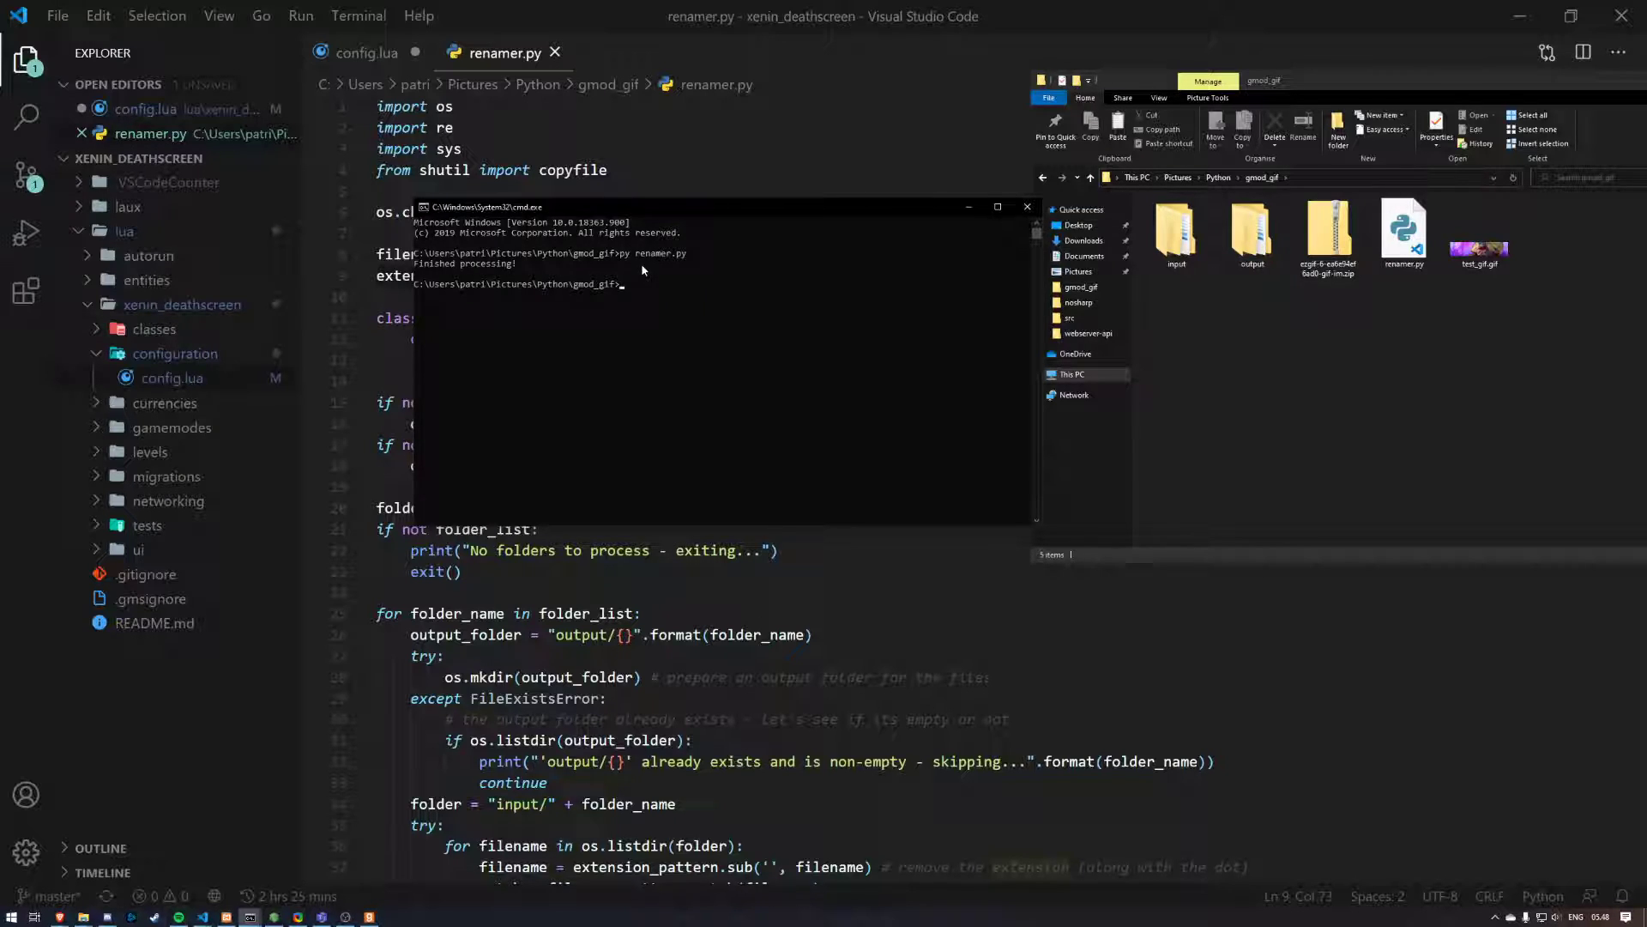
{"action": "mouse_move", "coordinate": [856, 200]}
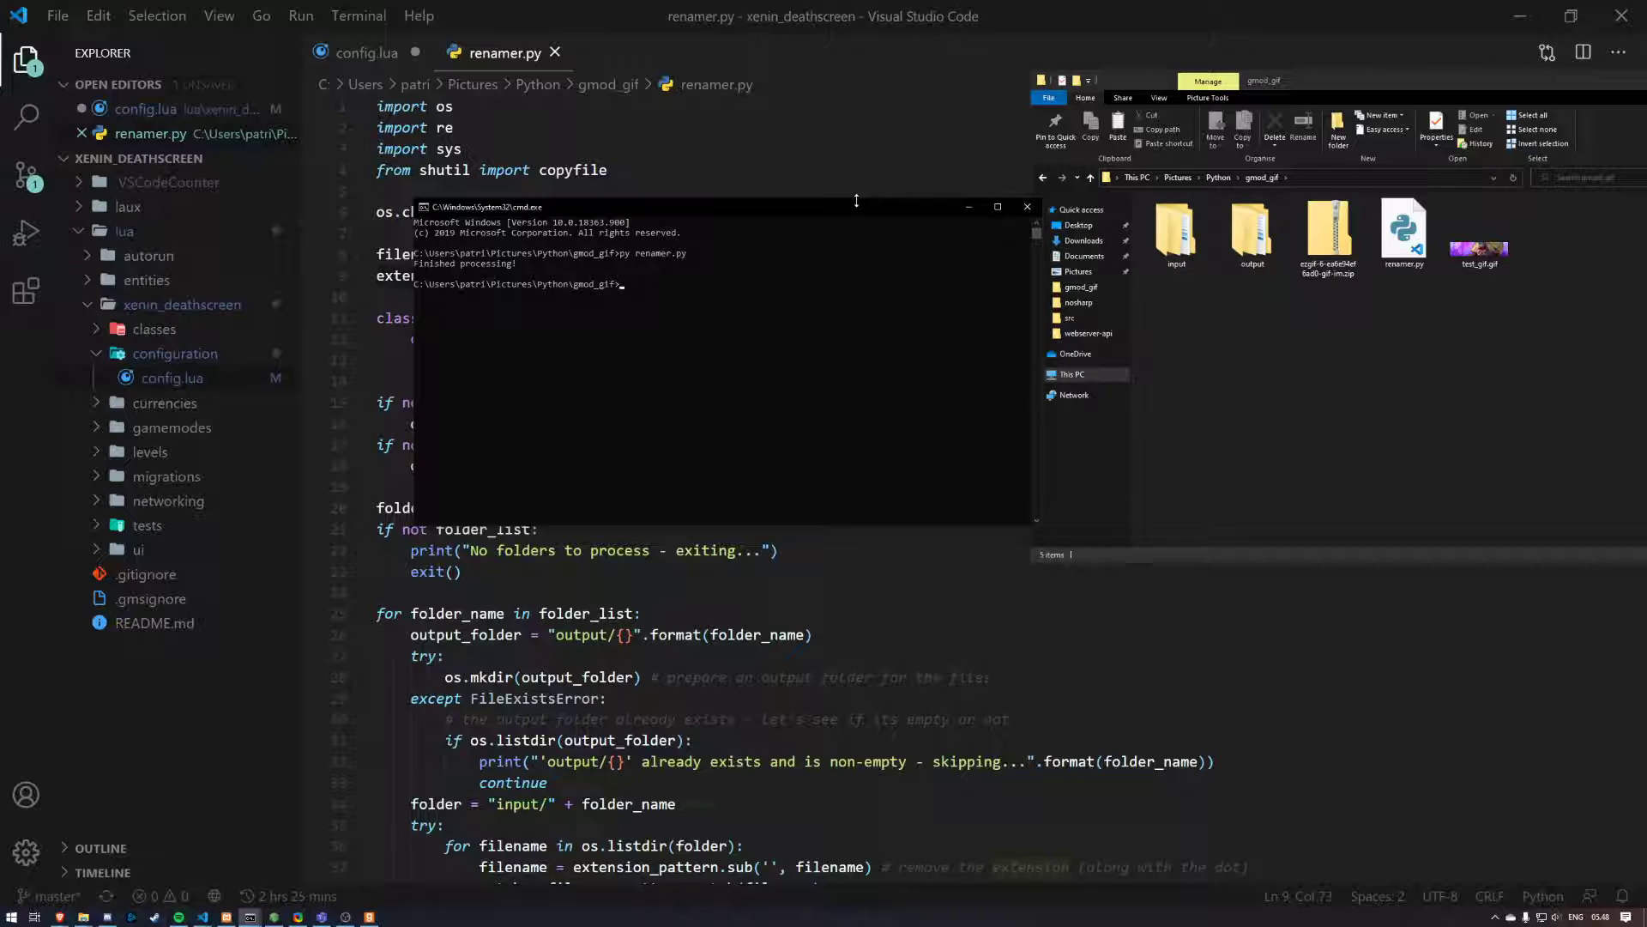
{"action": "left_click", "coordinate": [1251, 229]}
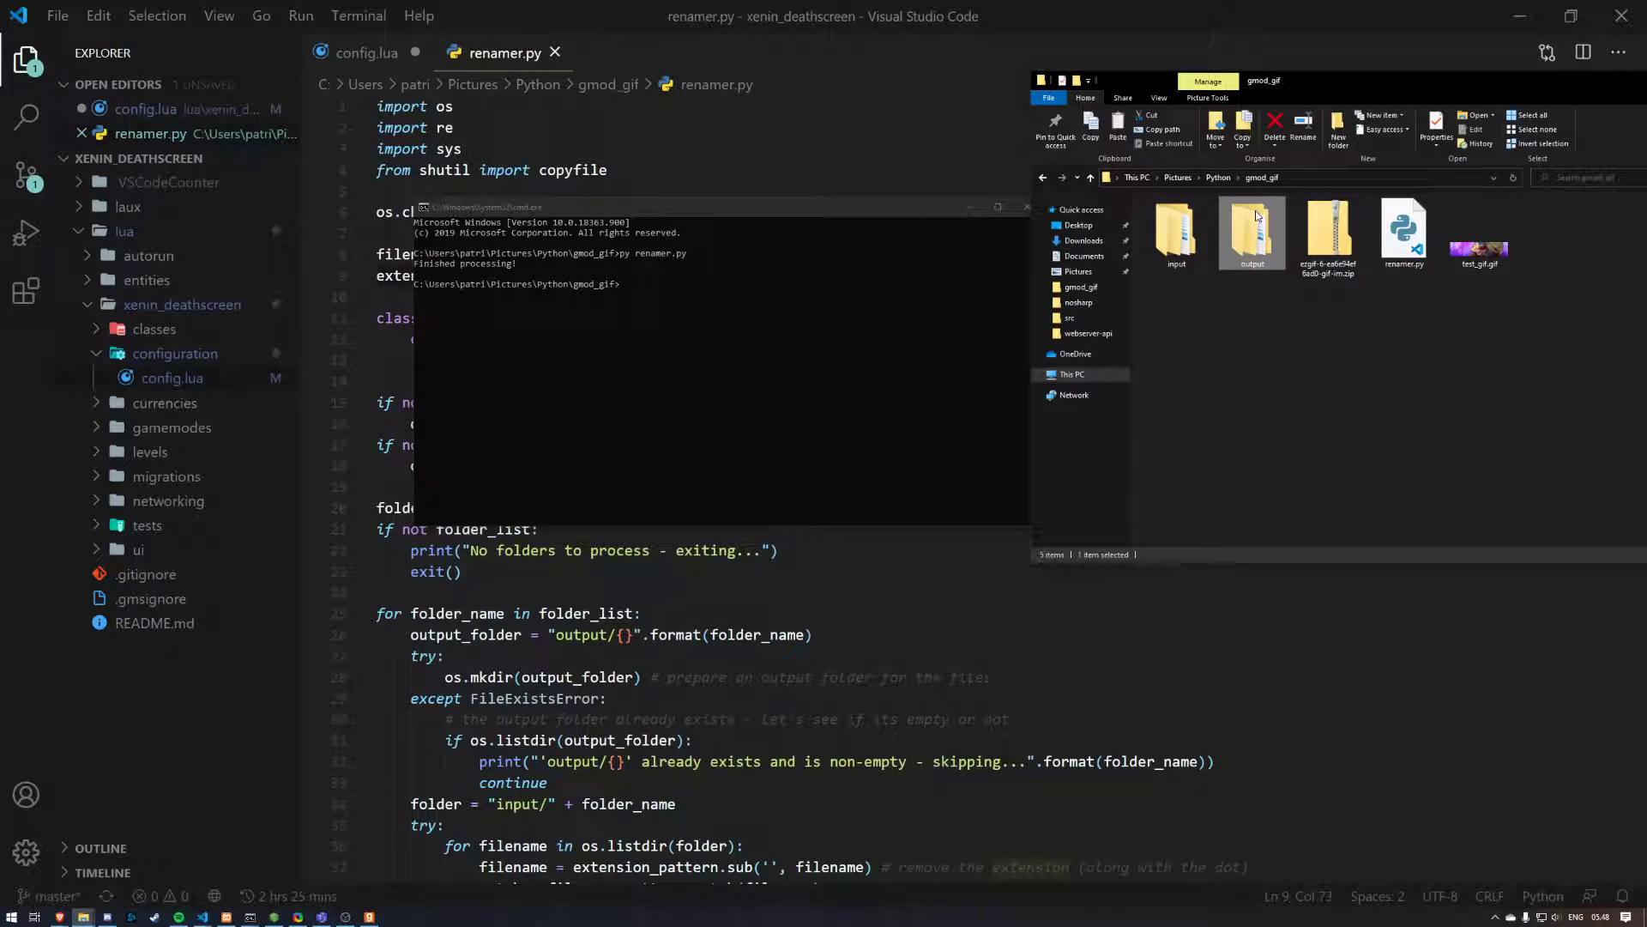
{"action": "double_click", "coordinate": [1251, 224]}
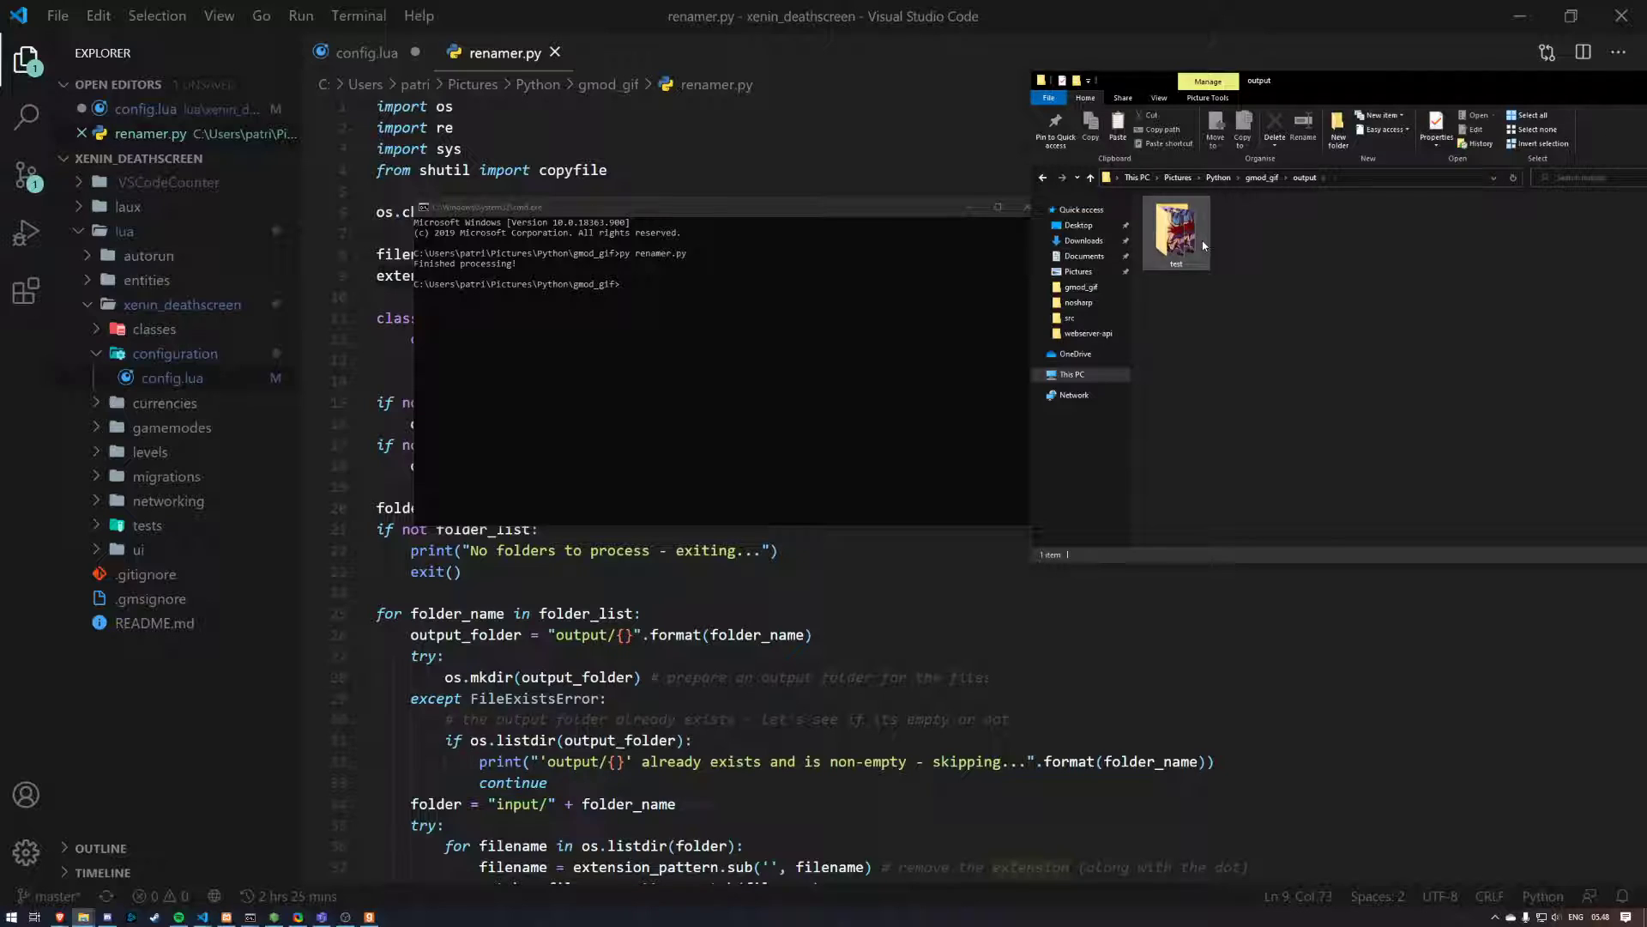
{"action": "double_click", "coordinate": [1175, 226]}
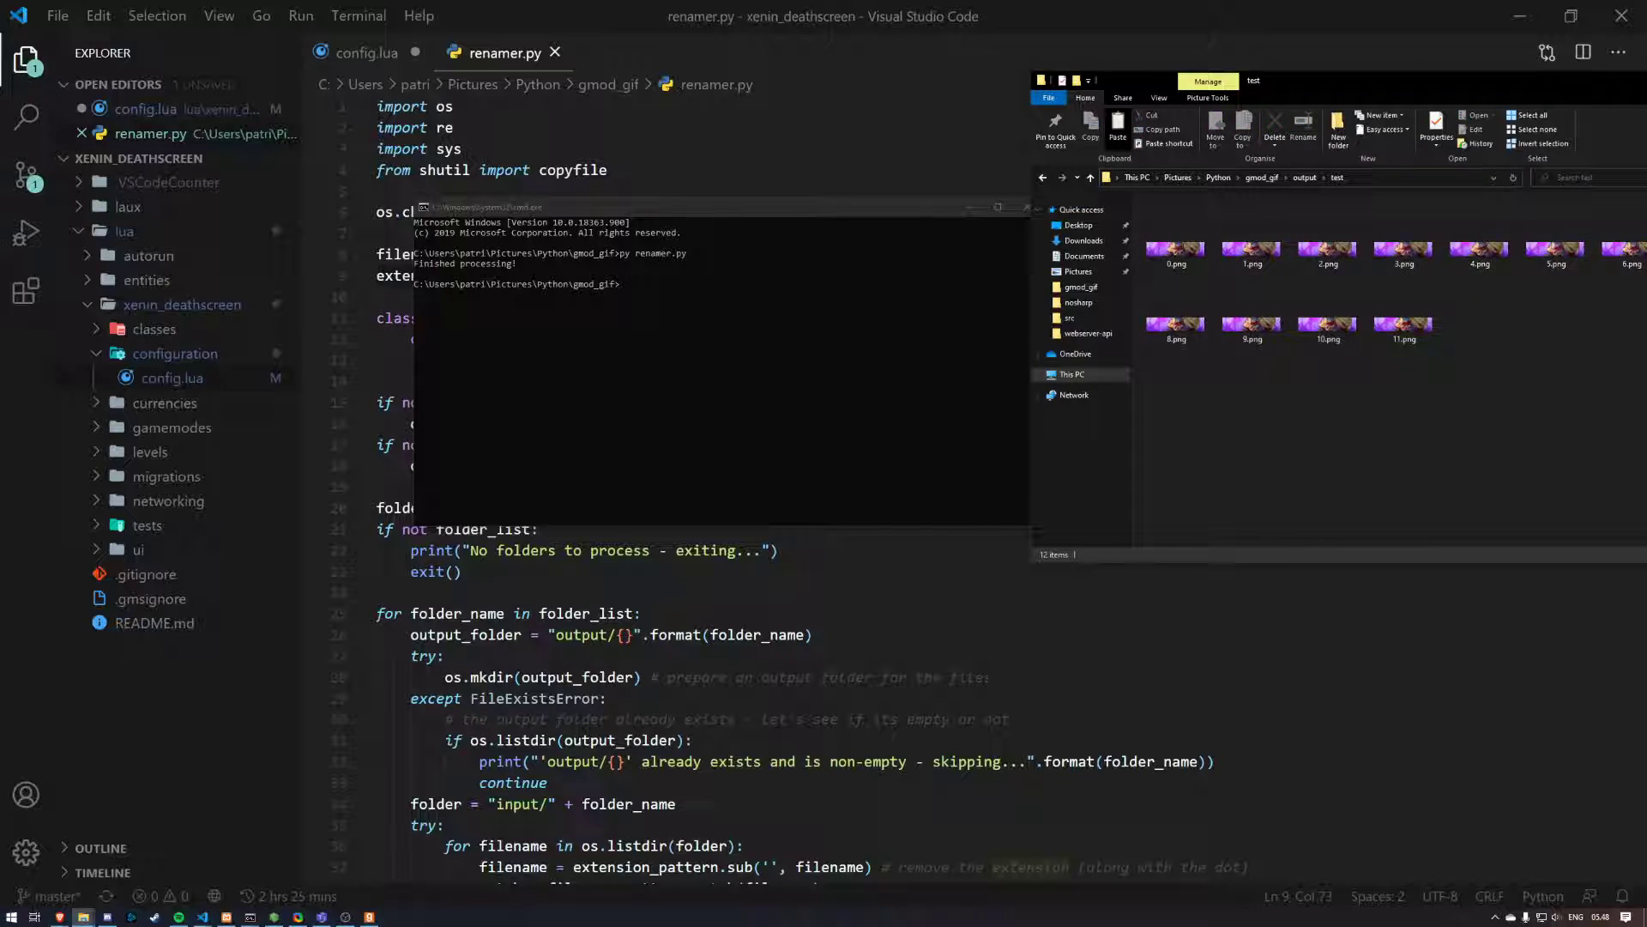
{"action": "right_click", "coordinate": [80, 917]}
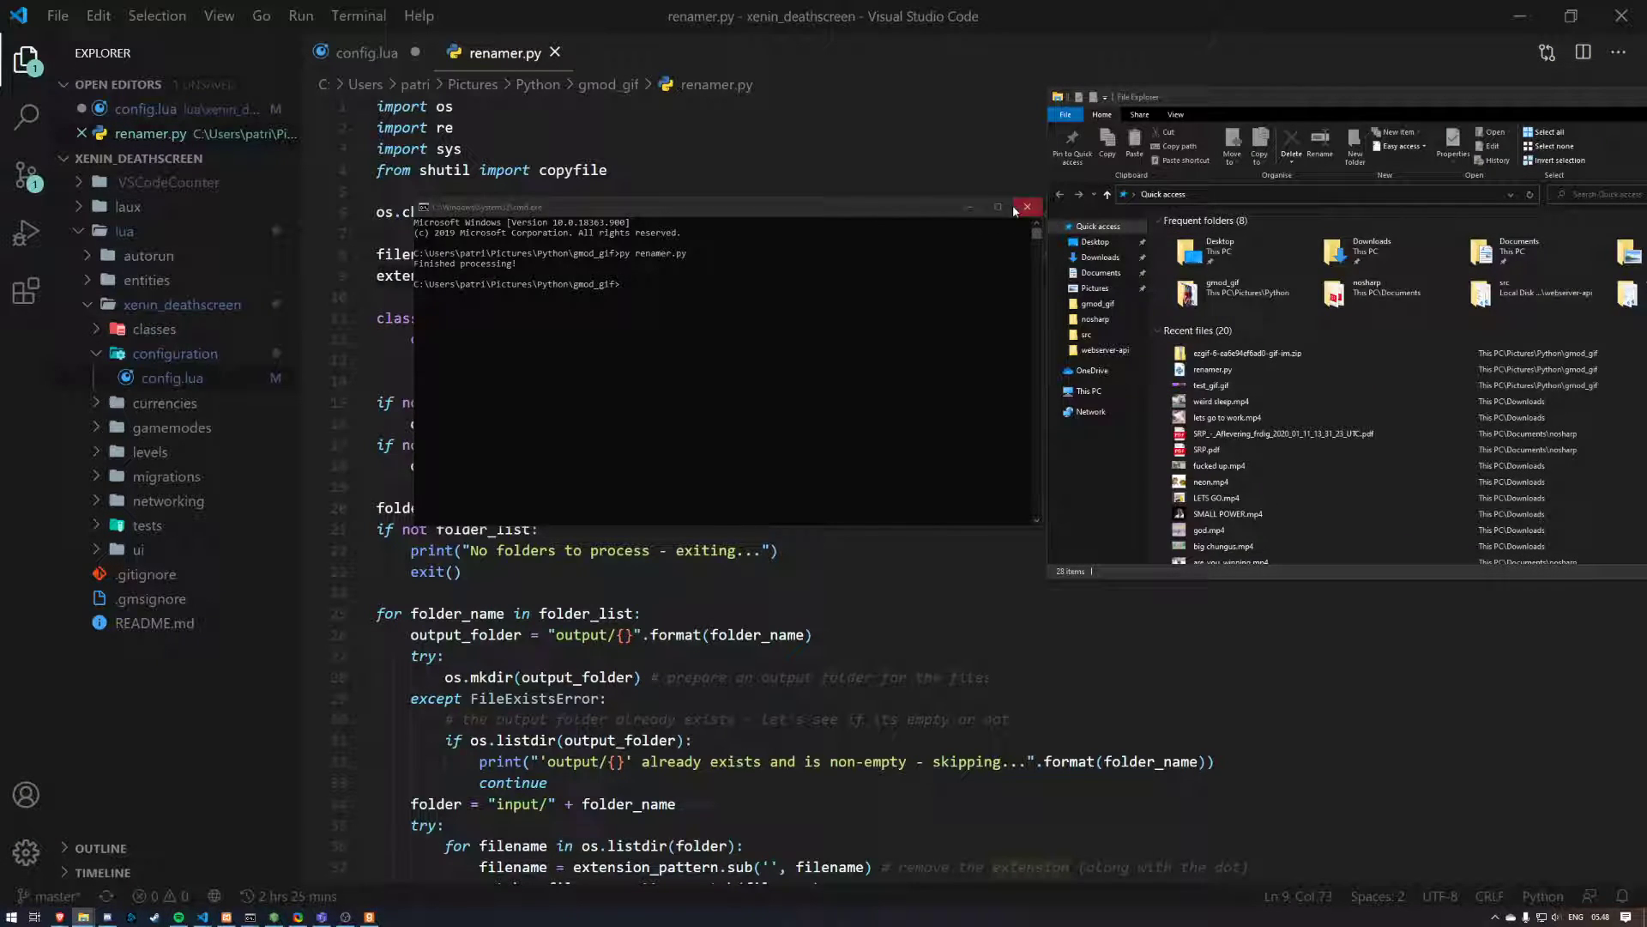
Step: Browse to the Garry's Mod addons folder under Program Files (x86)\Steam\steamapps
{"action": "left_click", "coordinate": [1026, 206]}
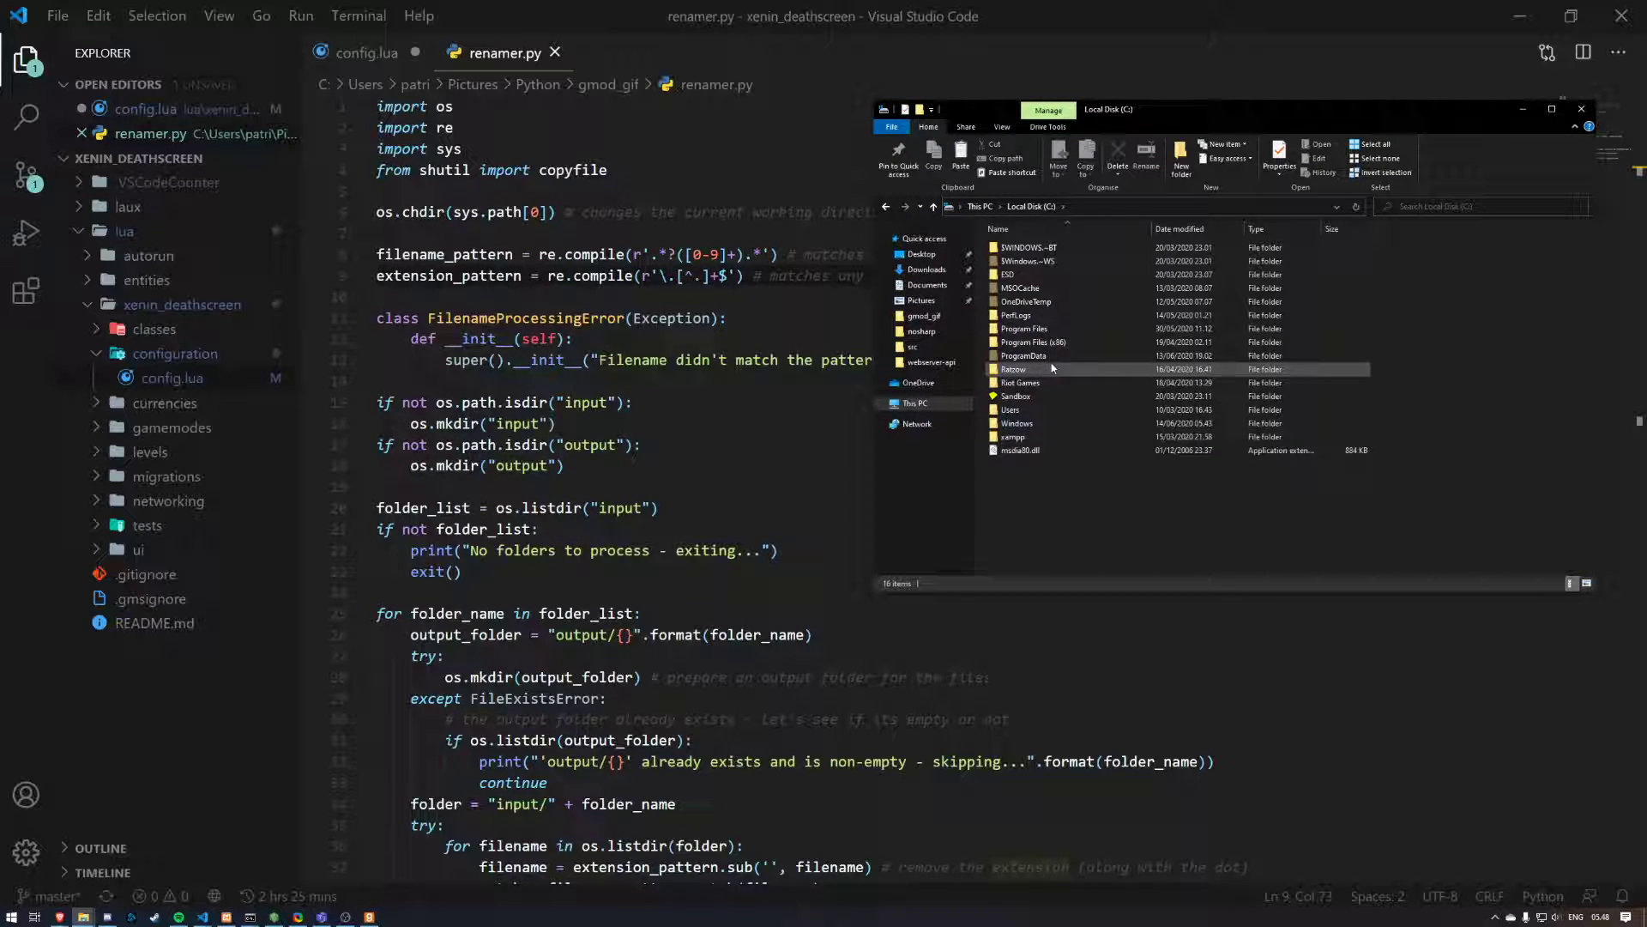
{"action": "double_click", "coordinate": [1031, 341]}
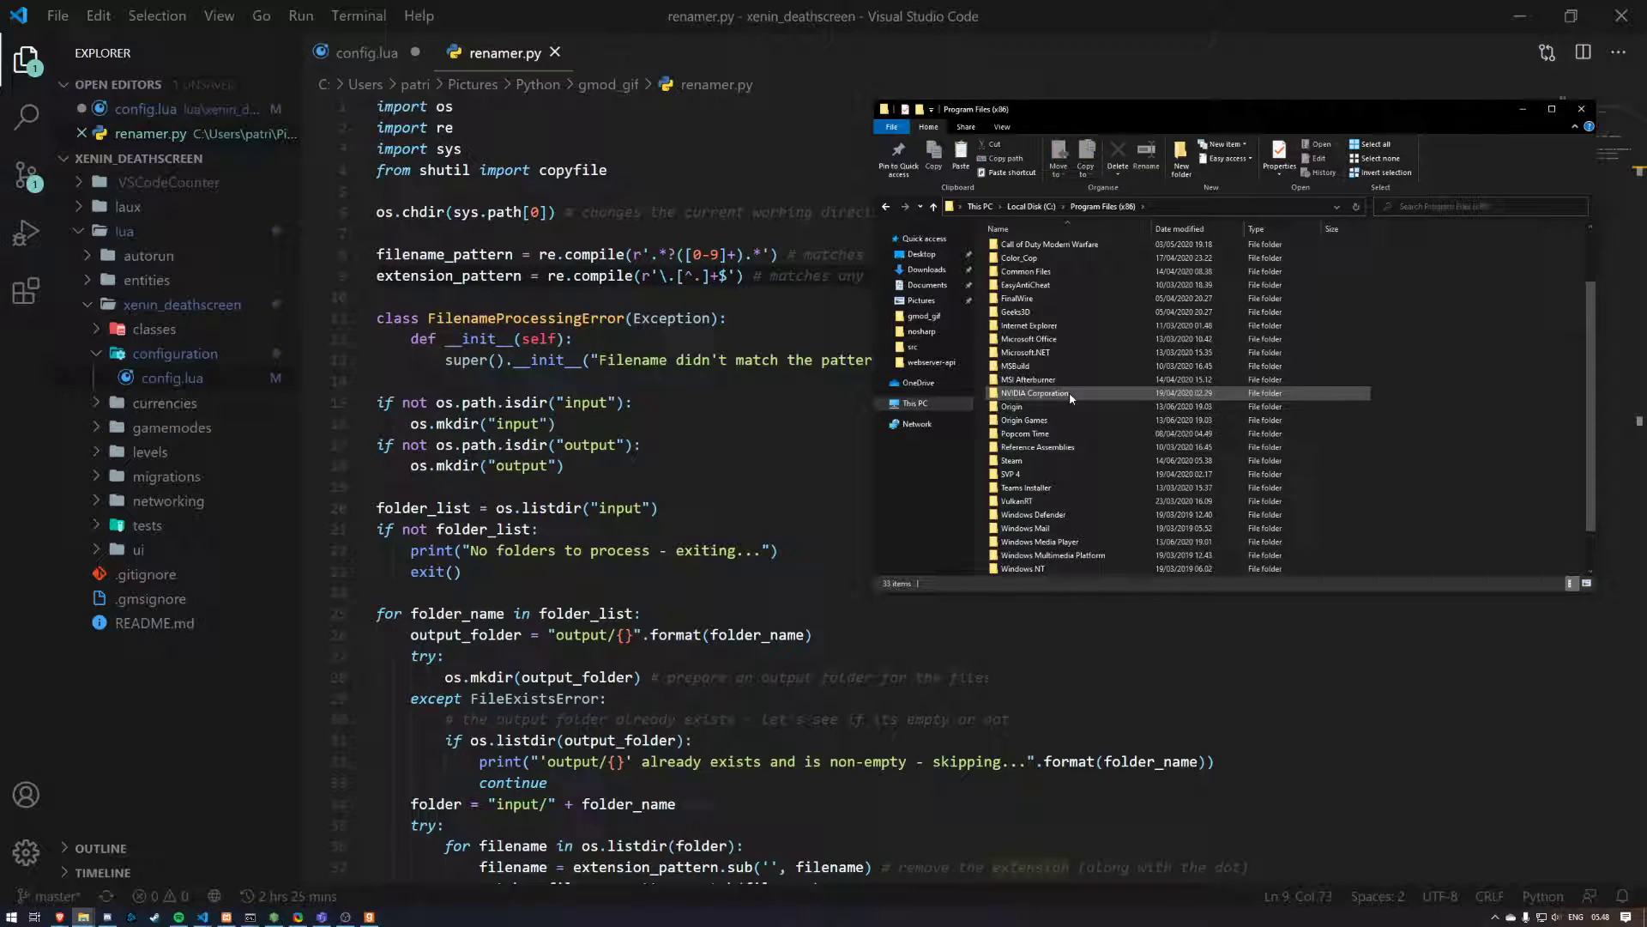
{"action": "double_click", "coordinate": [1011, 460]}
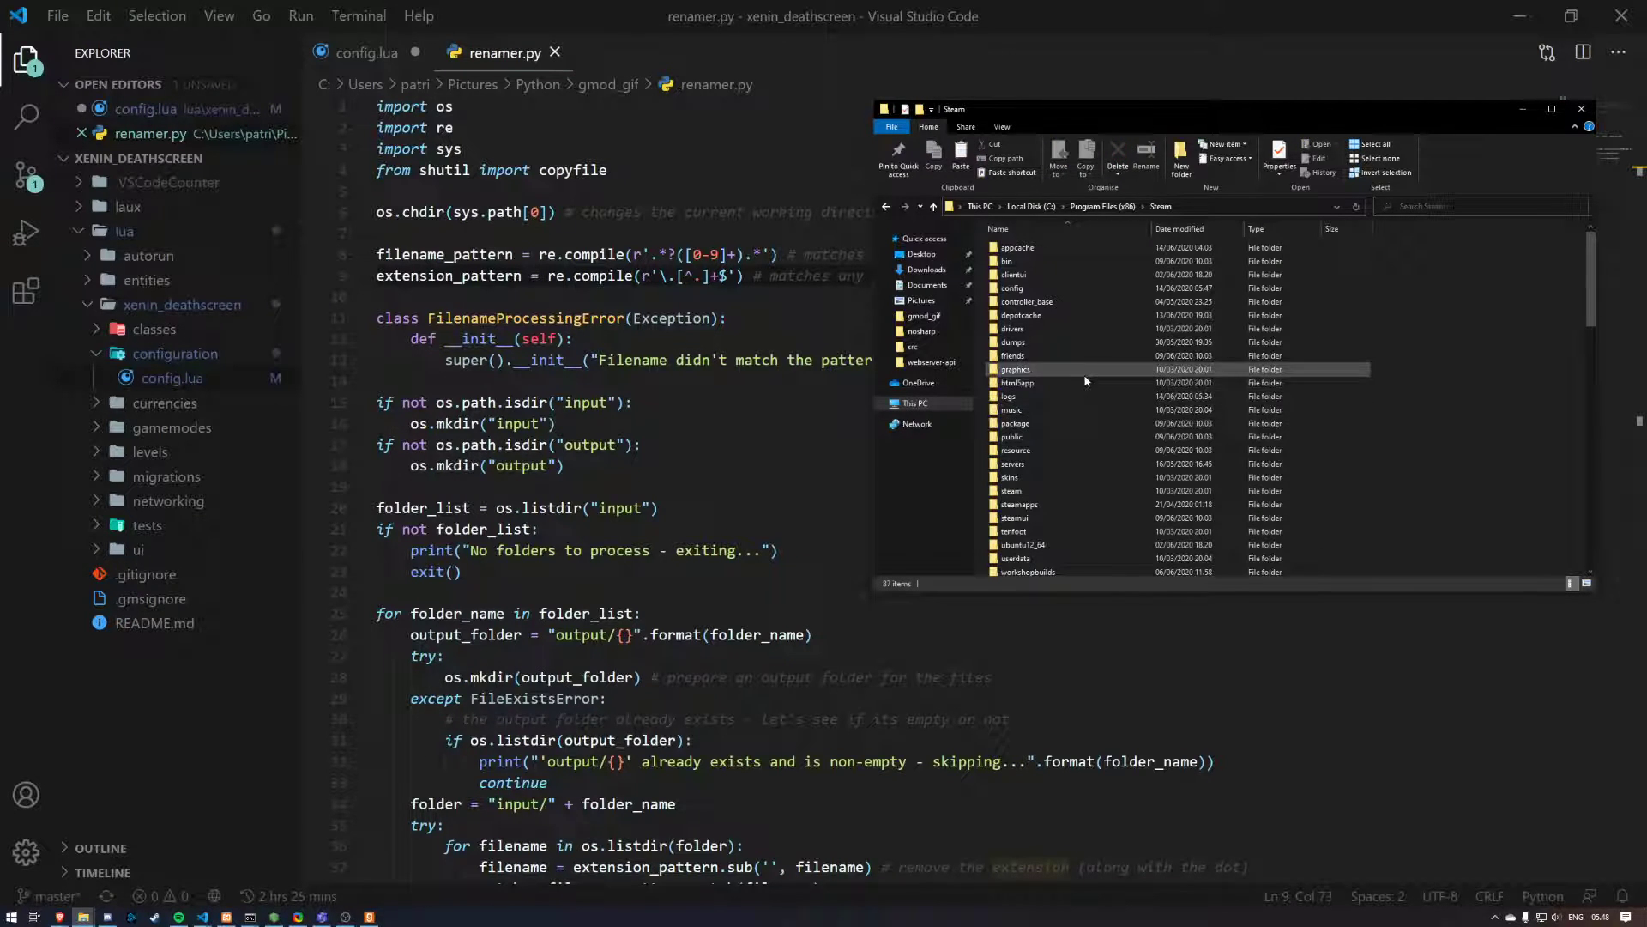
{"action": "left_click", "coordinate": [1019, 383]}
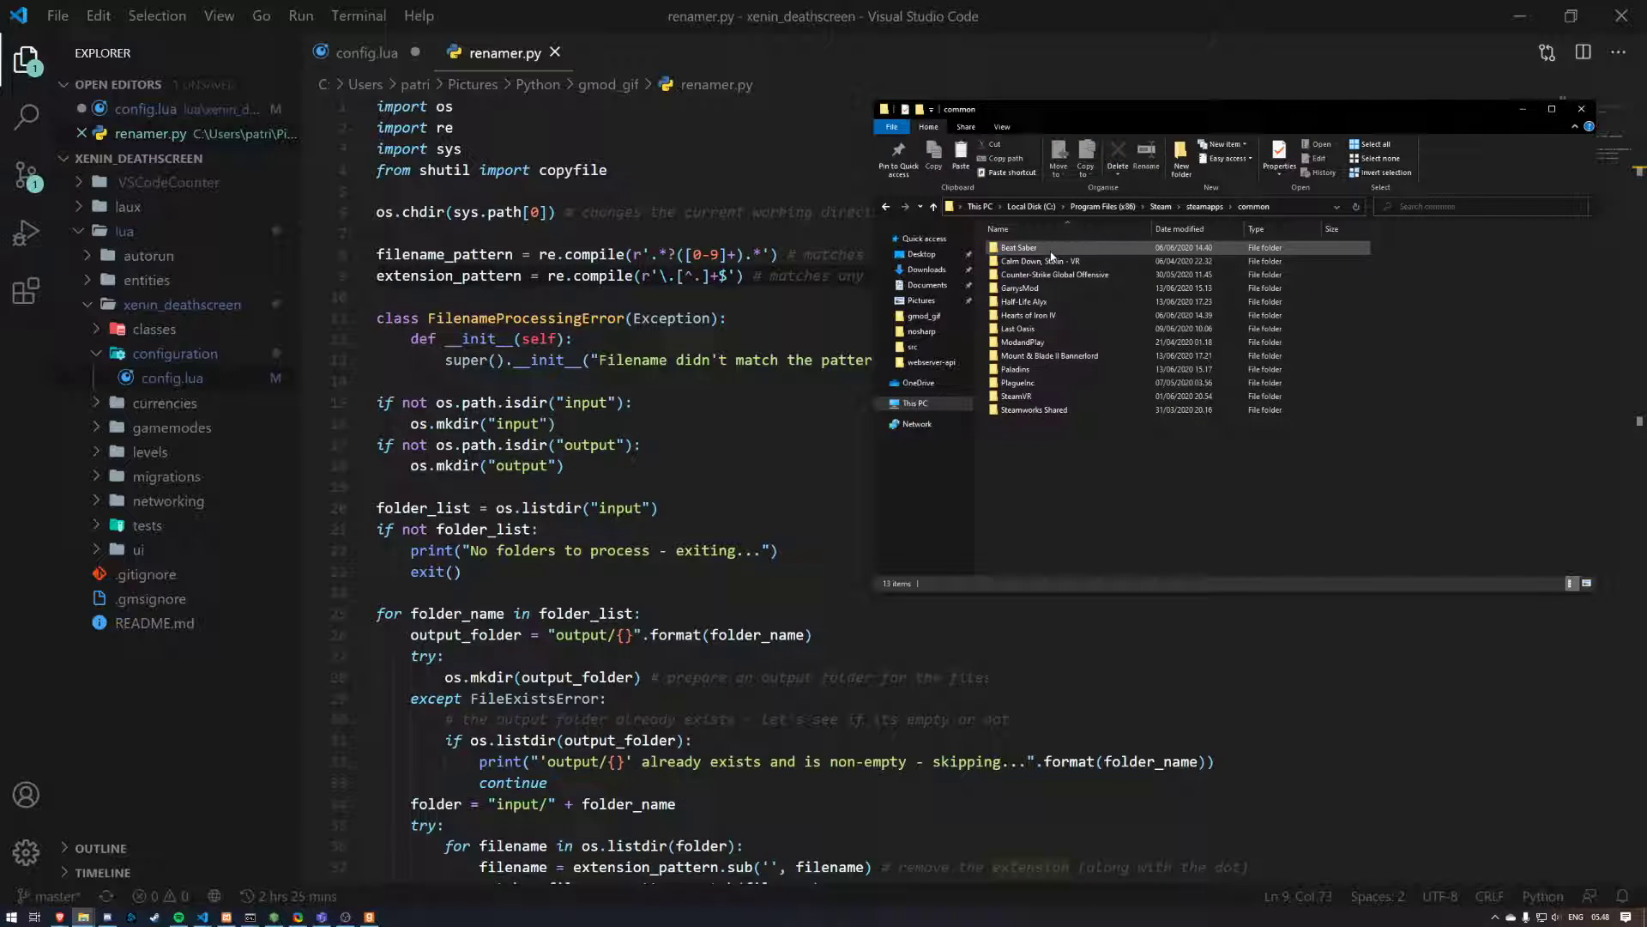
{"action": "double_click", "coordinate": [1026, 288]}
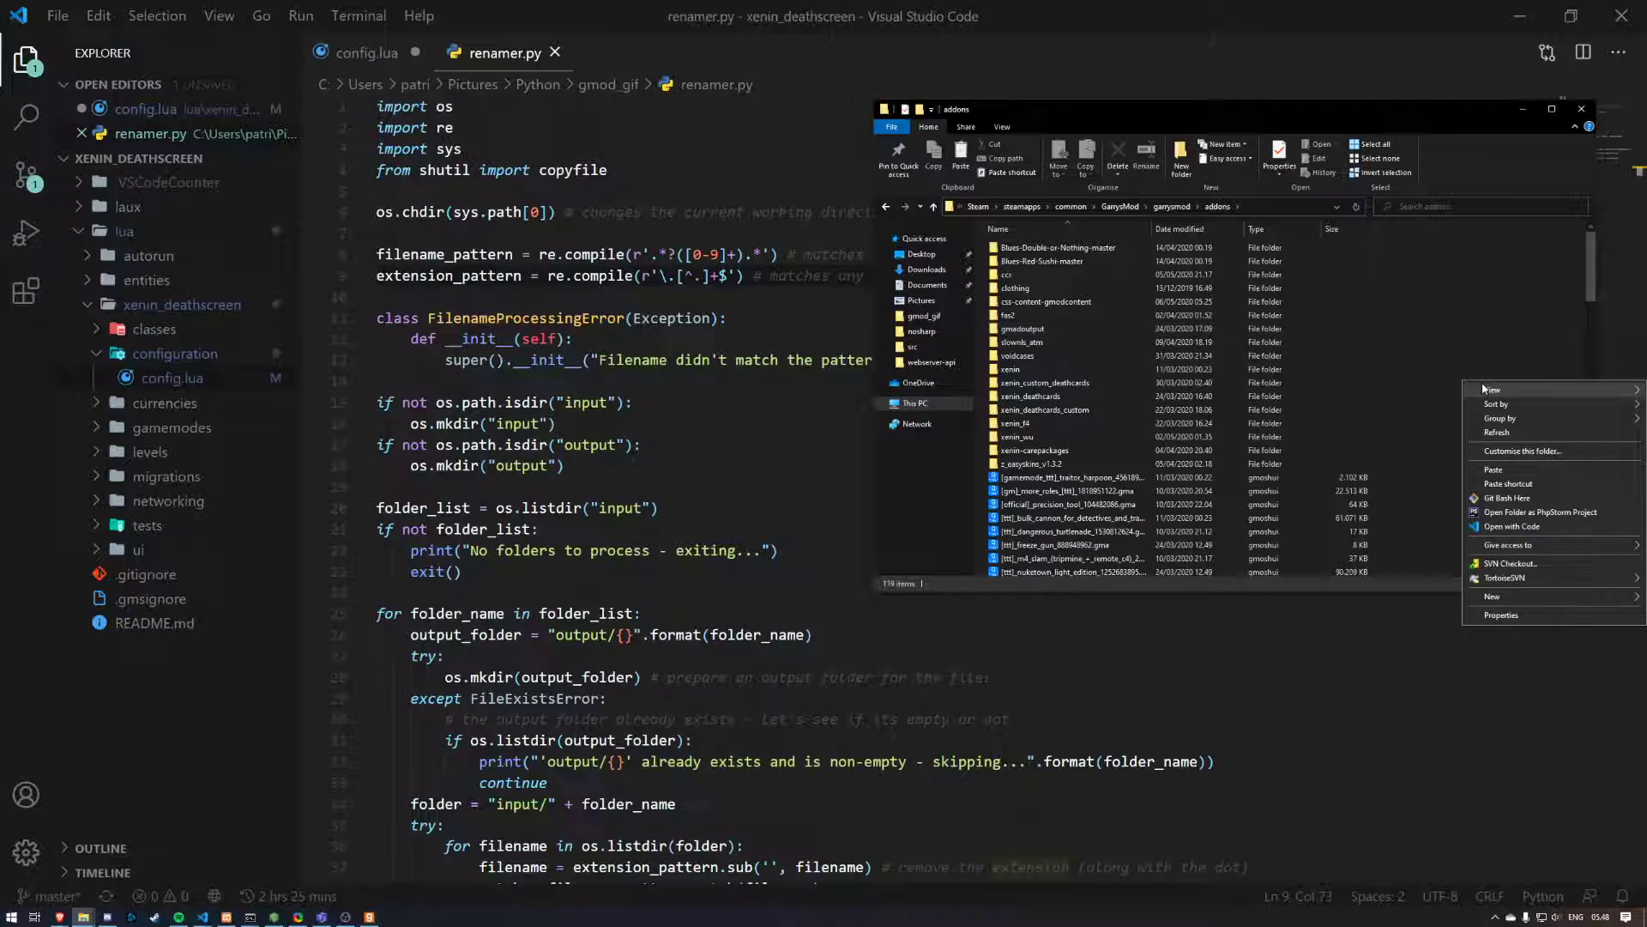
{"action": "left_click", "coordinate": [1455, 341]}
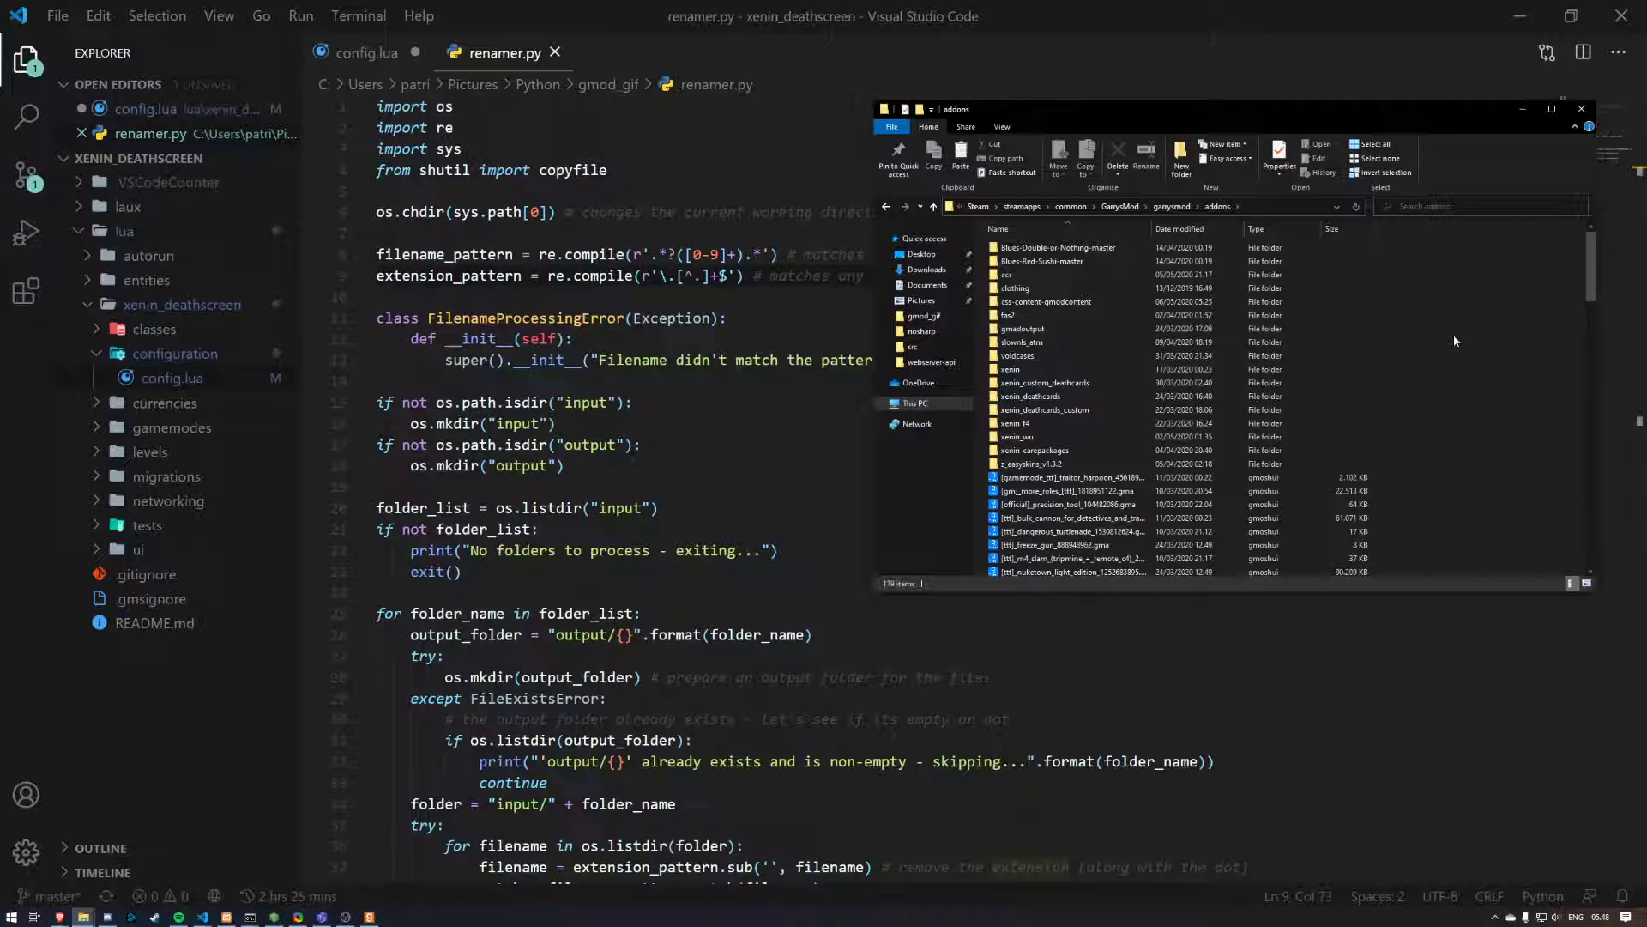
Step: Create xenin_deathscreen_my_cards with nested materials, xenin, deathcards and animated folders
{"action": "right_click", "coordinate": [1454, 341]}
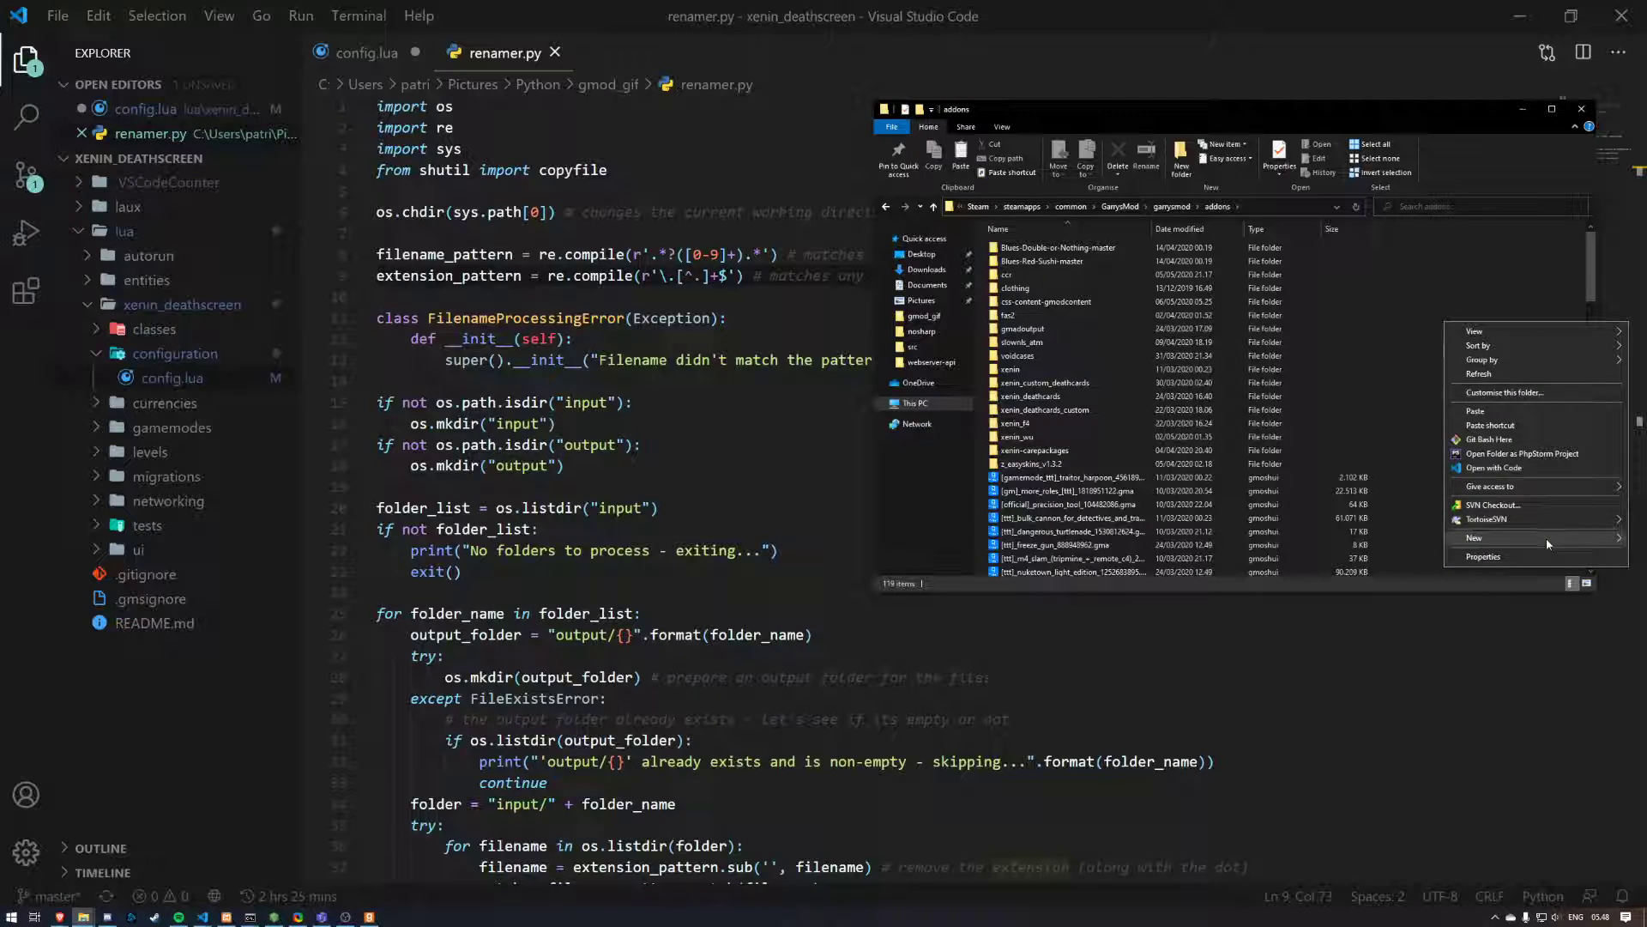
{"action": "left_click", "coordinate": [1482, 538]}
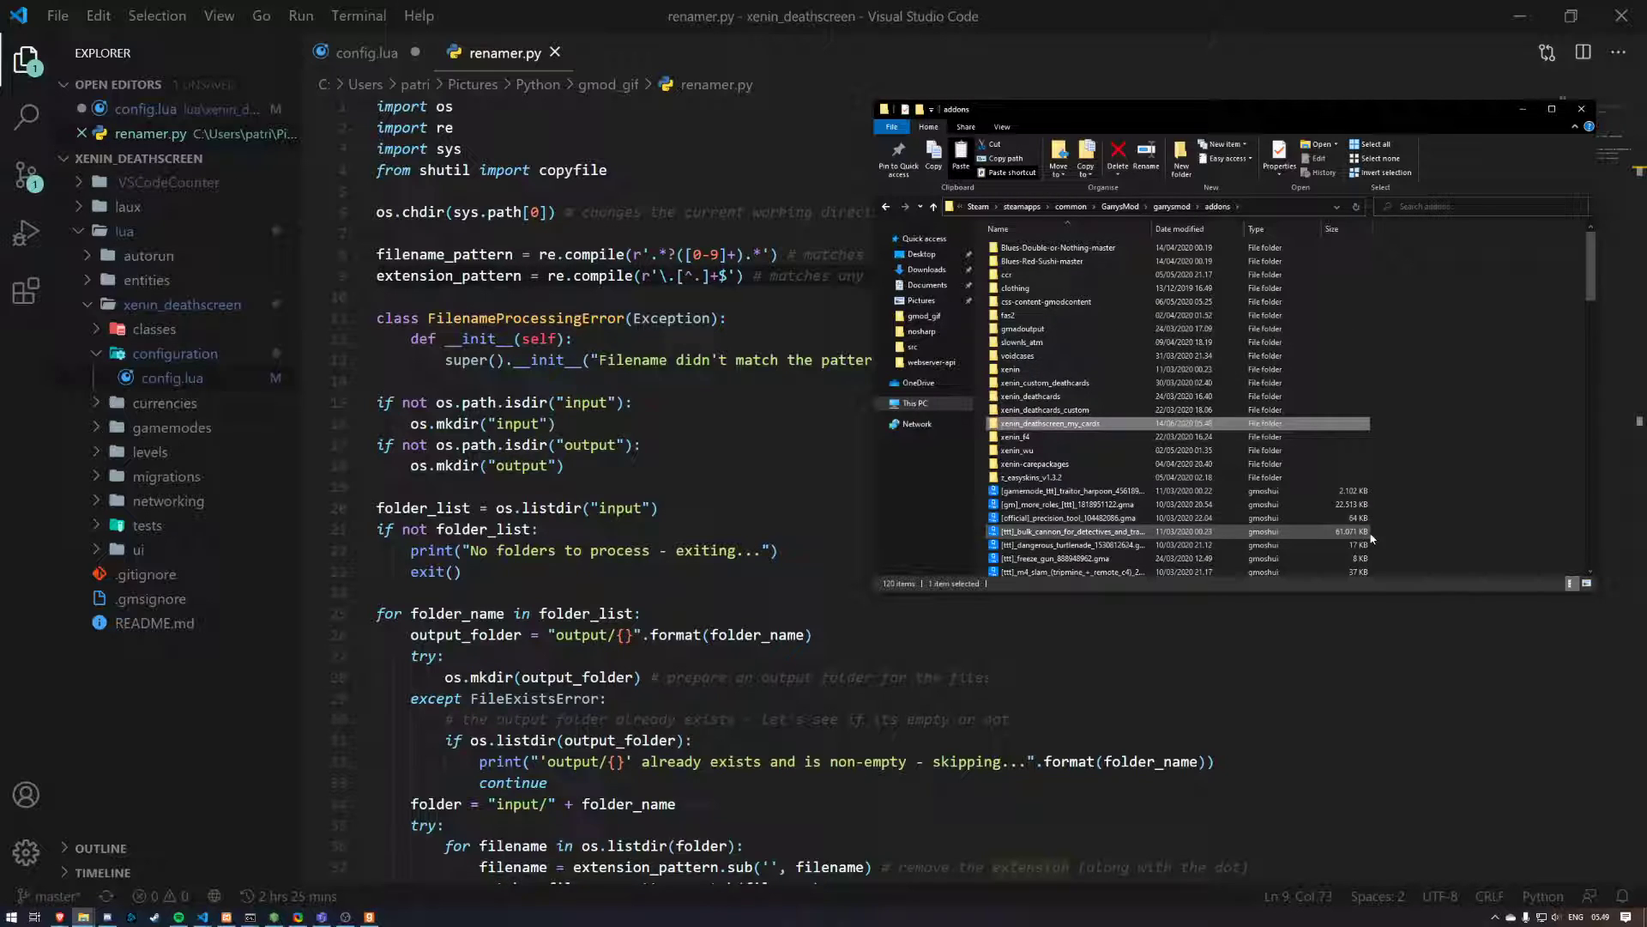
{"action": "right_click", "coordinate": [1104, 315]}
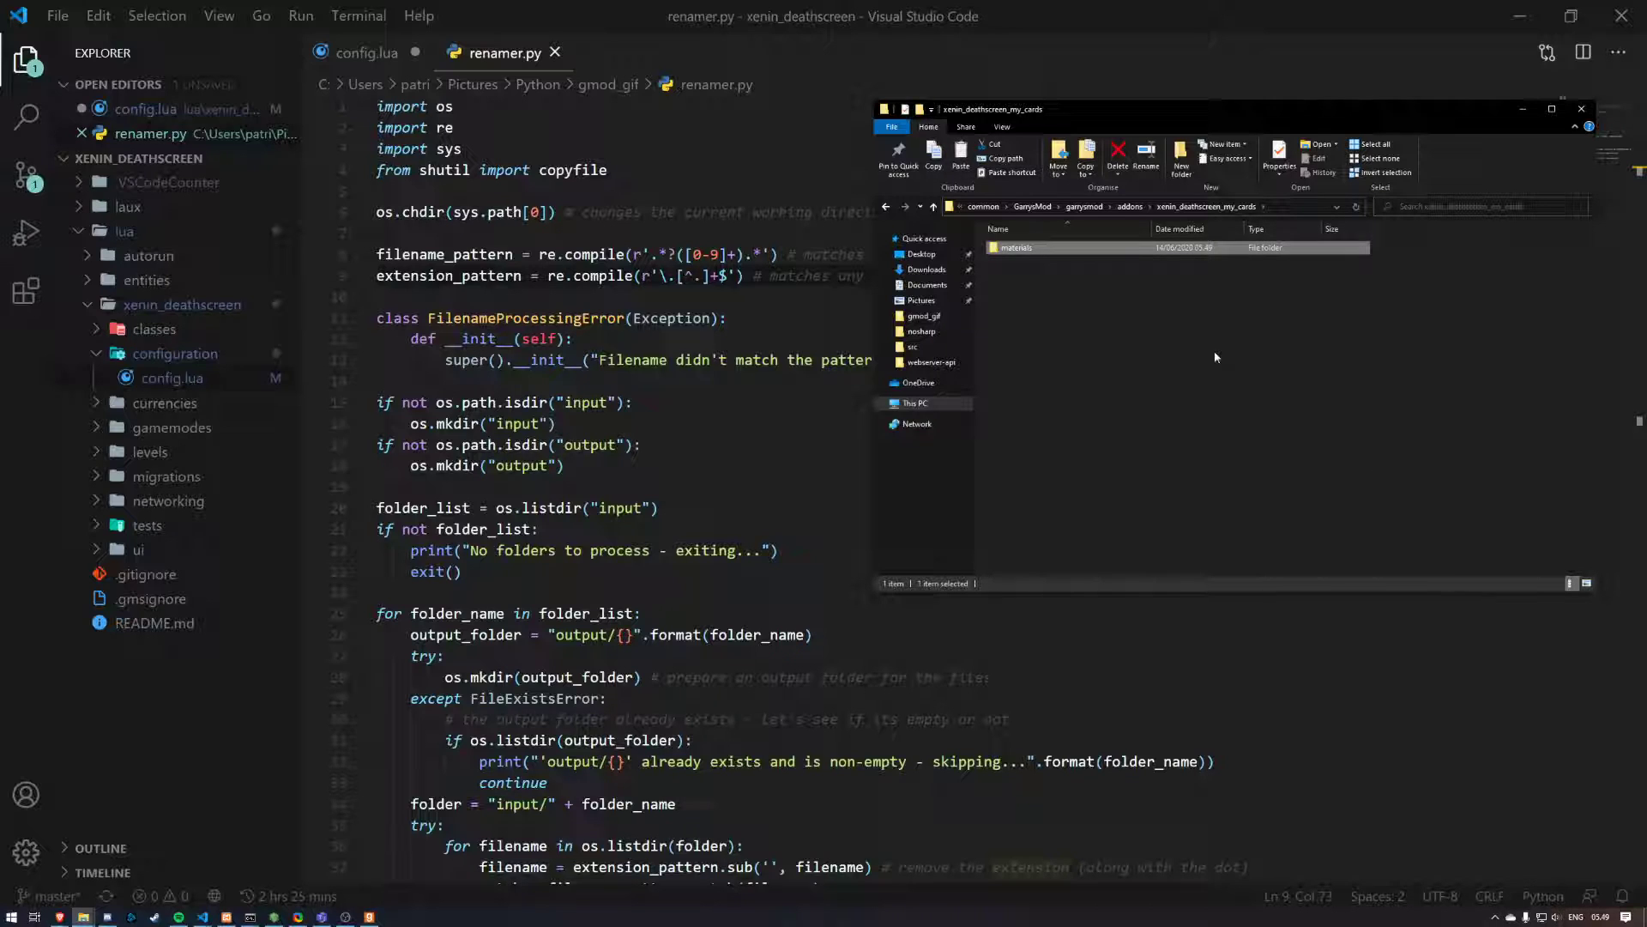
{"action": "right_click", "coordinate": [1216, 357]}
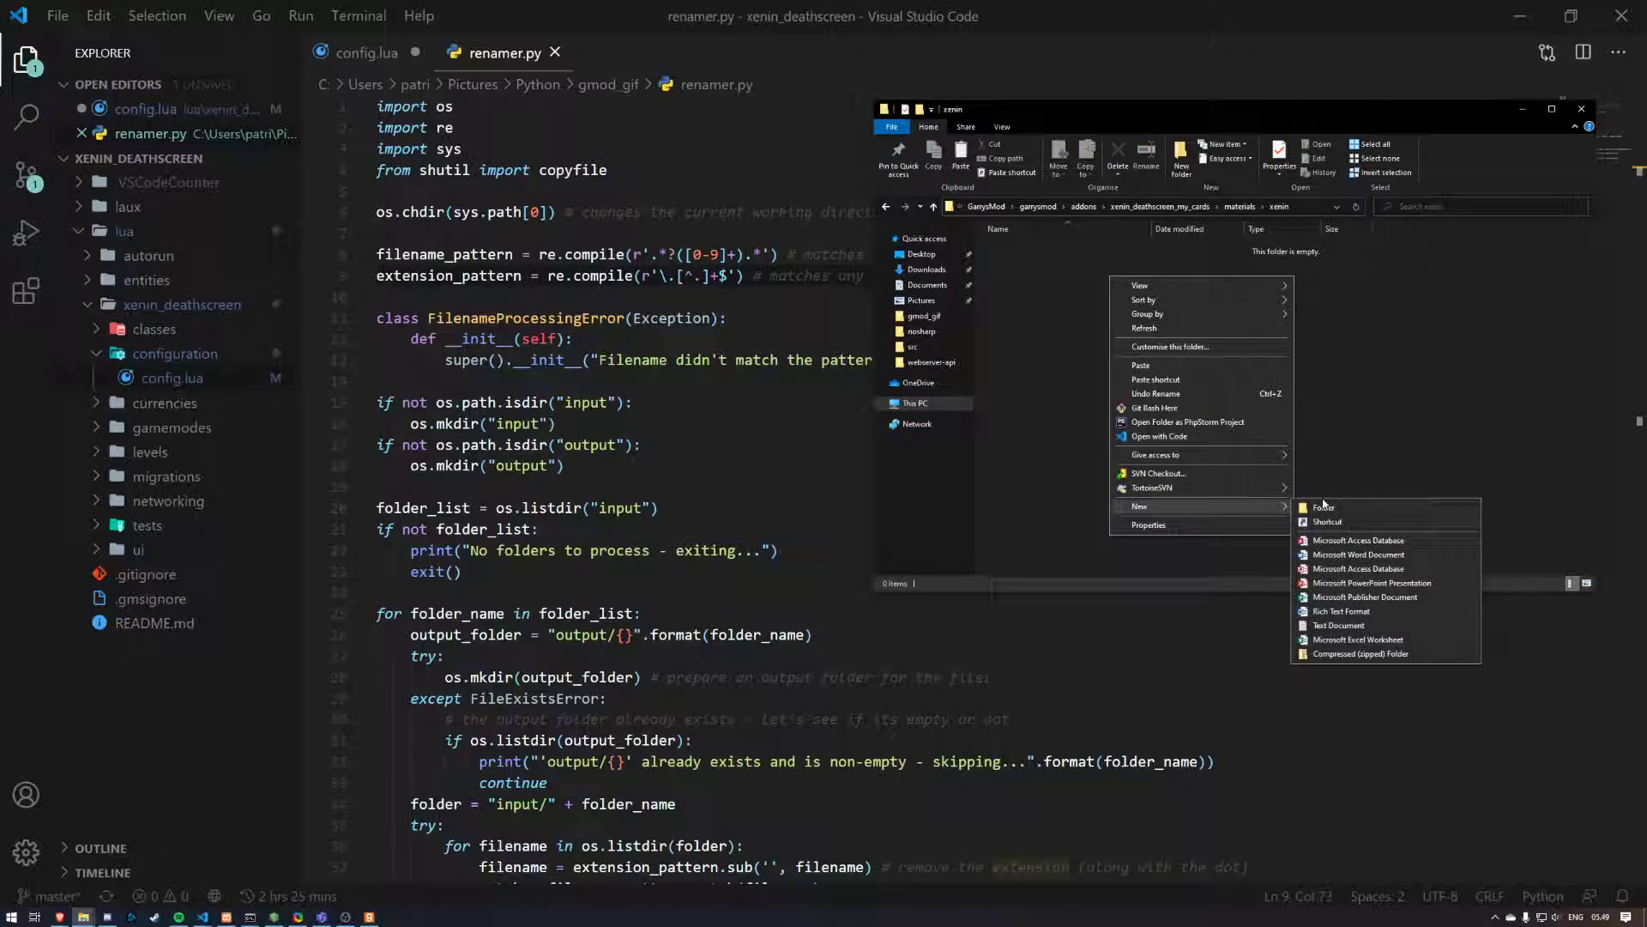
{"action": "left_click", "coordinate": [1322, 506]}
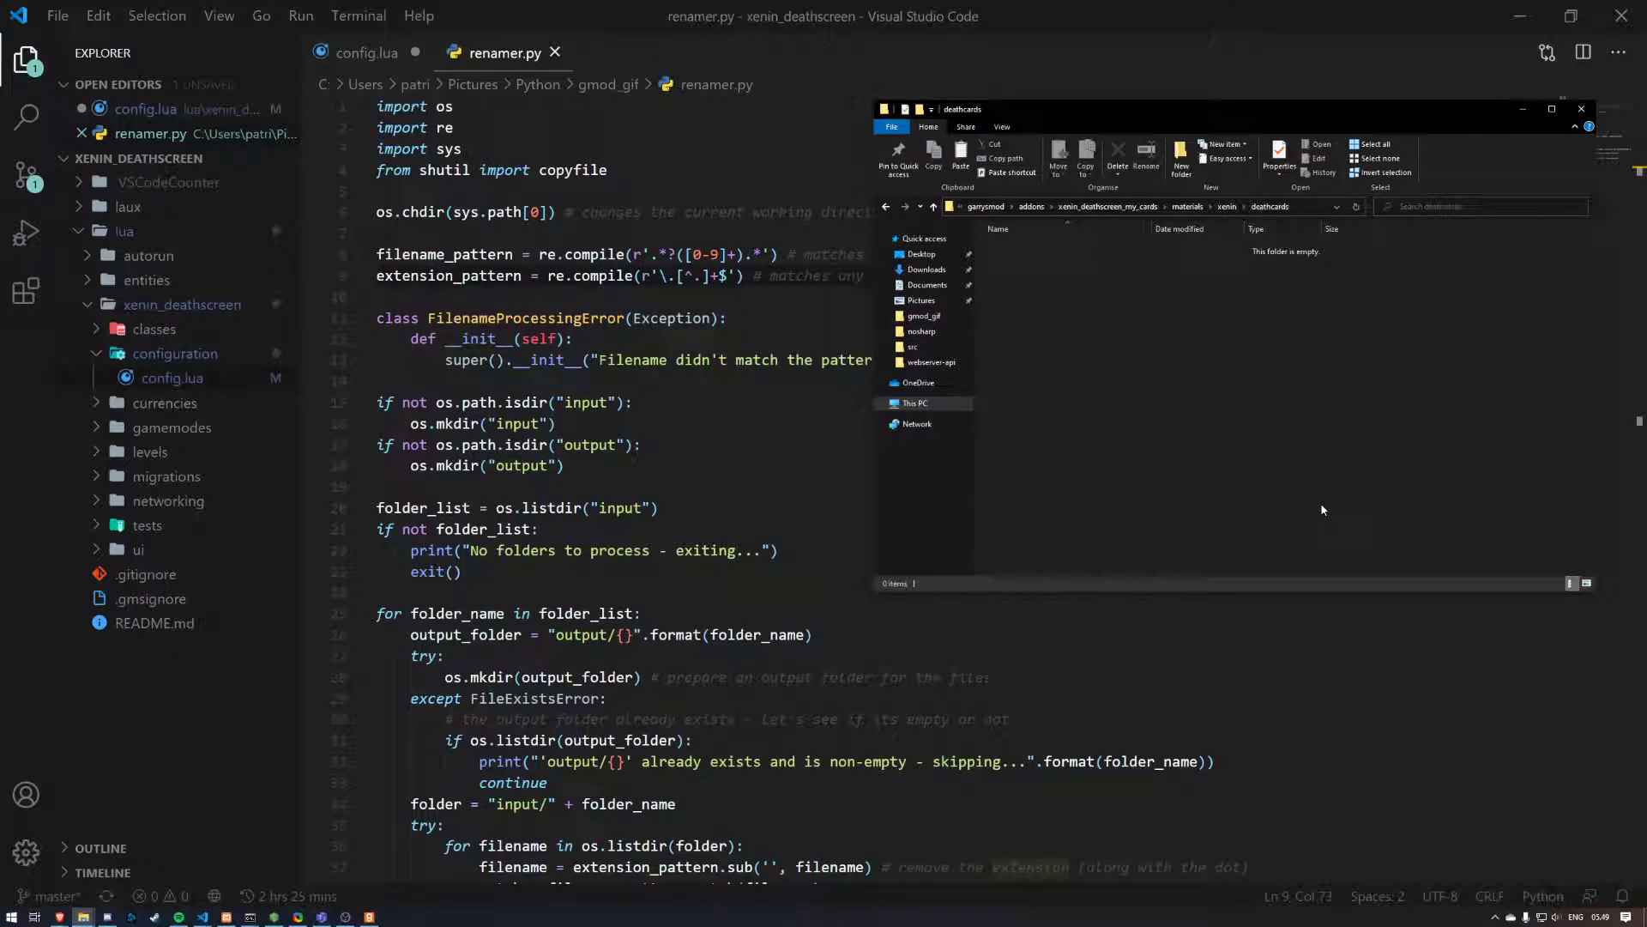
{"action": "right_click", "coordinate": [1321, 511]}
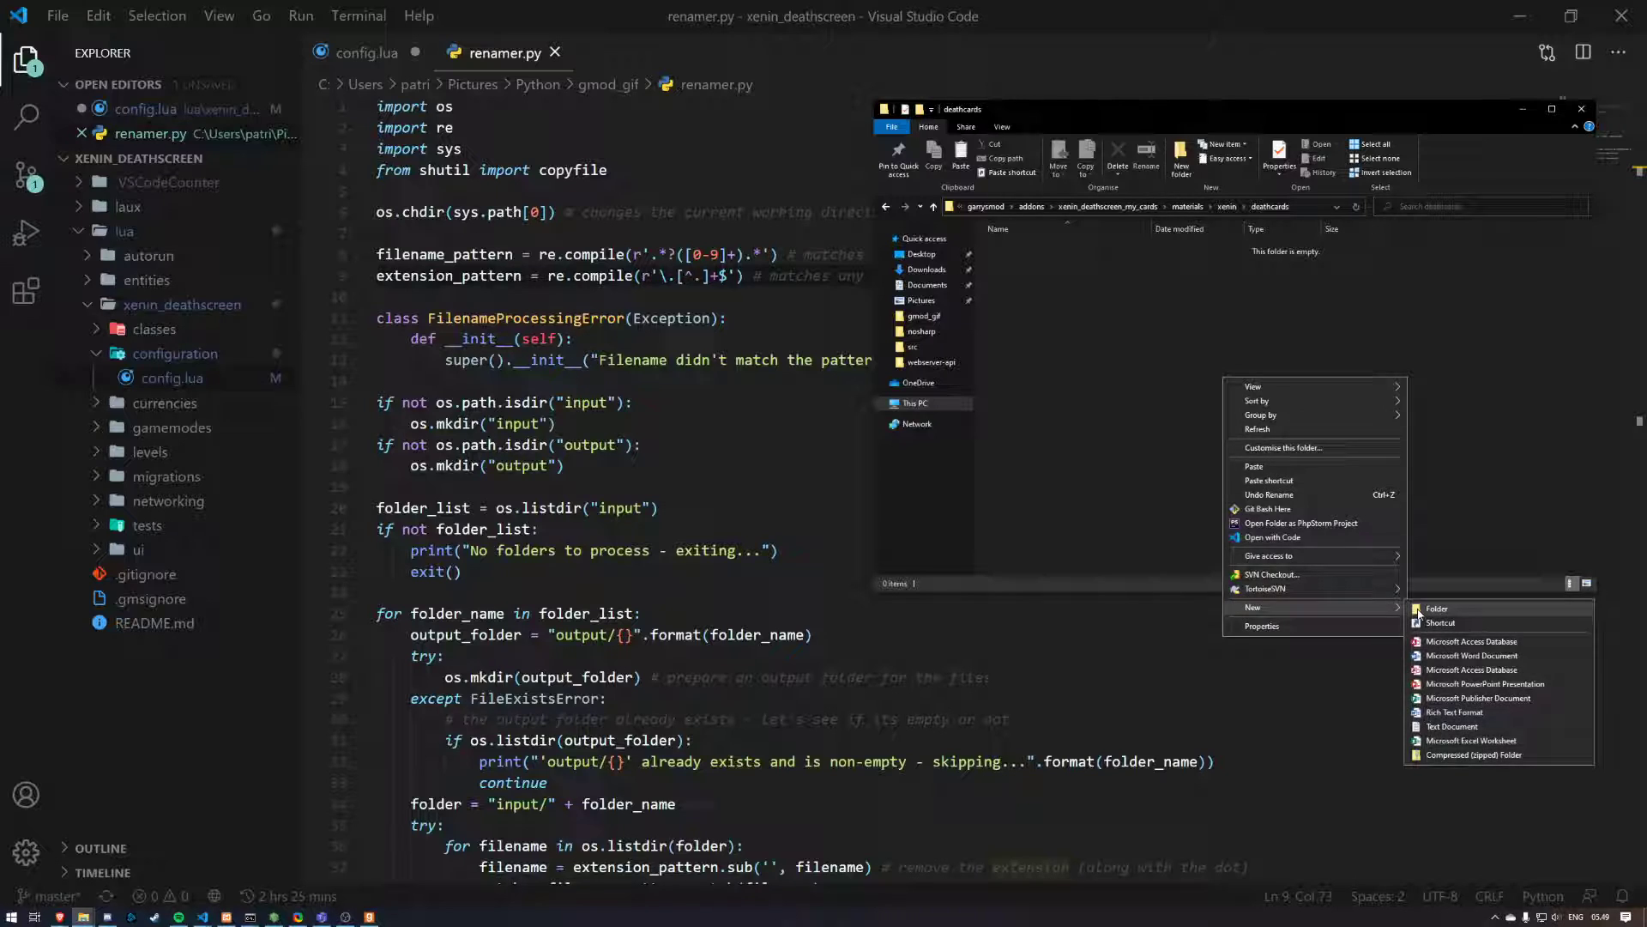
{"action": "left_click", "coordinate": [1436, 608]}
{"action": "type", "text": "animated"}
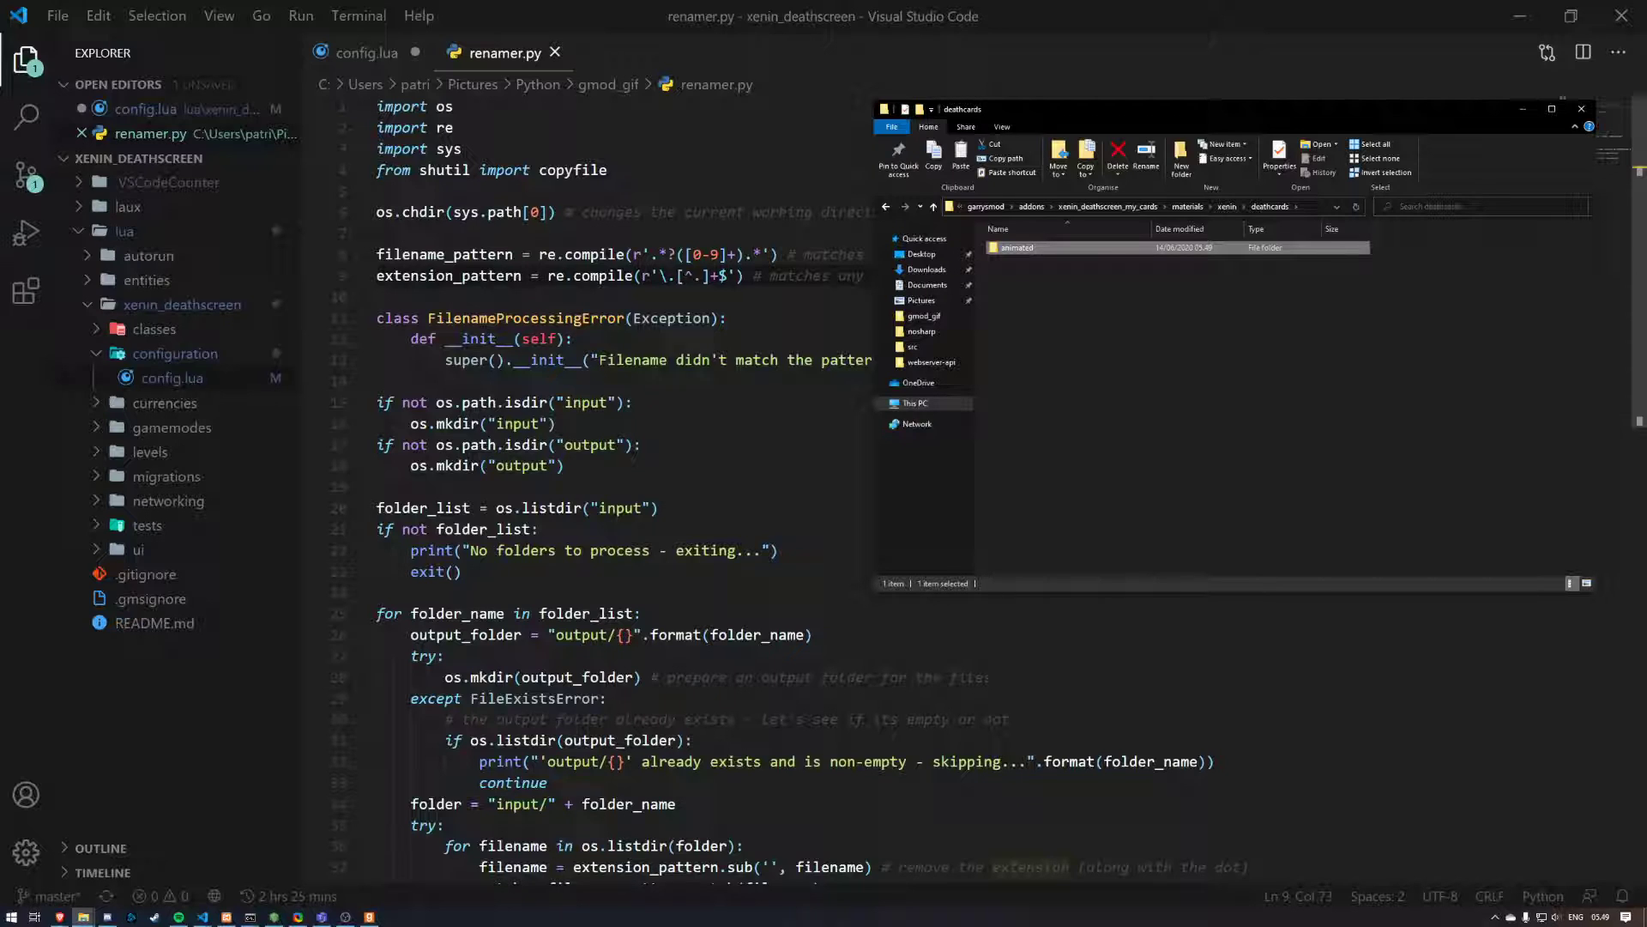
Step: Inside the animated folder, create and open a folder named test
{"action": "double_click", "coordinate": [1015, 247]}
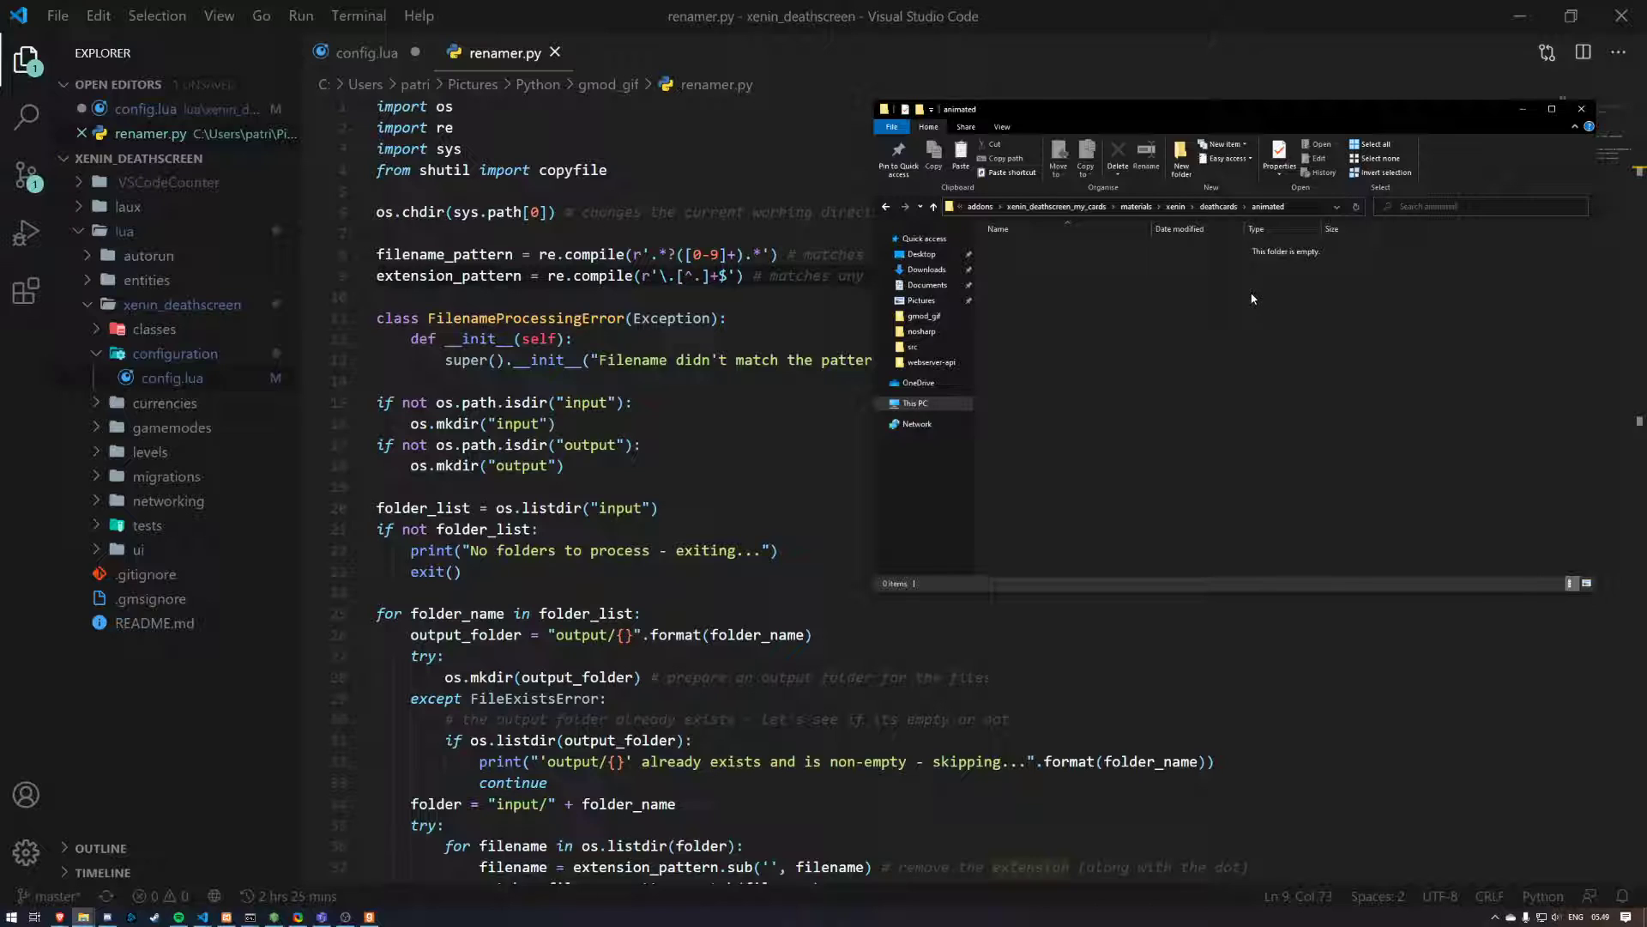
{"action": "right_click", "coordinate": [1250, 298]}
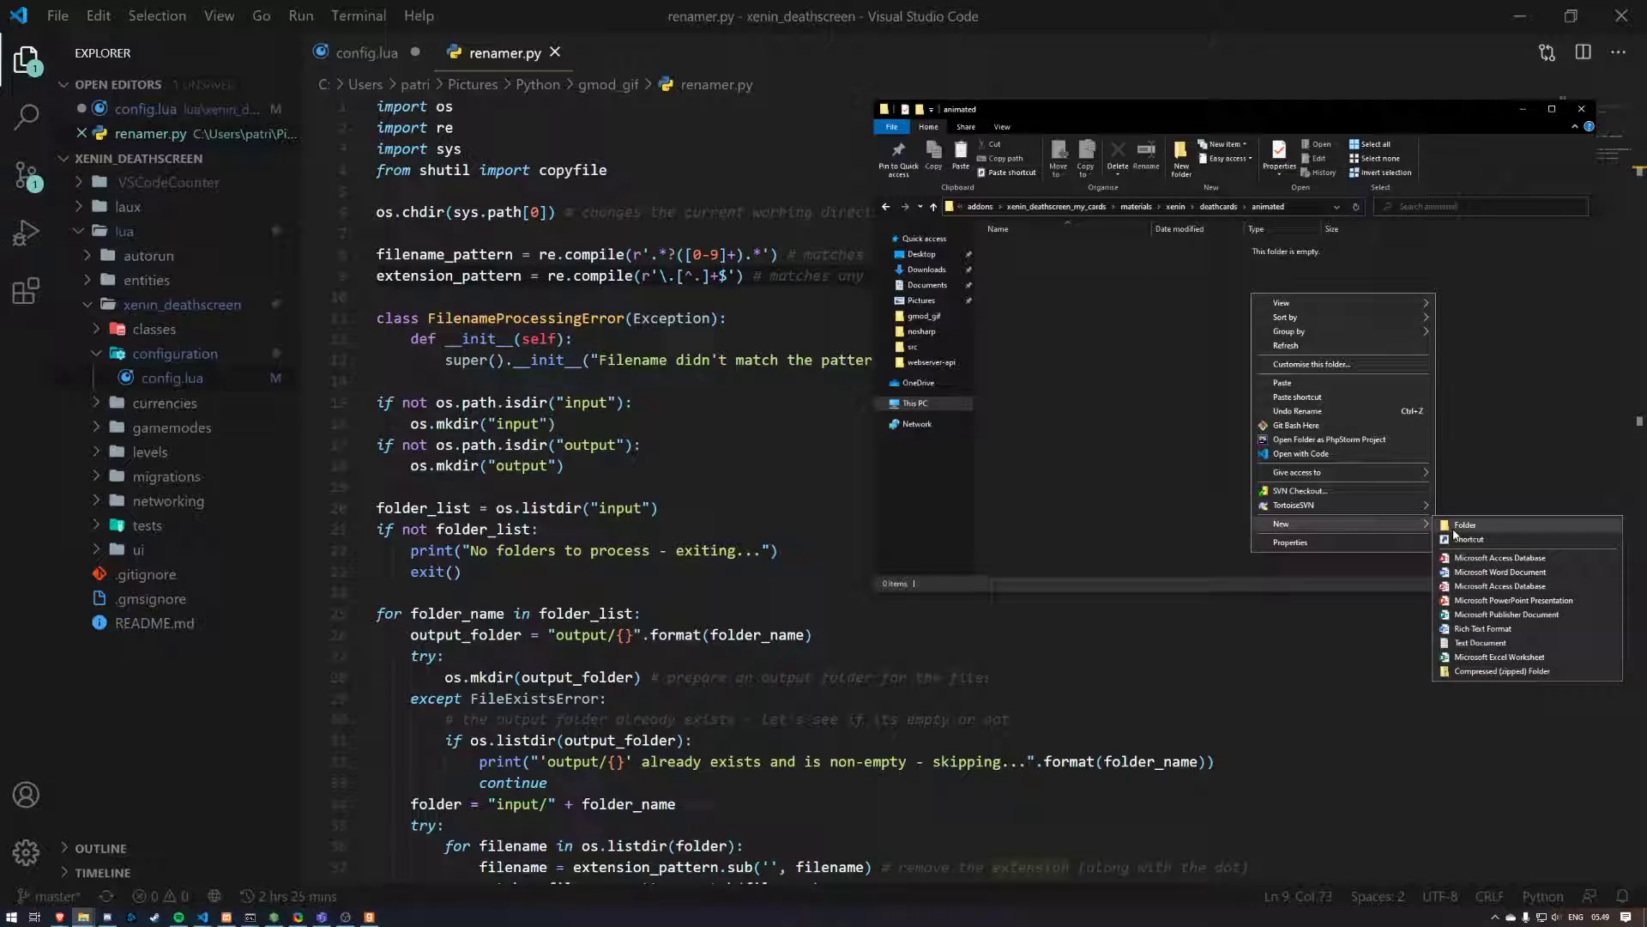
{"action": "left_click", "coordinate": [1464, 525]}
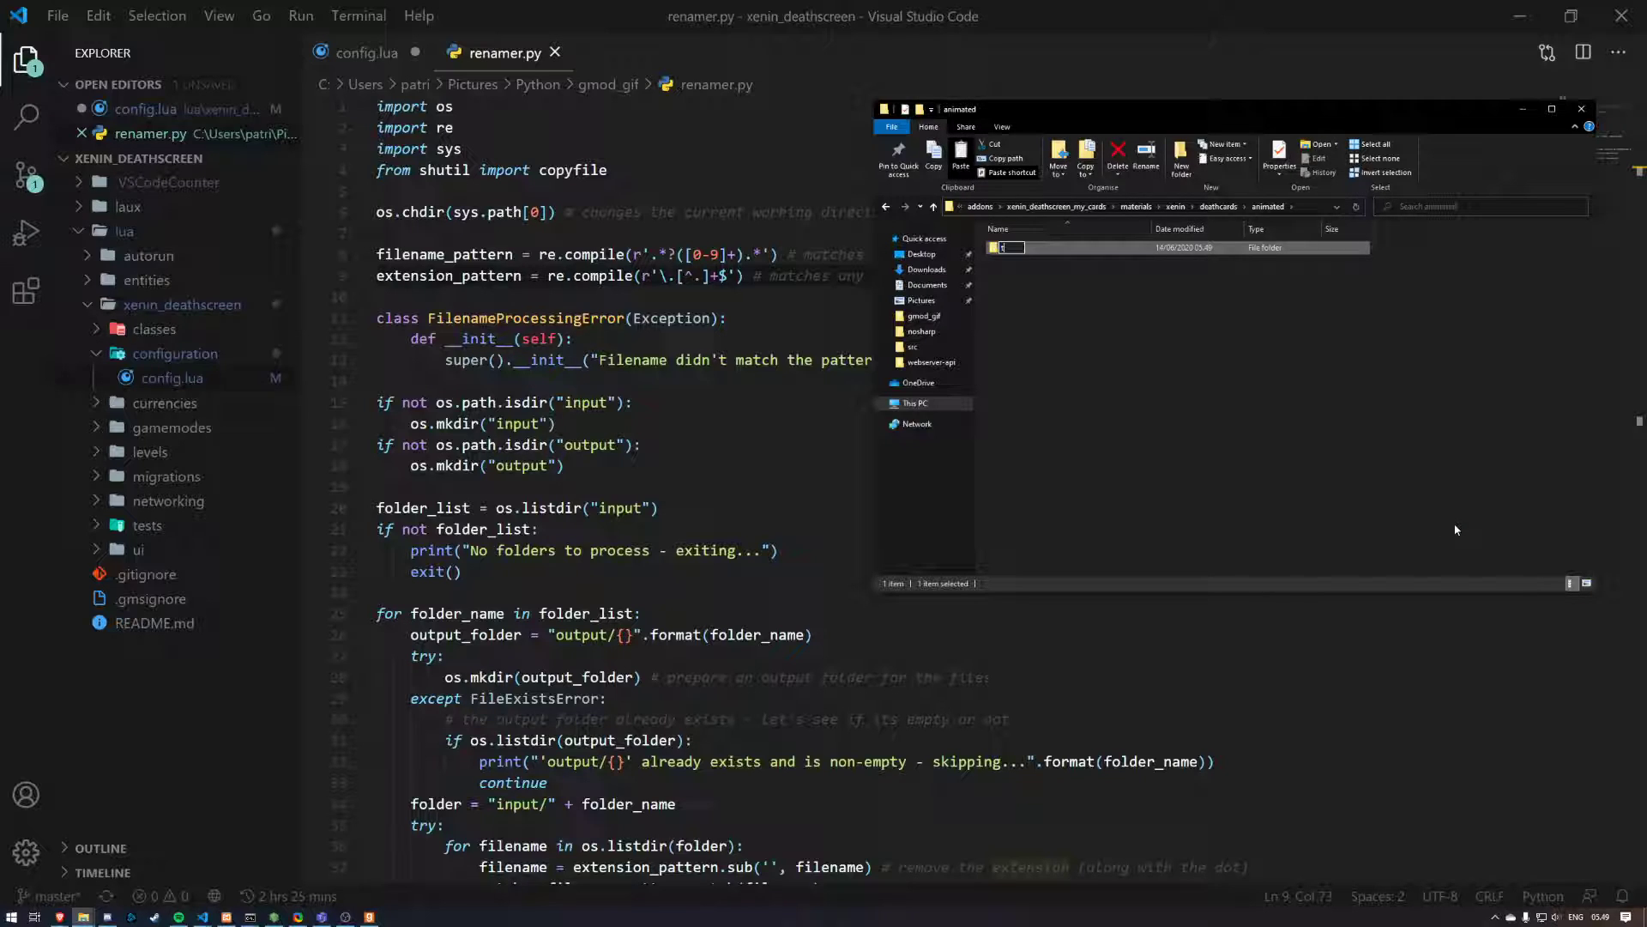
{"action": "type", "text": "test"}
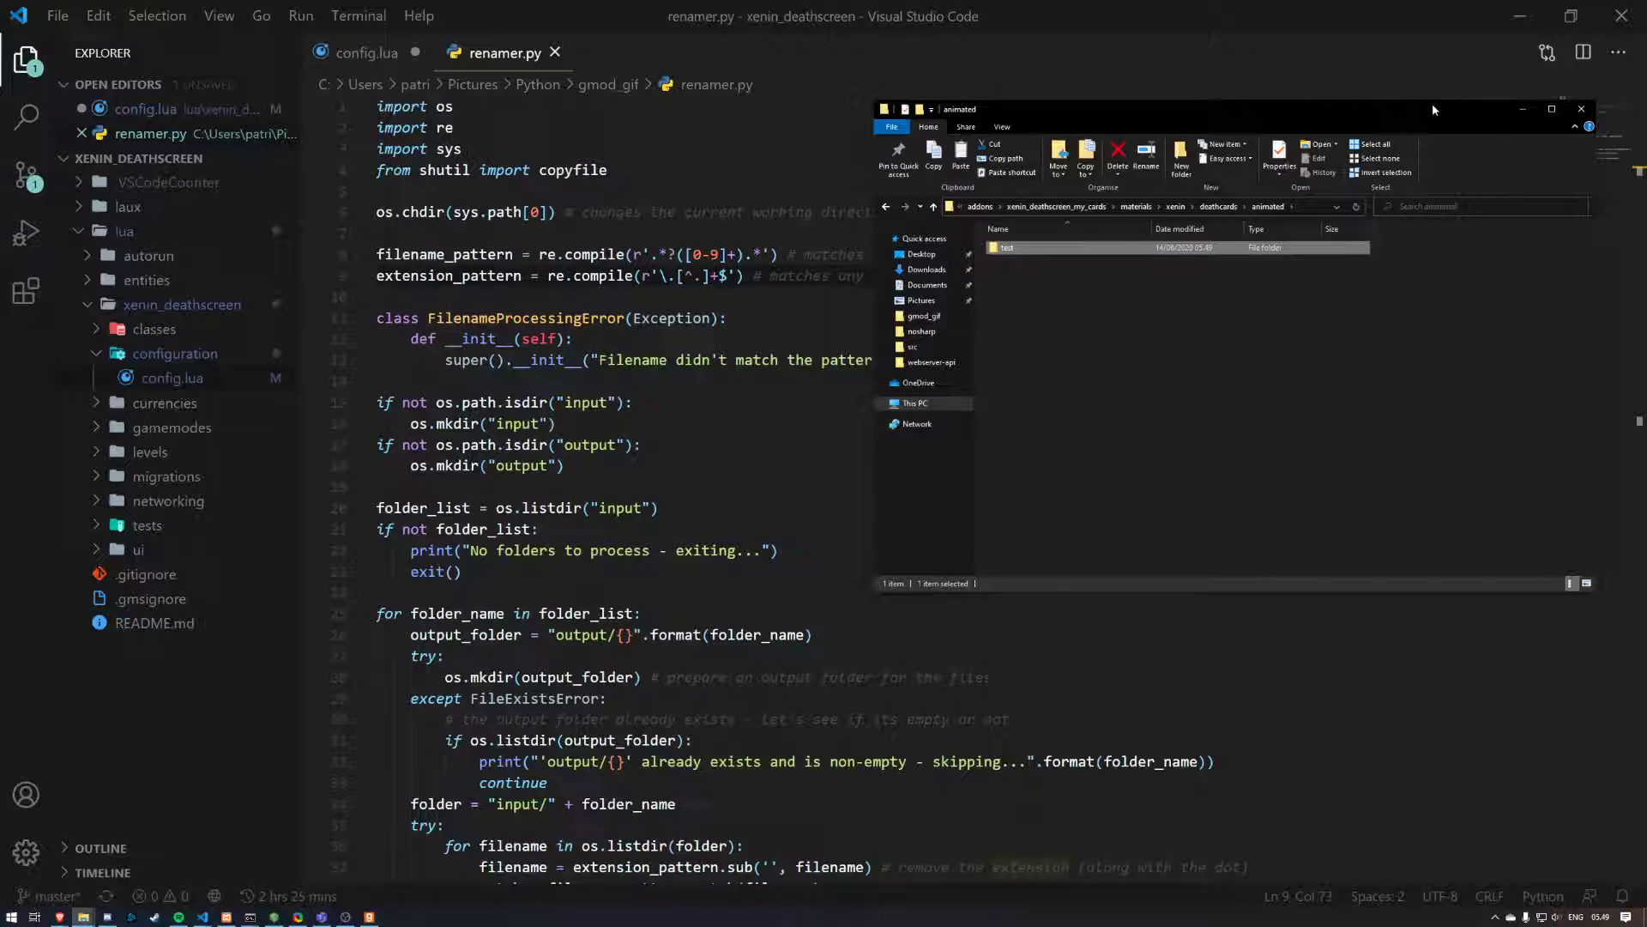
{"action": "double_click", "coordinate": [1006, 247]}
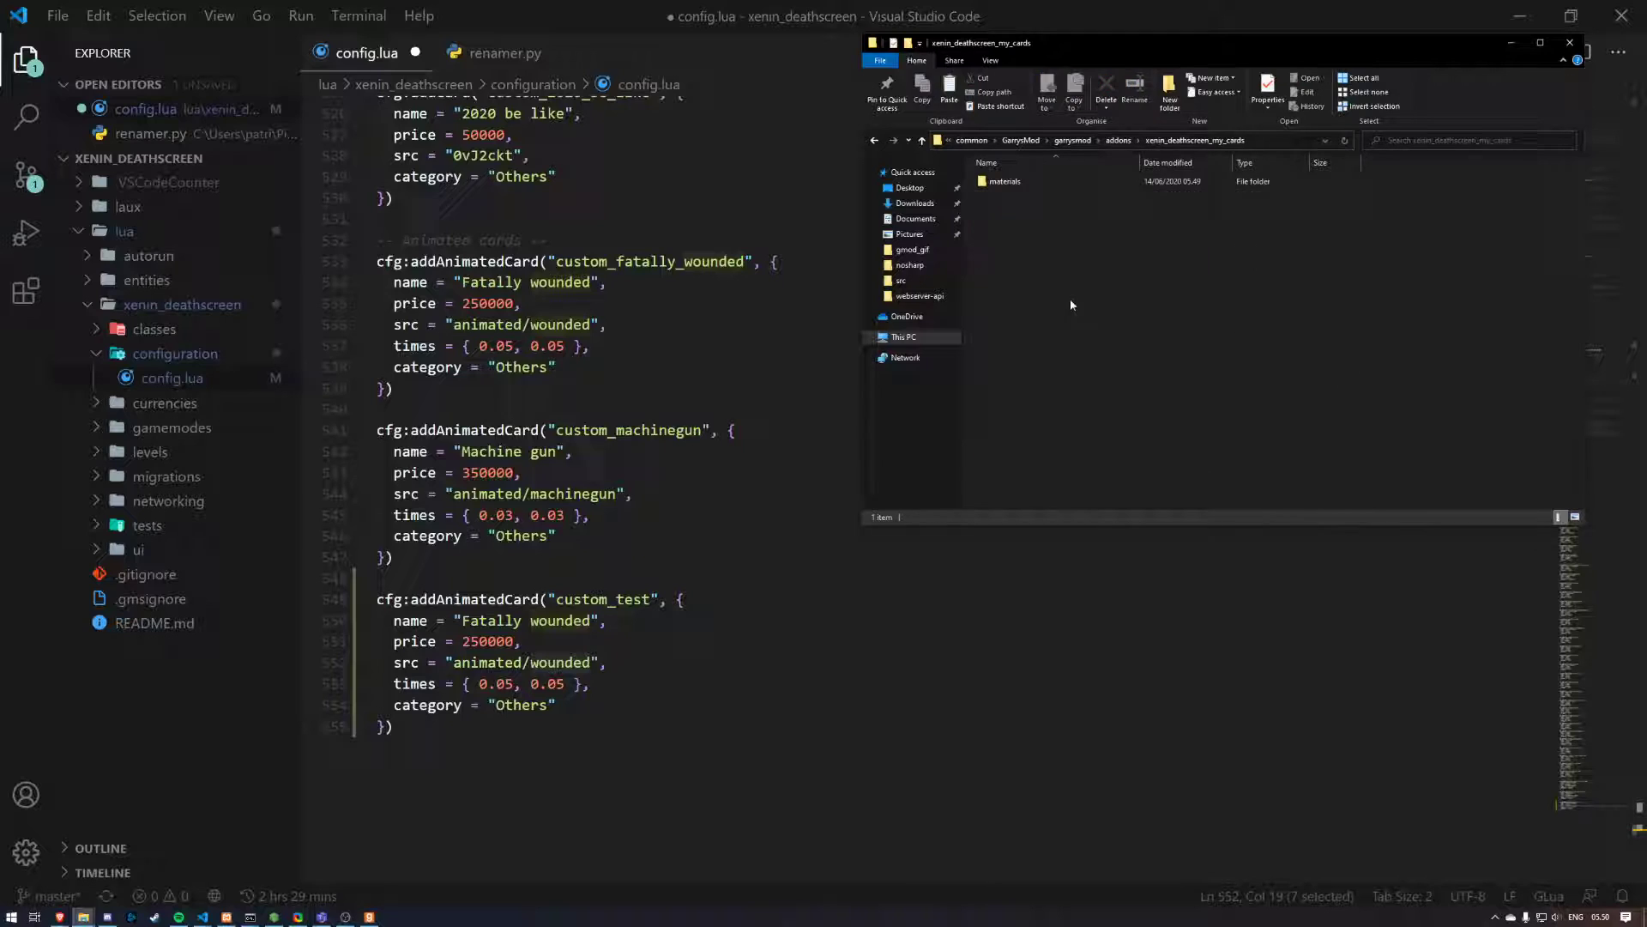
Step: Go through deathcards into animated to confirm the test folder, then close Explorer
{"action": "double_click", "coordinate": [1005, 181]}
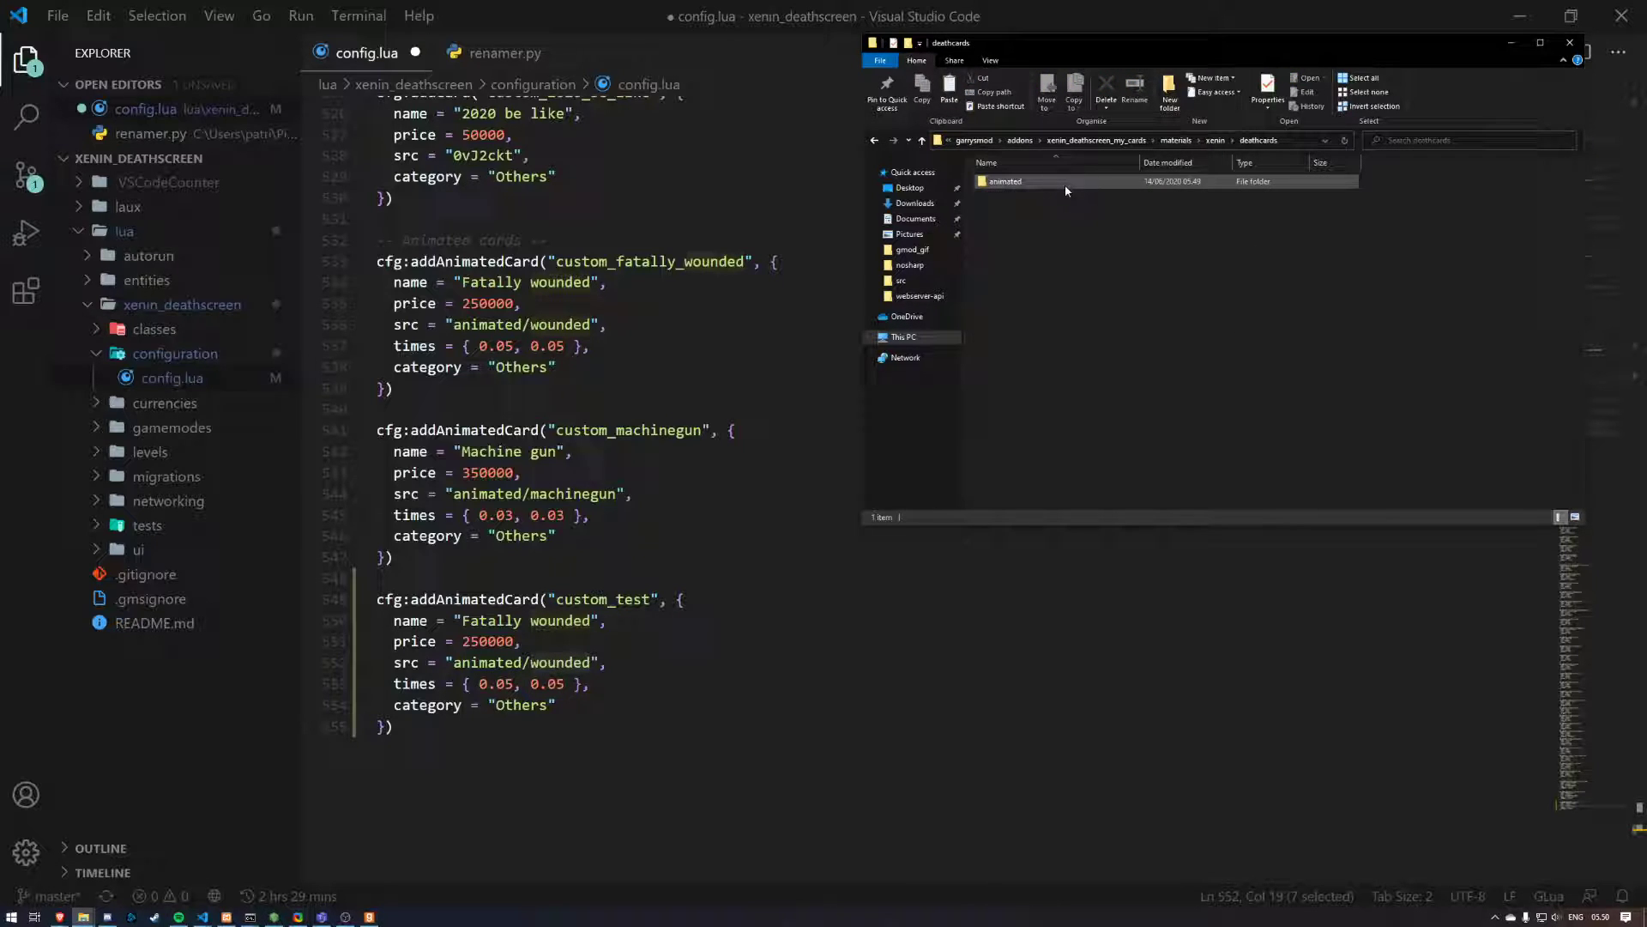
{"action": "double_click", "coordinate": [1005, 181]}
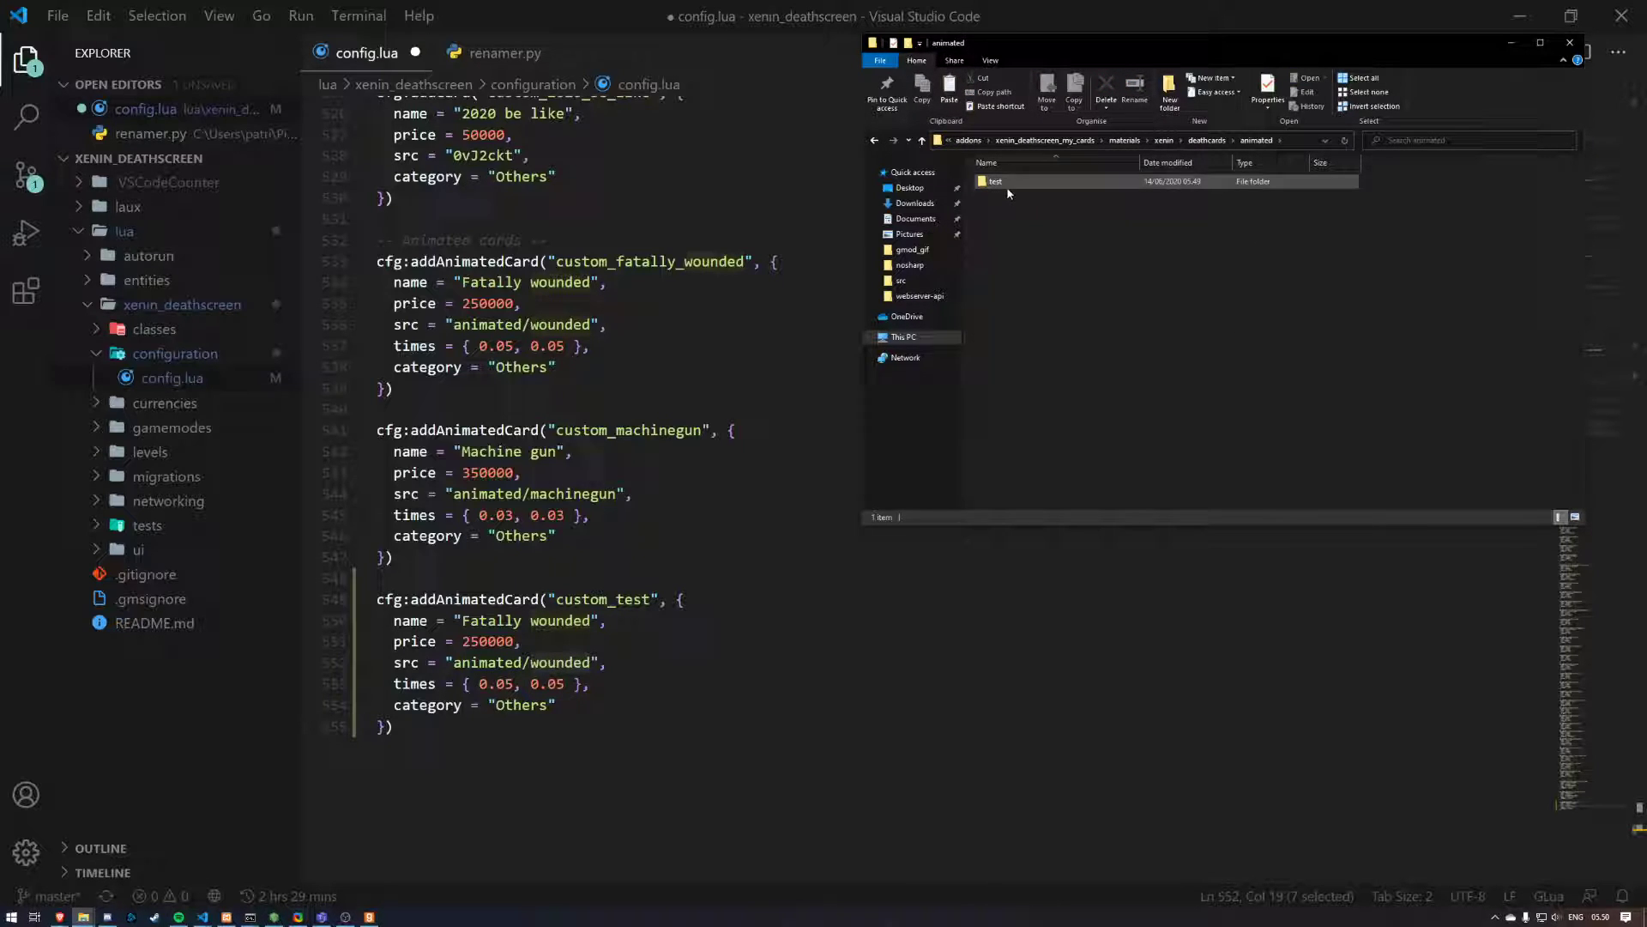
{"action": "left_click", "coordinate": [994, 181]}
{"action": "type", "text": "test"}
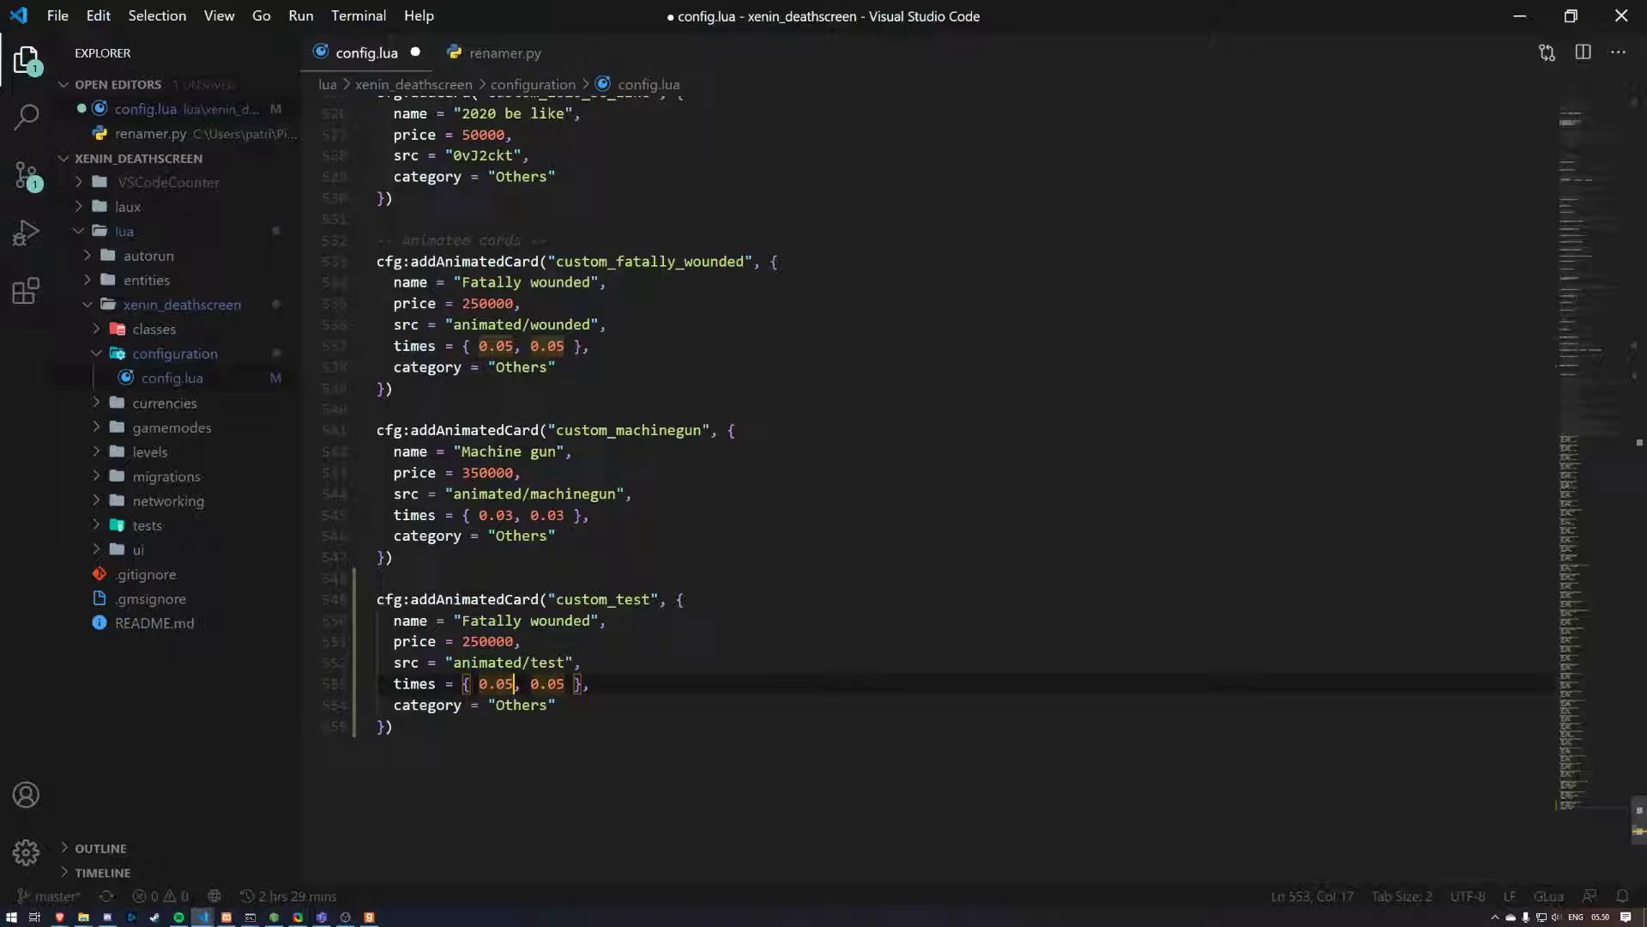
Step: Set both custom_test frame times to 0.08 and save config.lua
{"action": "key", "text": "alt+tab"}
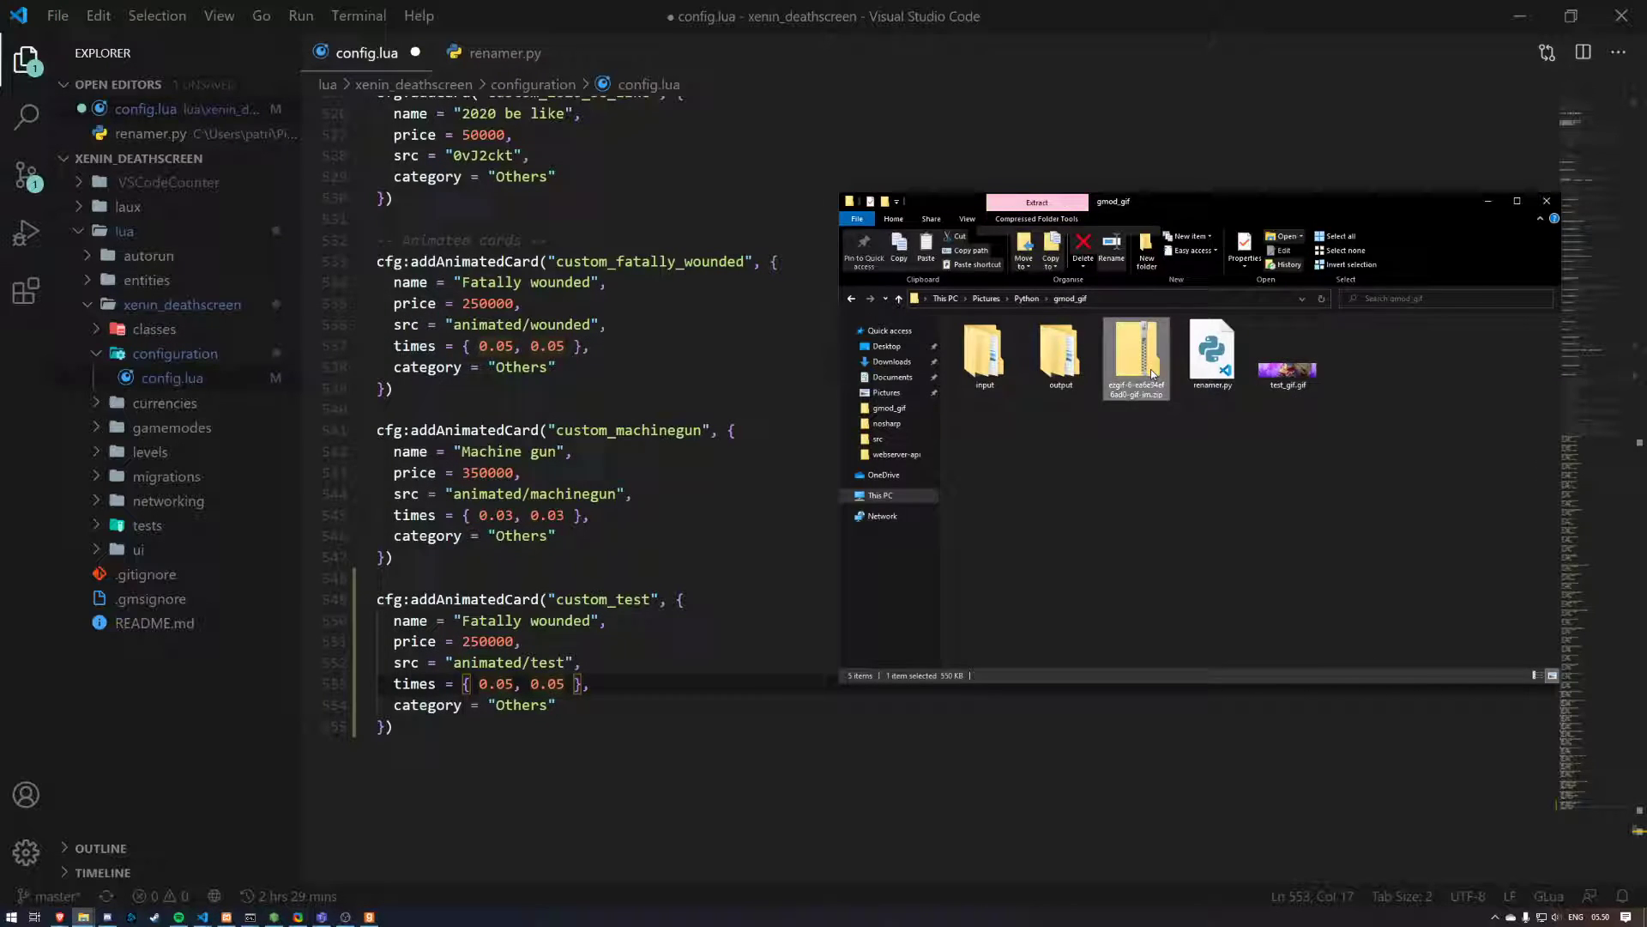
{"action": "double_click", "coordinate": [1136, 357]}
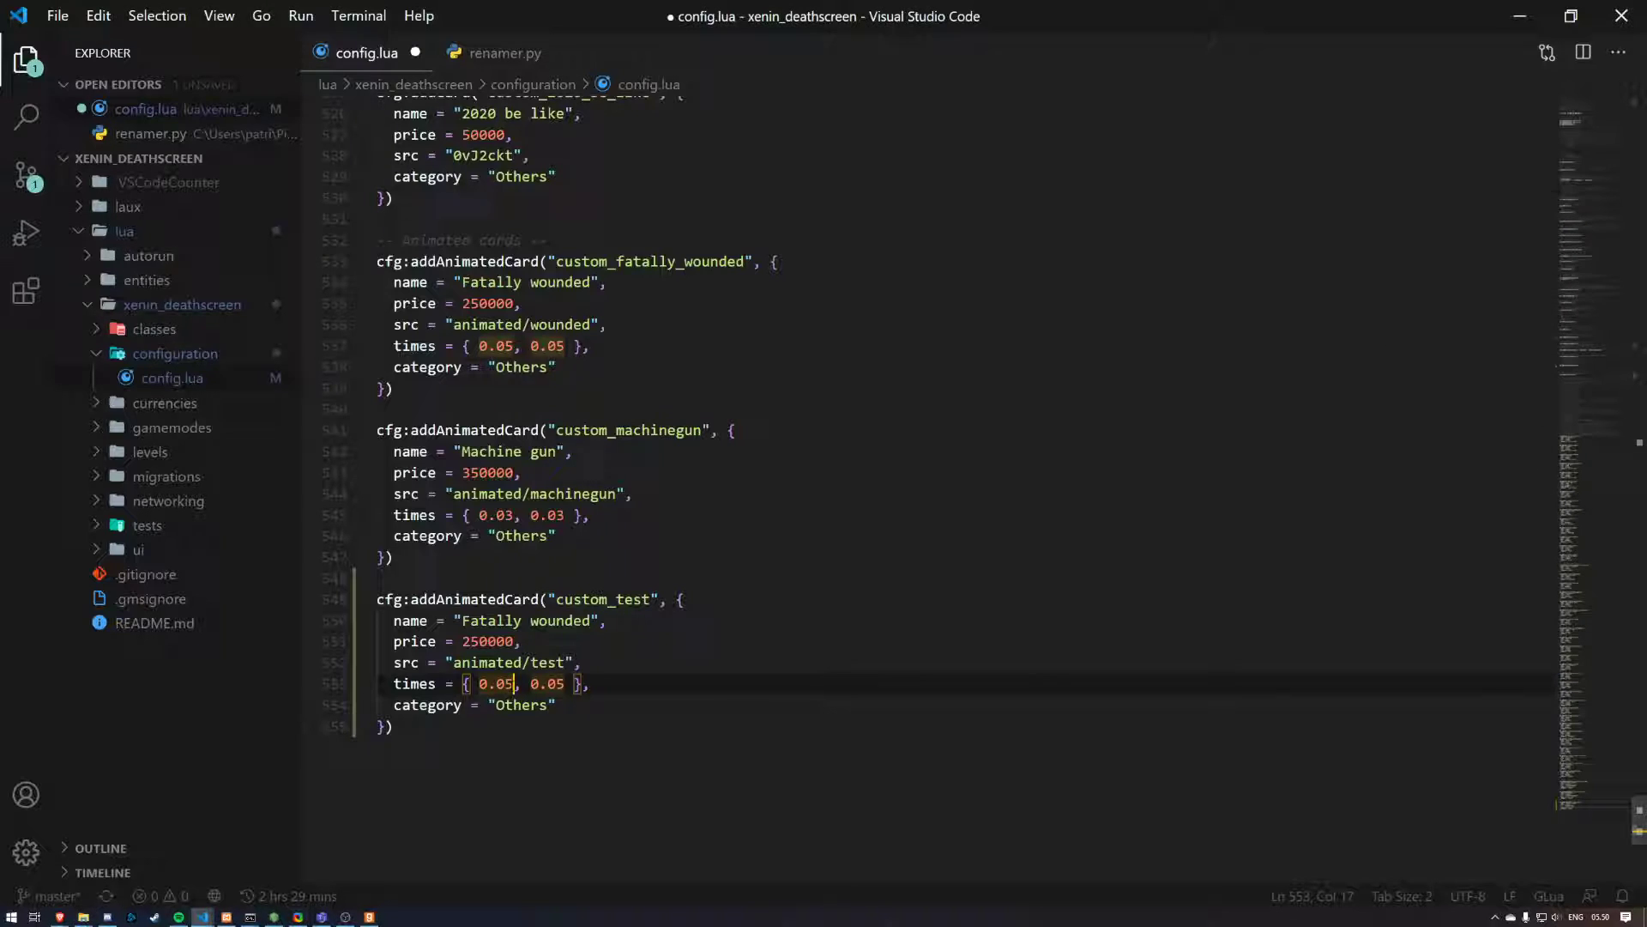
{"action": "type", "text": "0.08"}
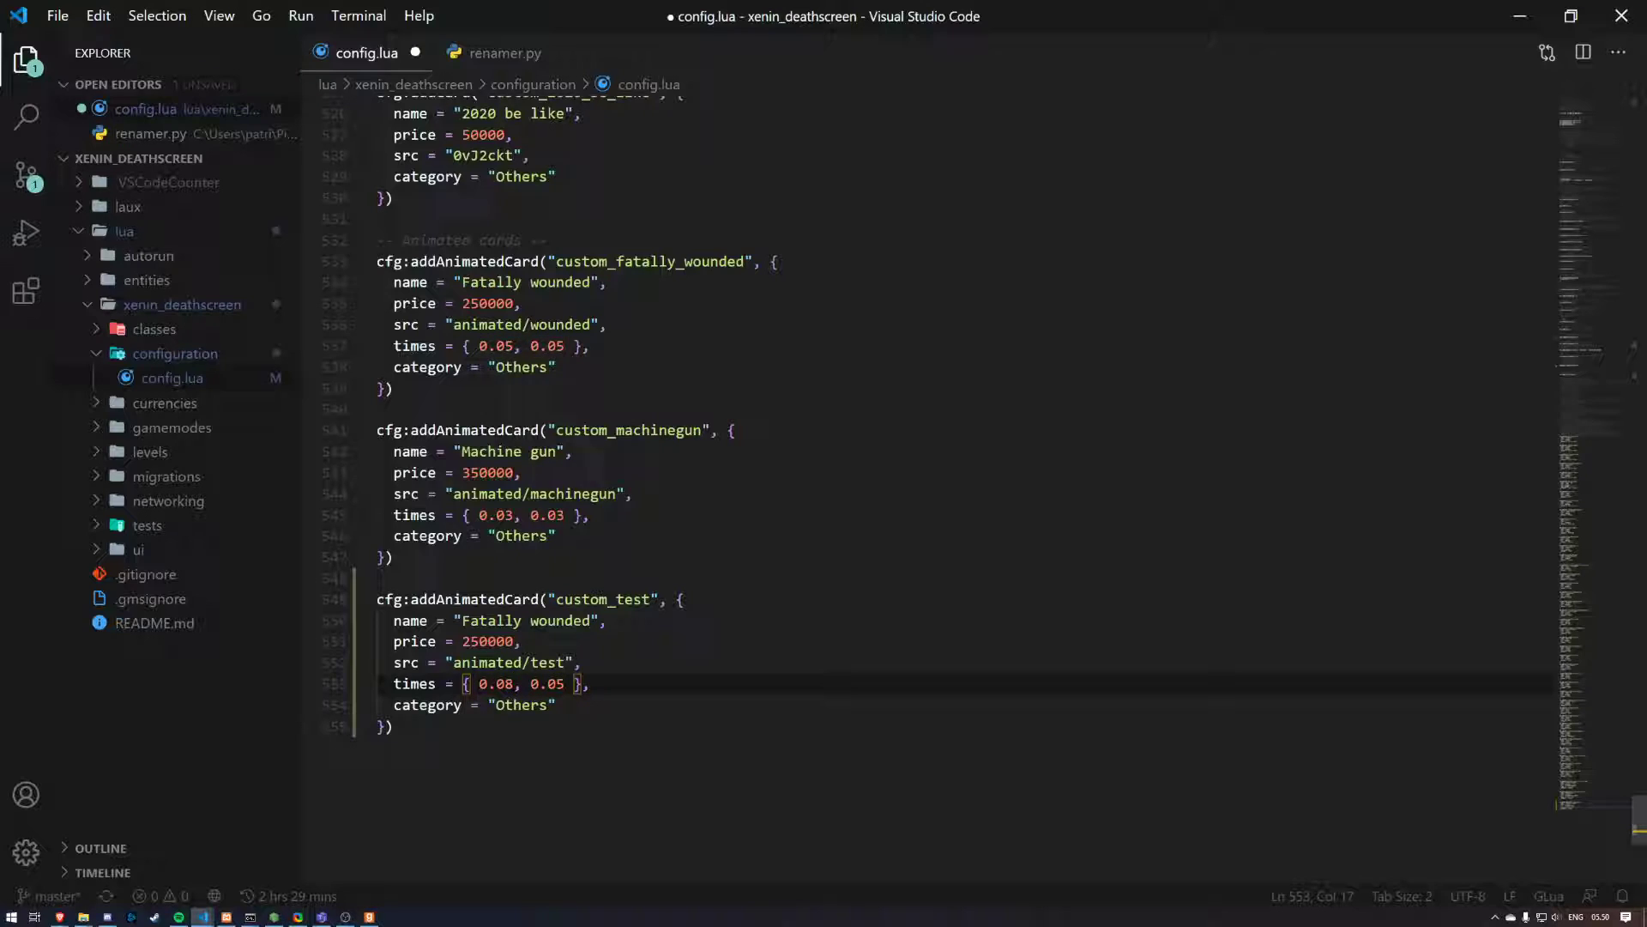
{"action": "left_click", "coordinate": [565, 684]}
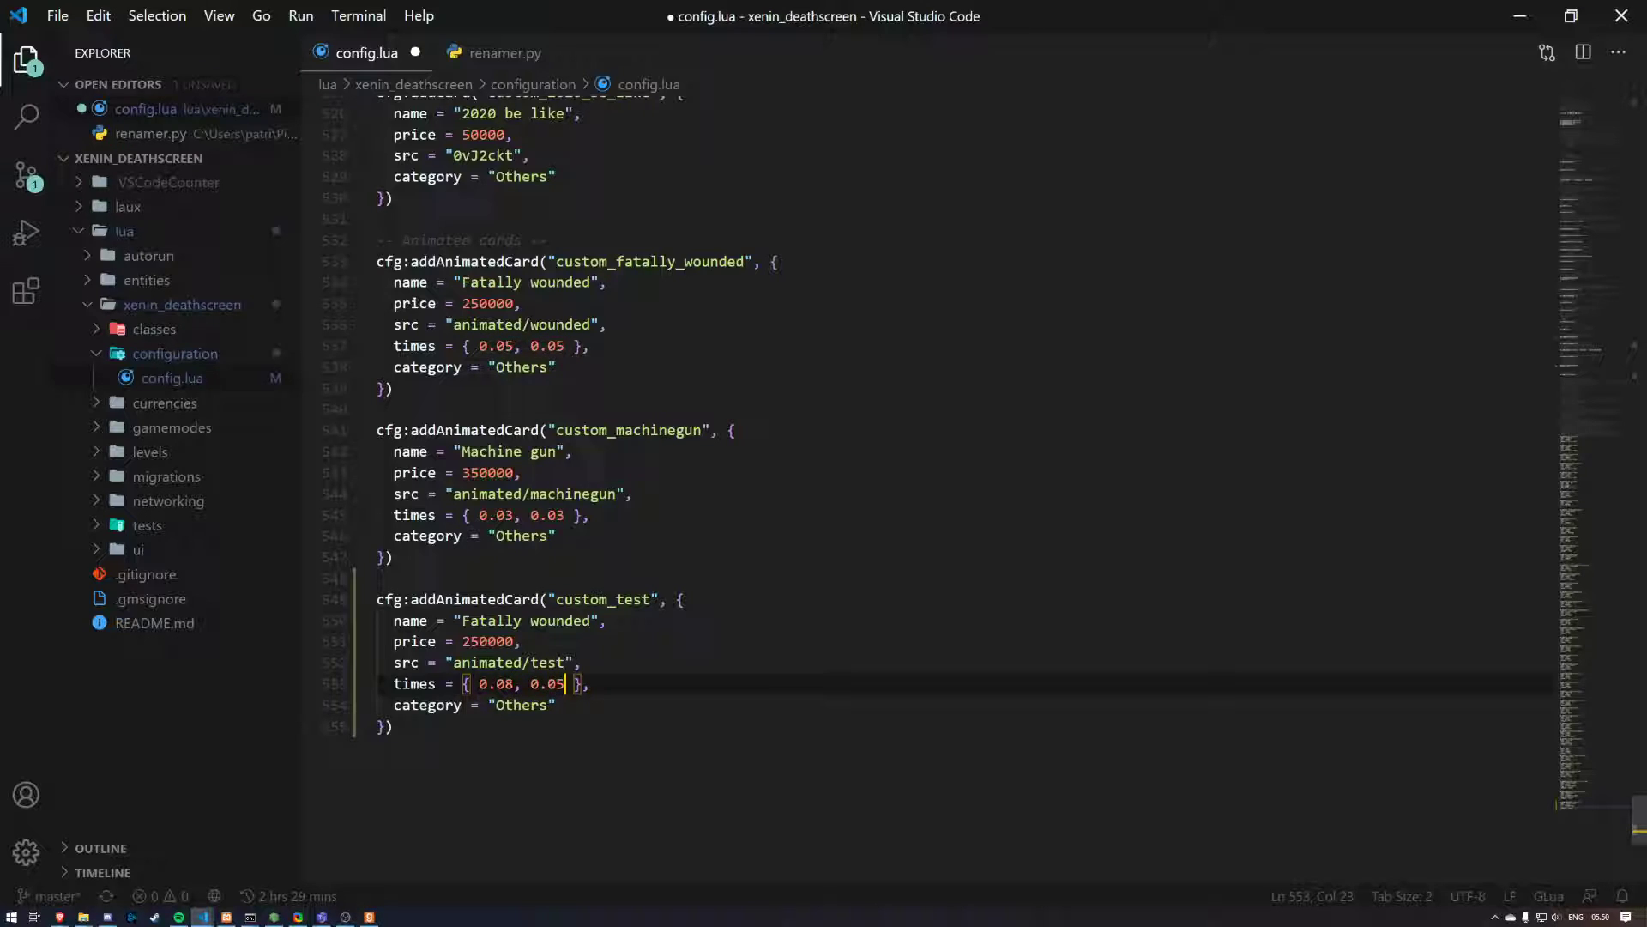
{"action": "type", "text": "08"}
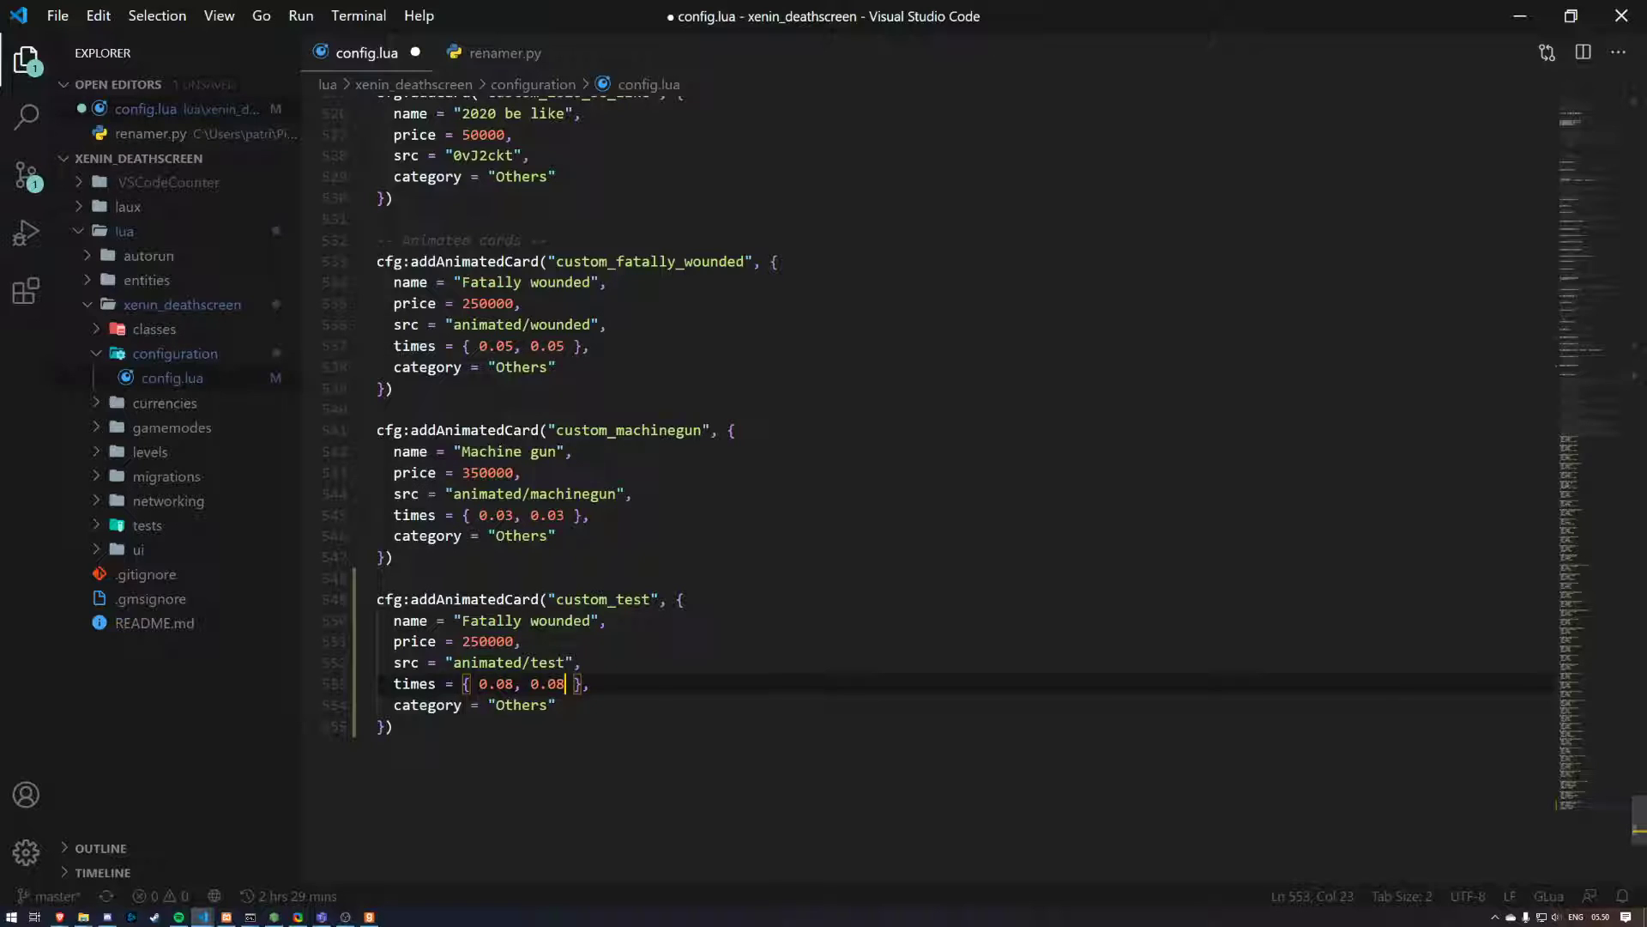
{"action": "key", "text": "ctrl+s"}
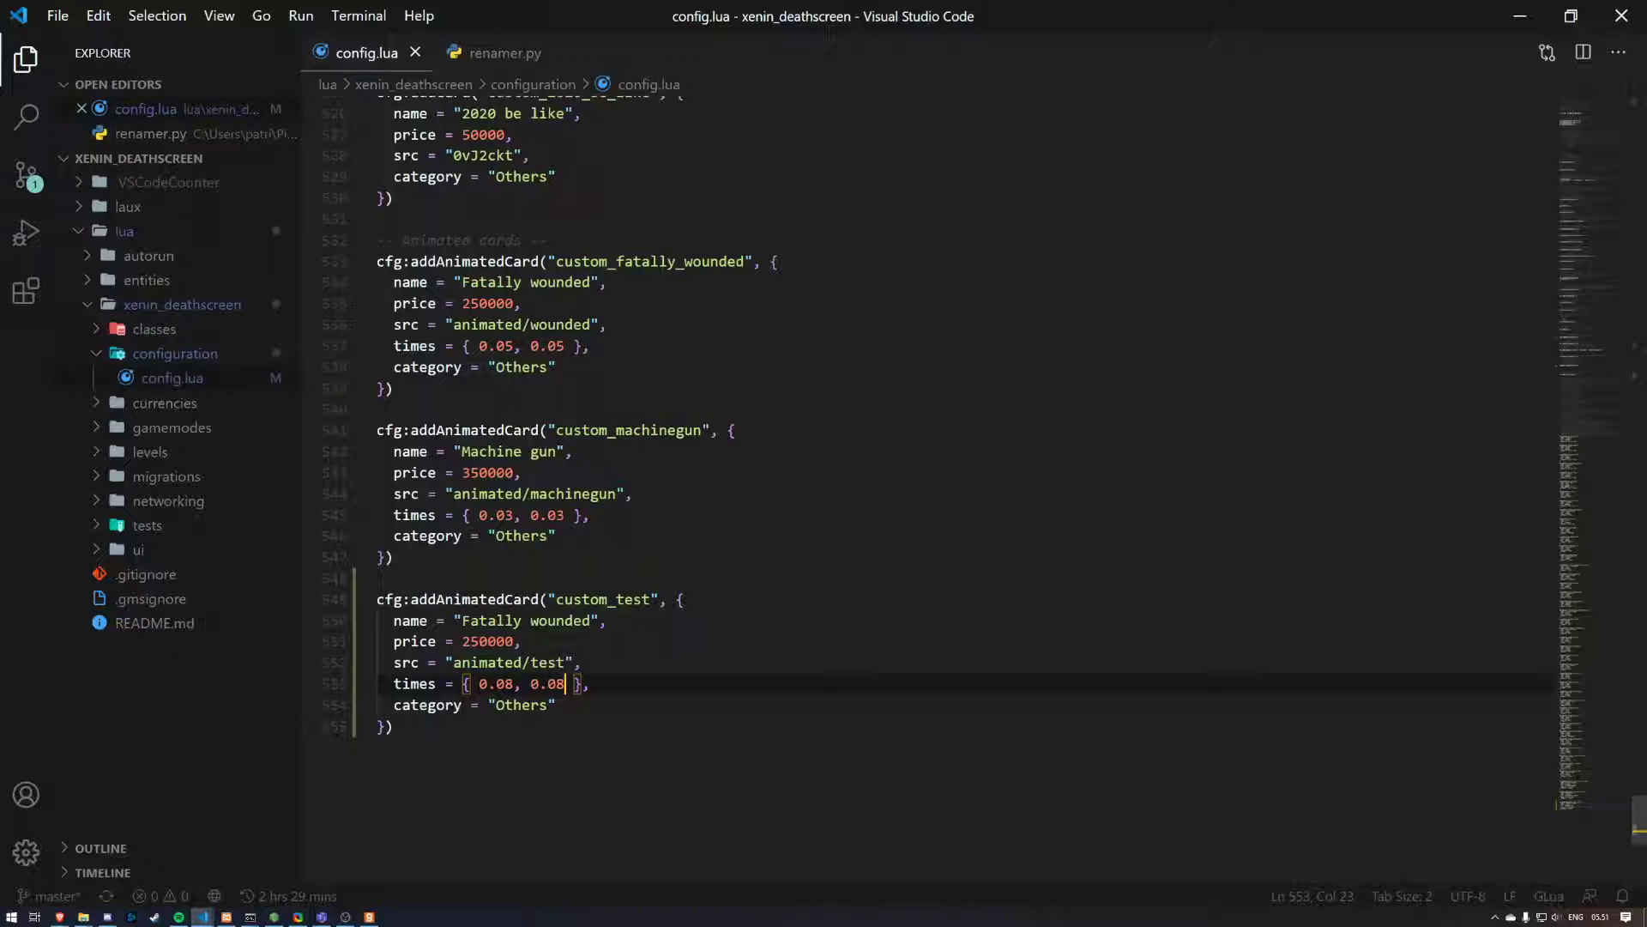
Step: Change the custom_test card price to 1 and save config.lua
{"action": "type", "text": "1"}
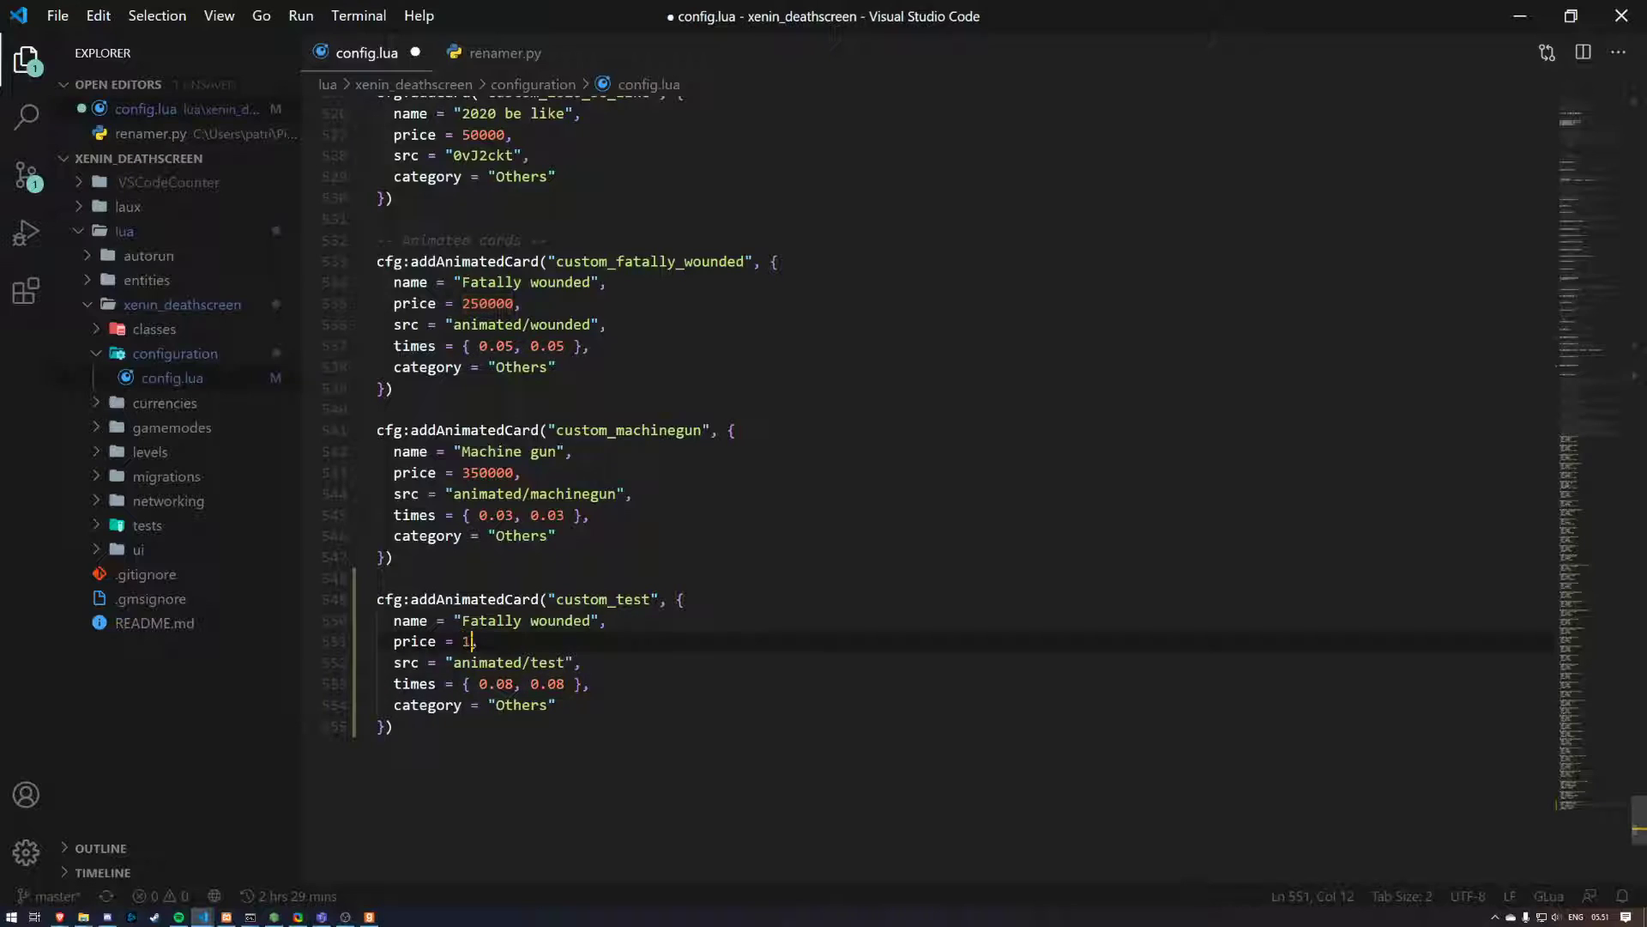
{"action": "key", "text": "ctrl+s"}
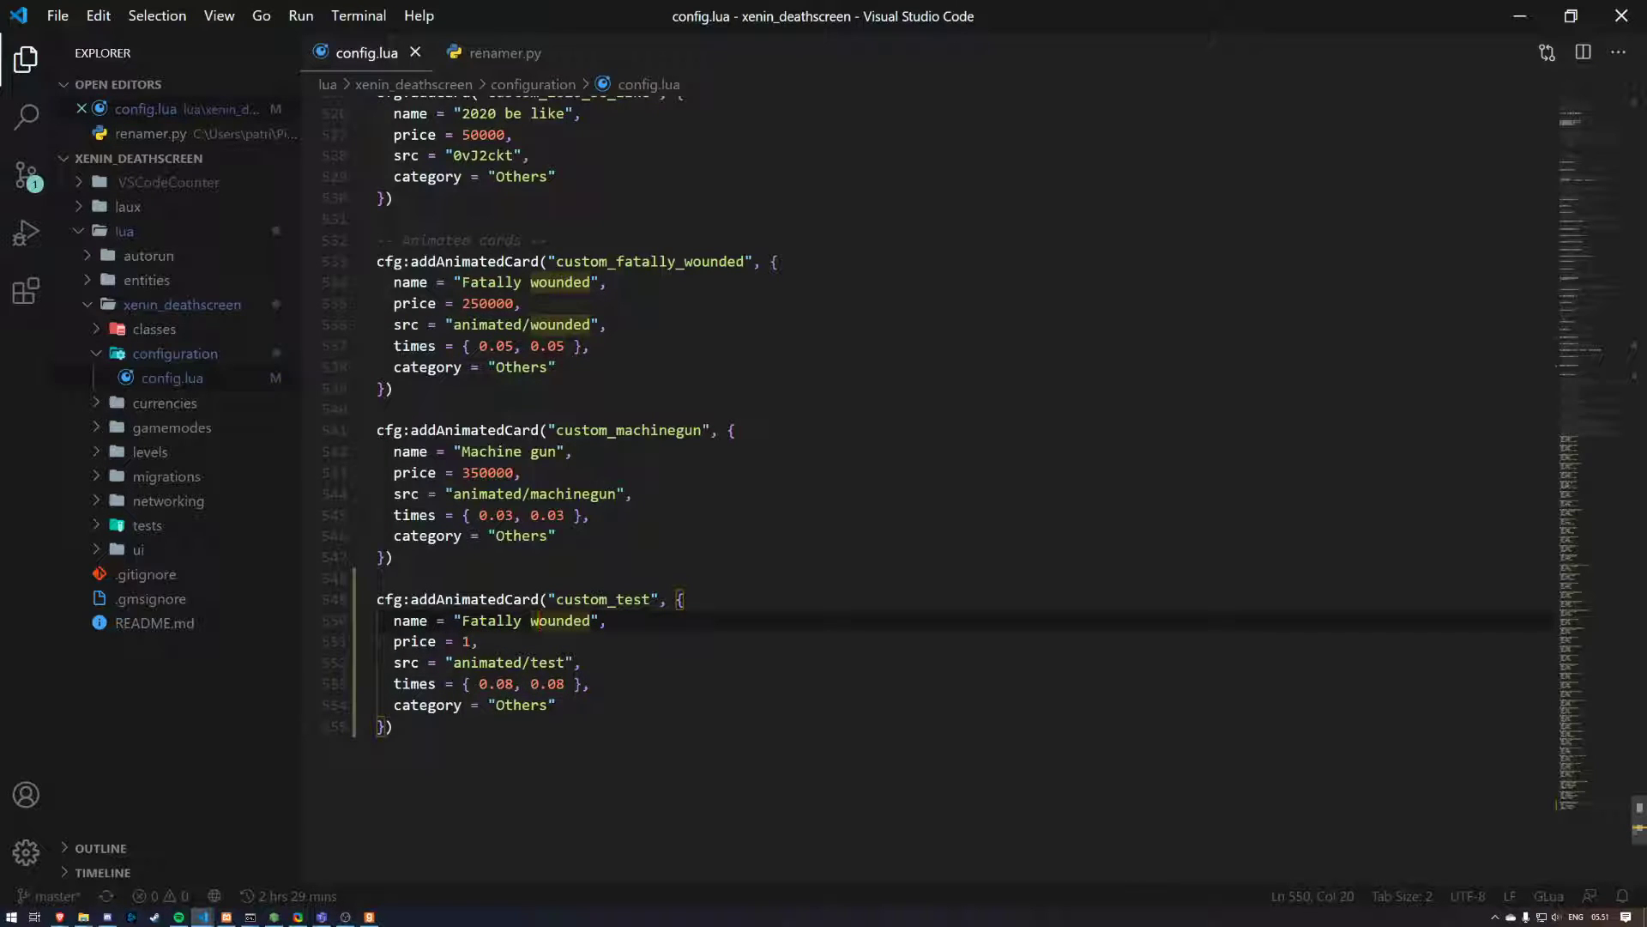
{"action": "left_click", "coordinate": [547, 684]}
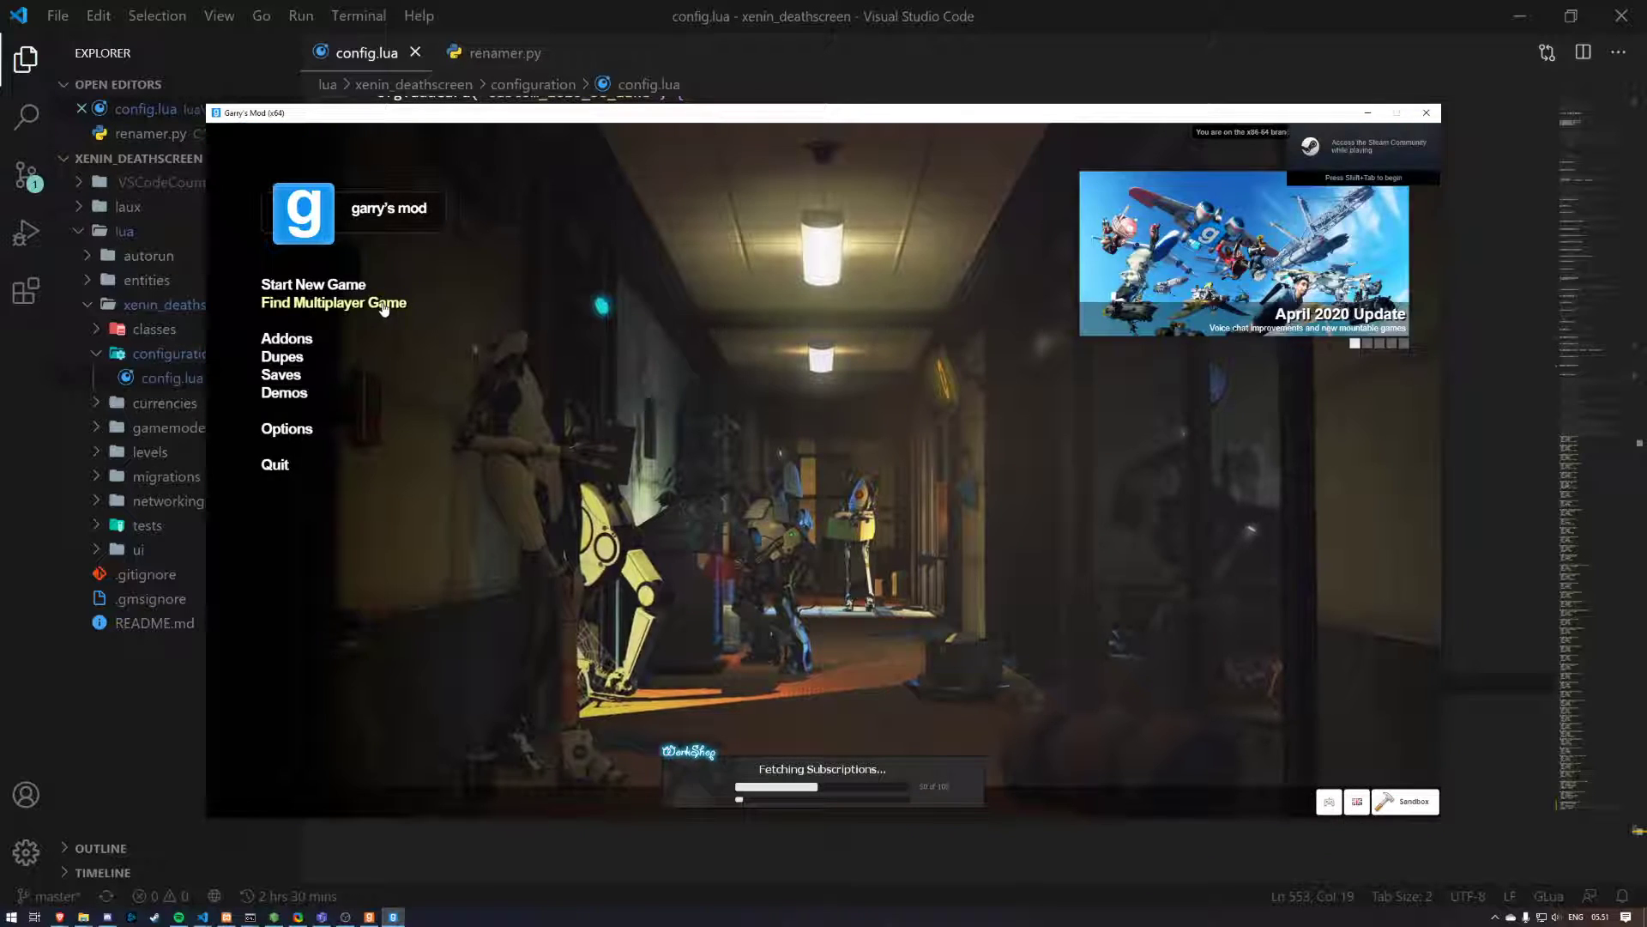
Step: Join a multiplayer game, scroll the Xenin Deathscreen static cards, then return to config.lua
{"action": "left_click", "coordinate": [334, 303]}
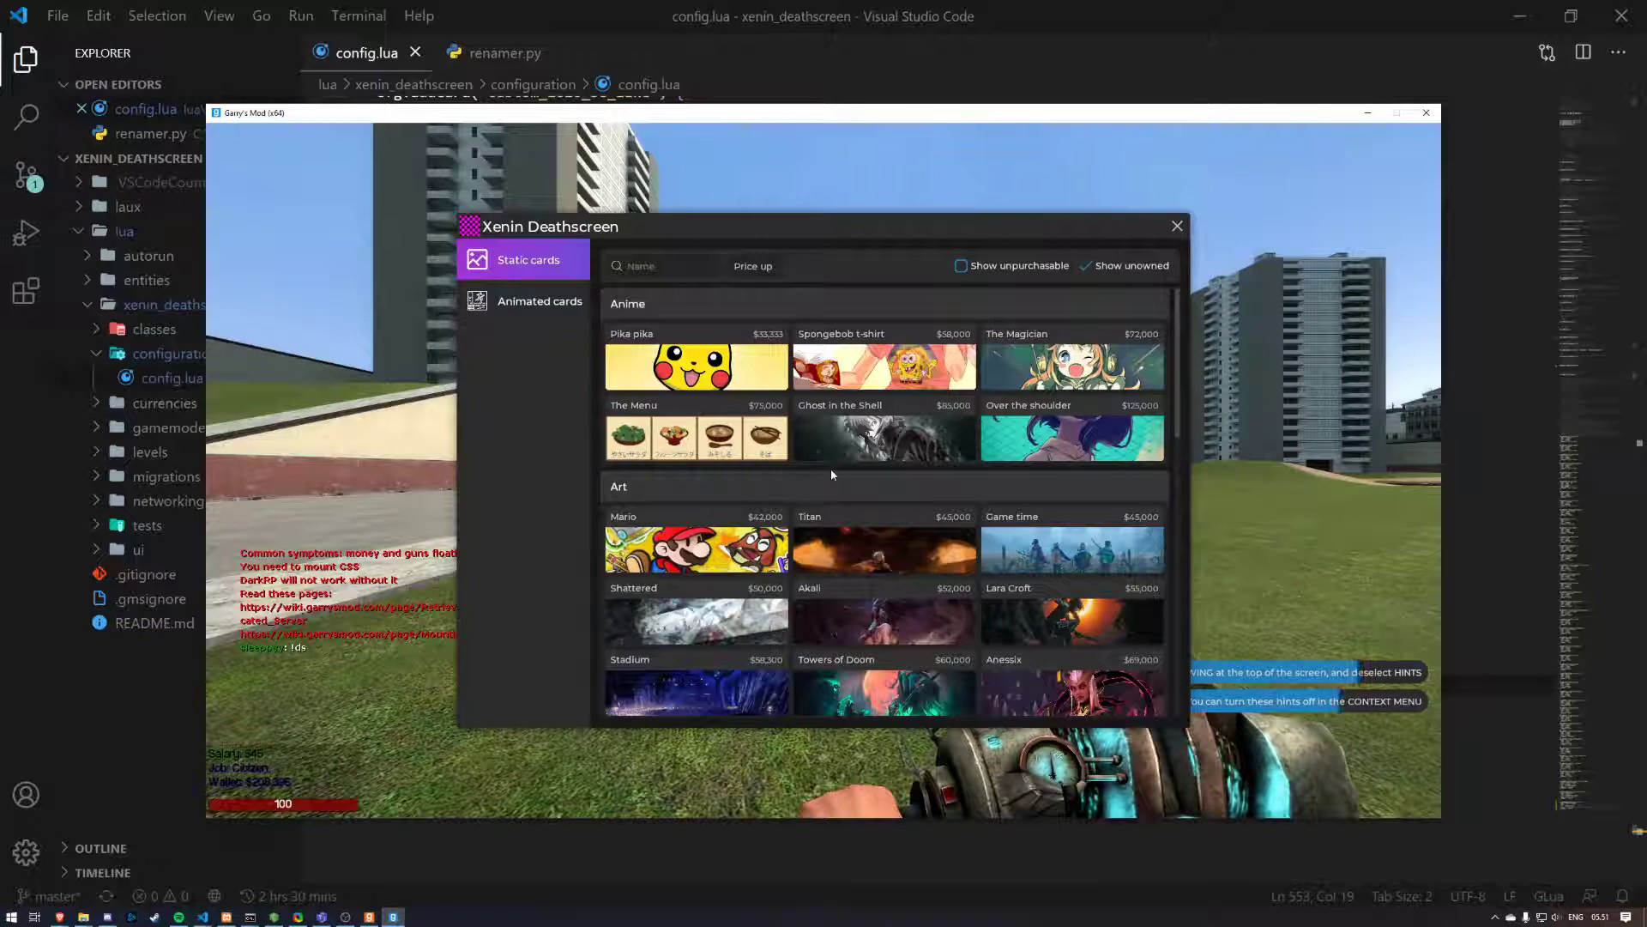
{"action": "scroll", "scroll_direction": "down", "scroll_amount": 3}
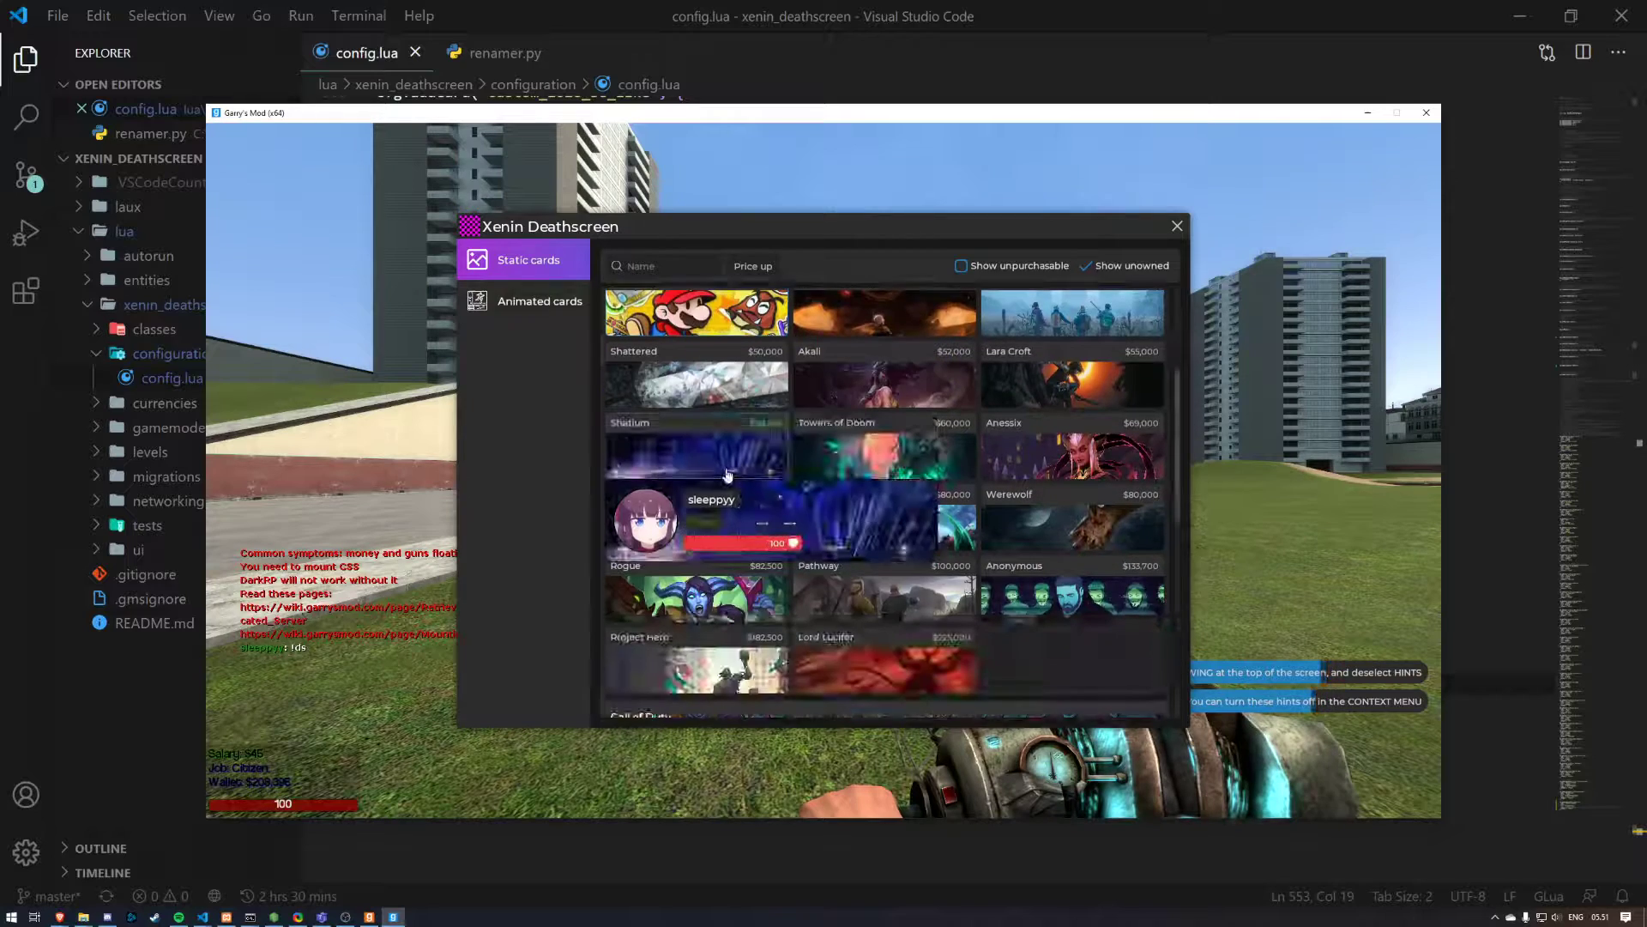
{"action": "scroll", "scroll_direction": "down", "scroll_amount": 3}
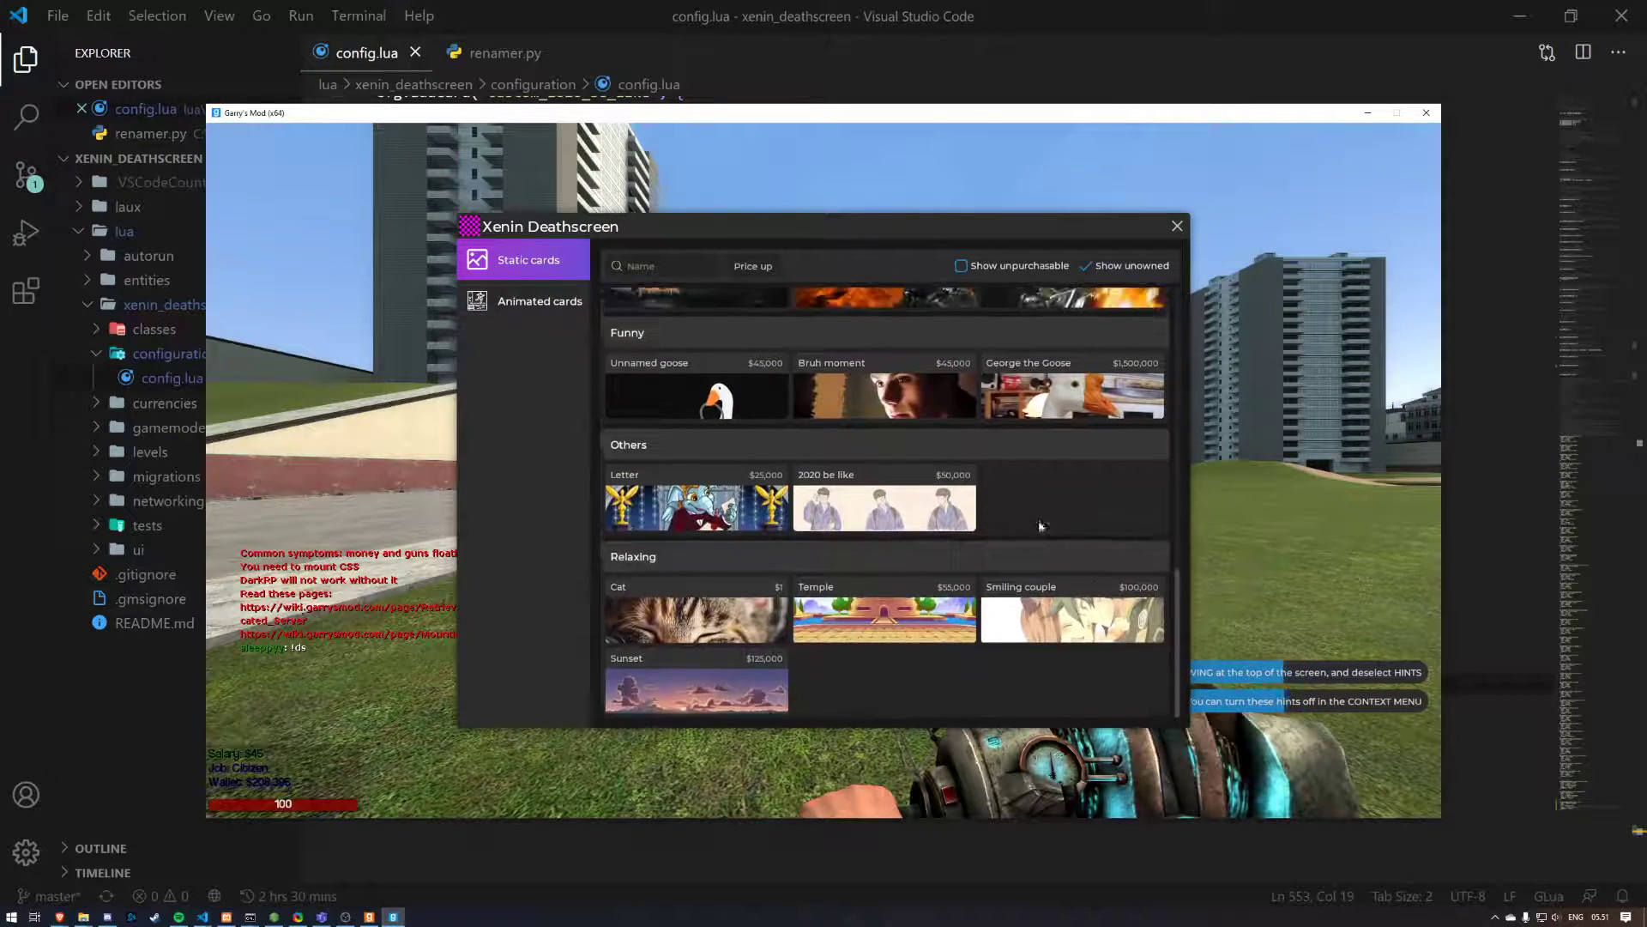
{"action": "left_click", "coordinate": [540, 301]}
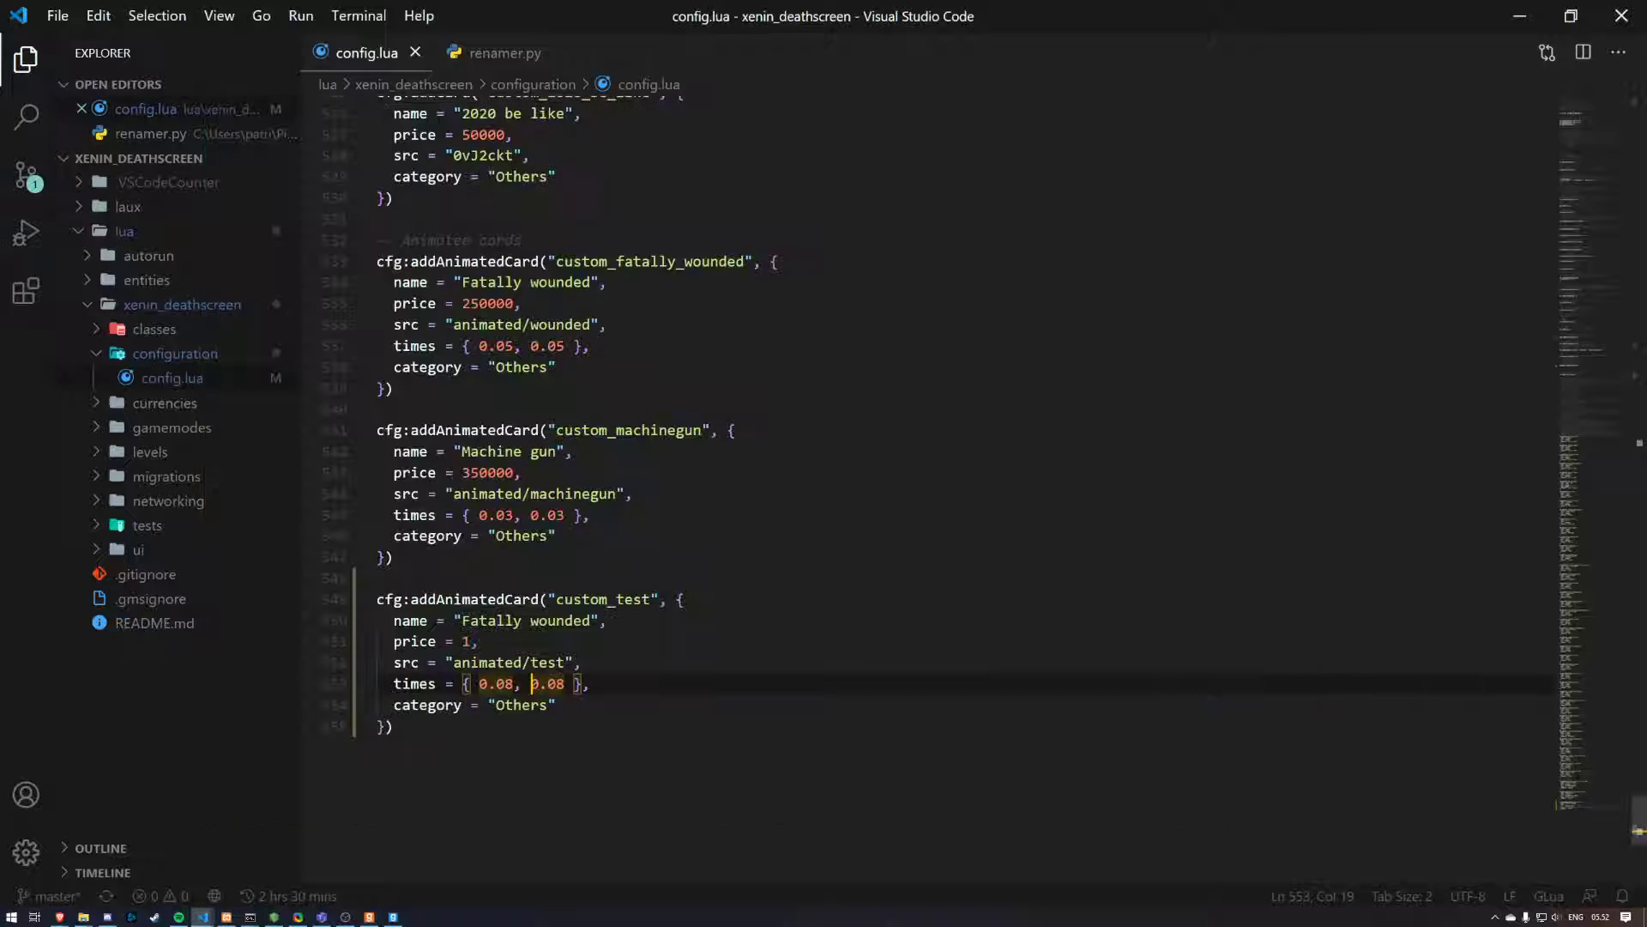
Step: Rename the custom_test card from 'Fatally wounded' to 'My Card' and save config.lua
{"action": "double_click", "coordinate": [491, 621]}
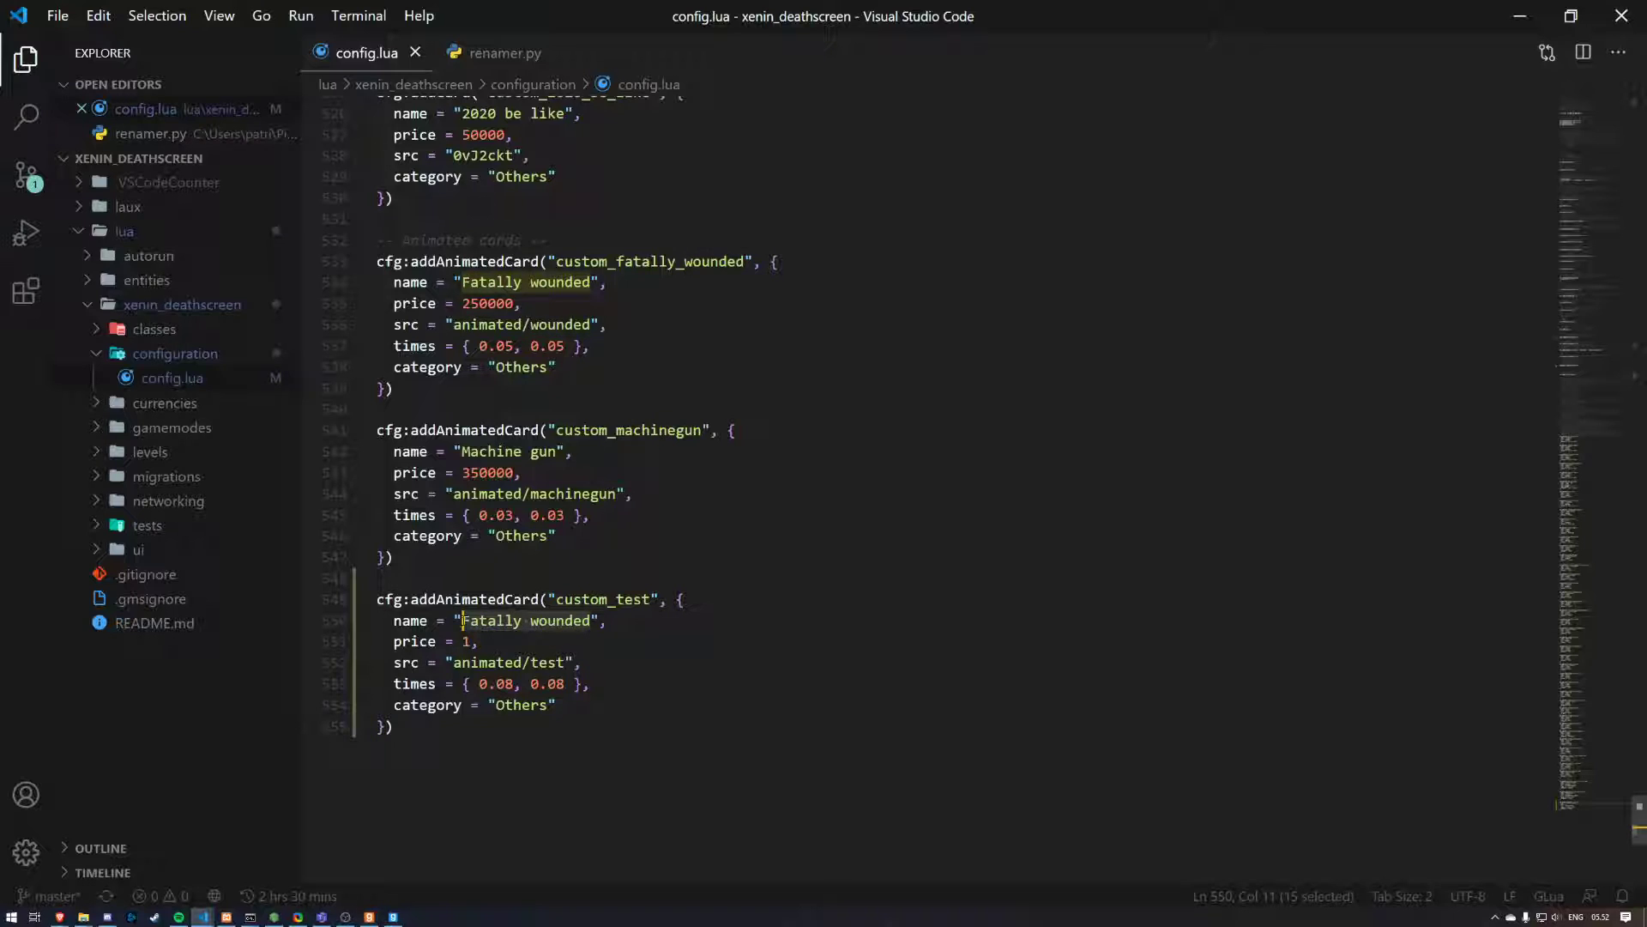
{"action": "type", "text": "My Card"}
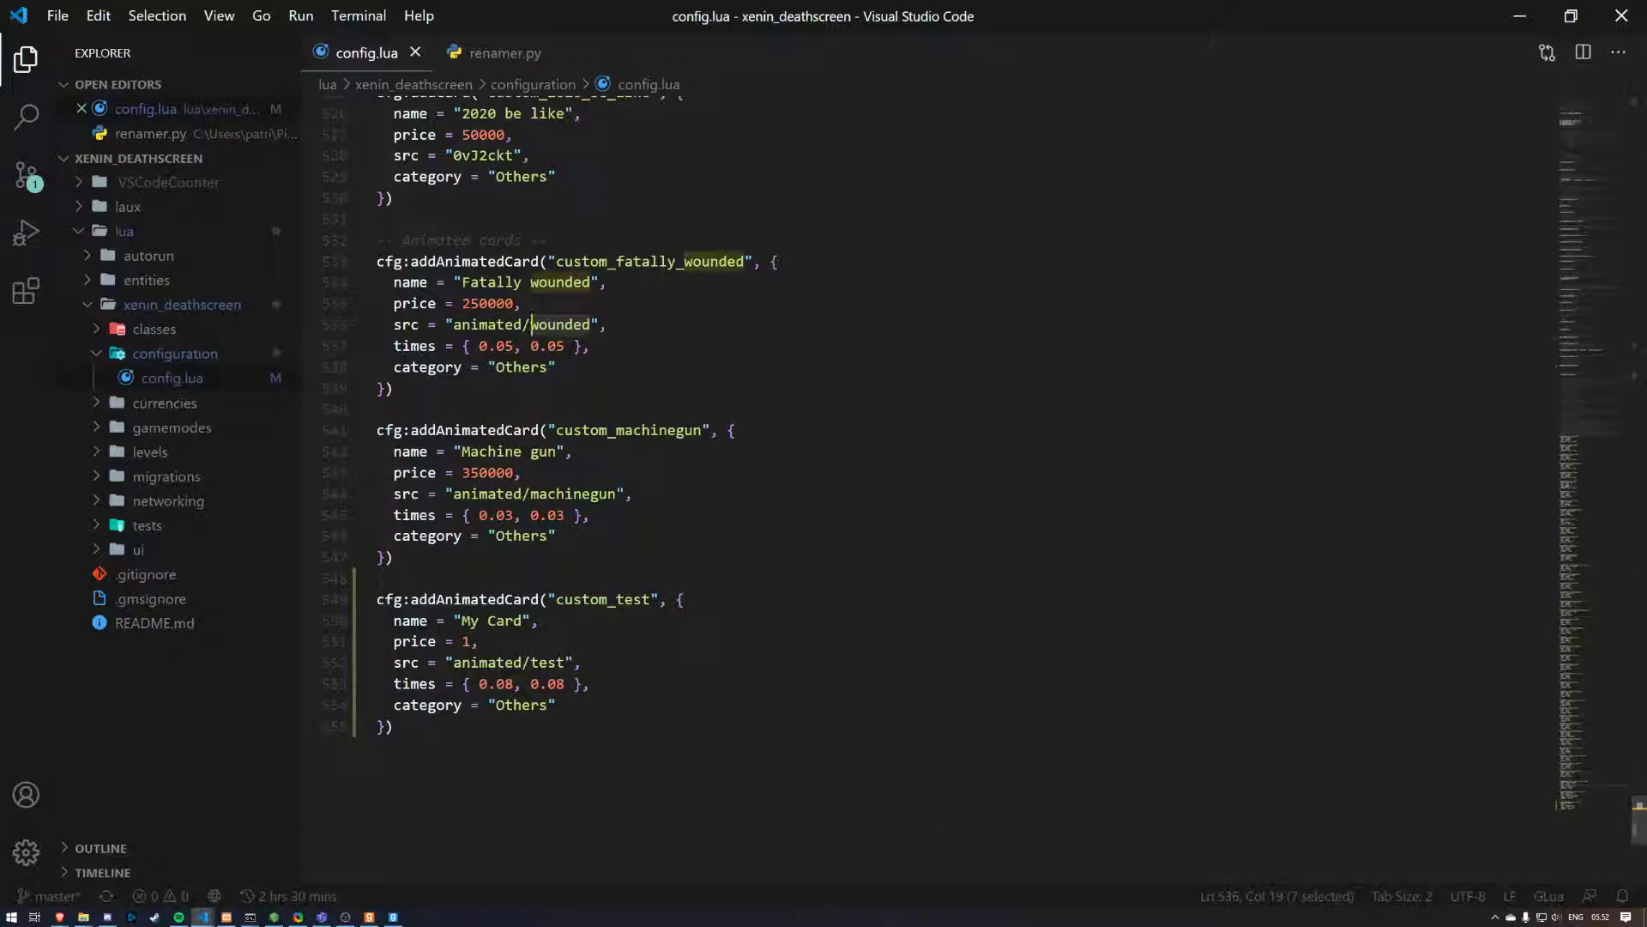
{"action": "left_click", "coordinate": [533, 661]}
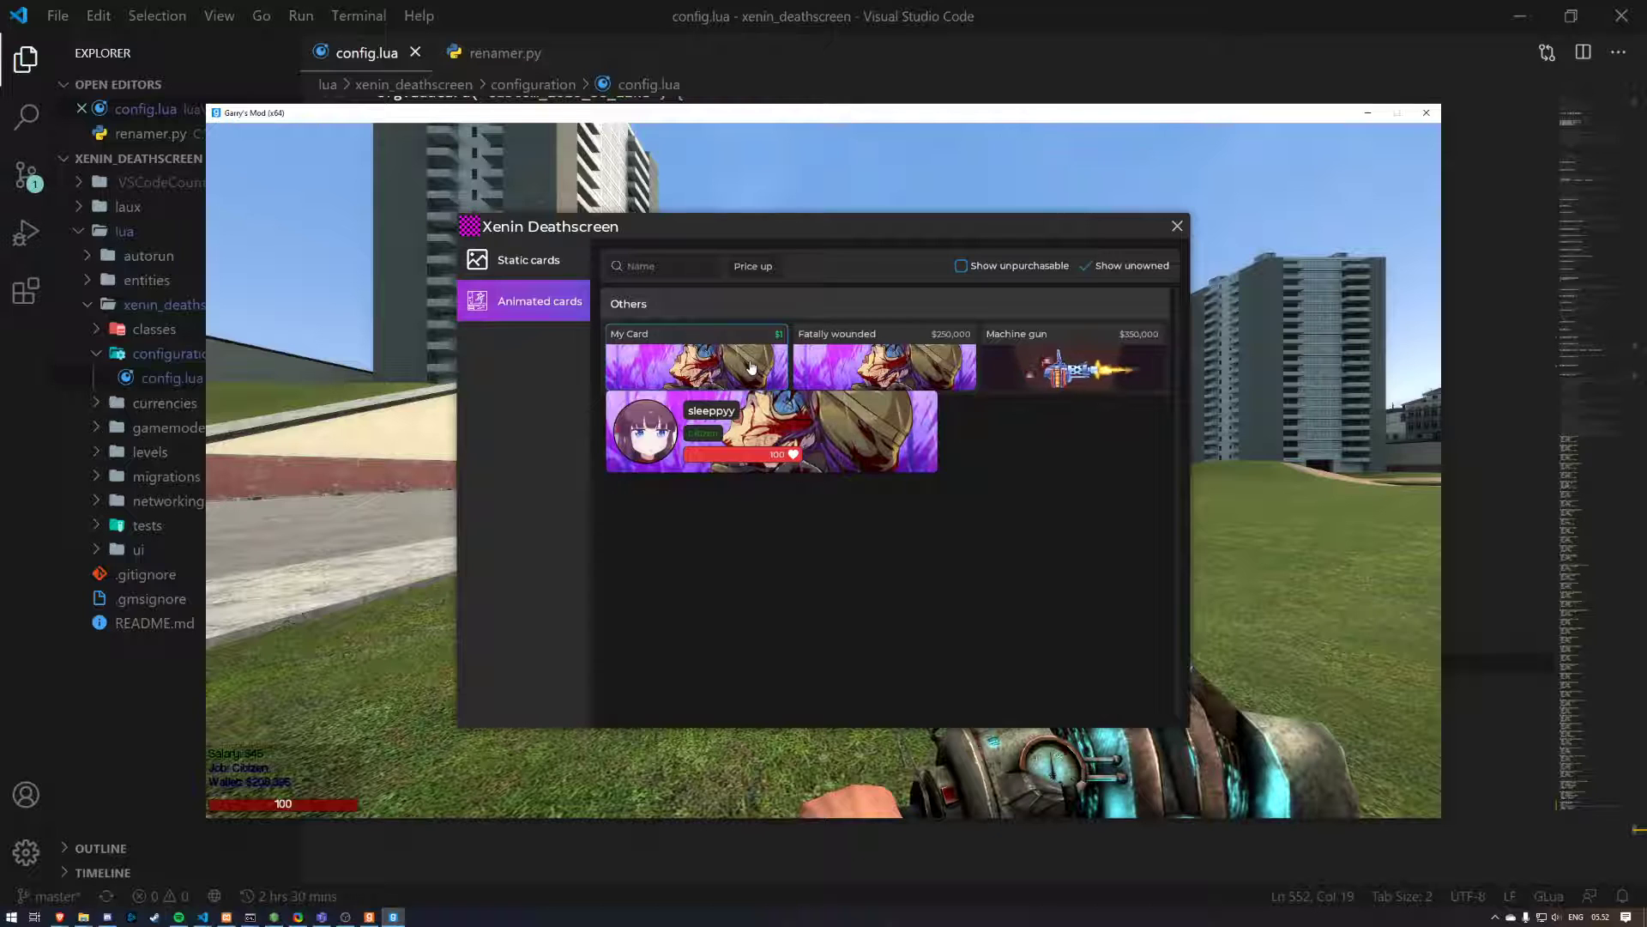
Step: Switch from Garry's Mod to the File Explorer window showing the addon's deathcards folder
{"action": "key", "text": "alt+tab"}
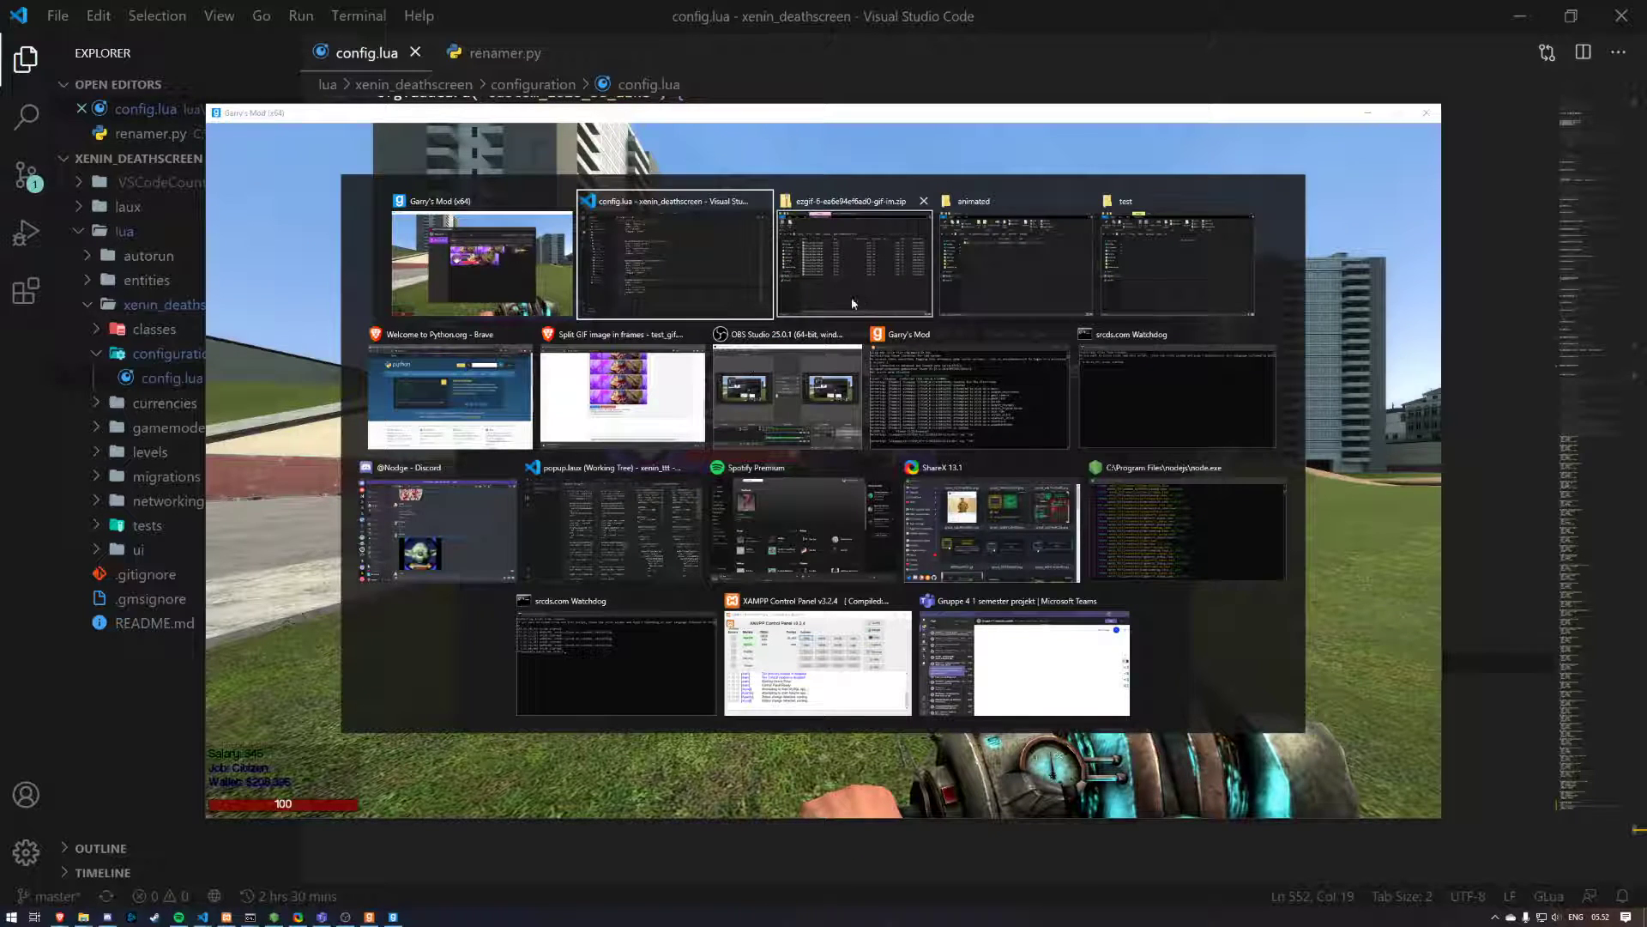
{"action": "left_click", "coordinate": [1014, 263]}
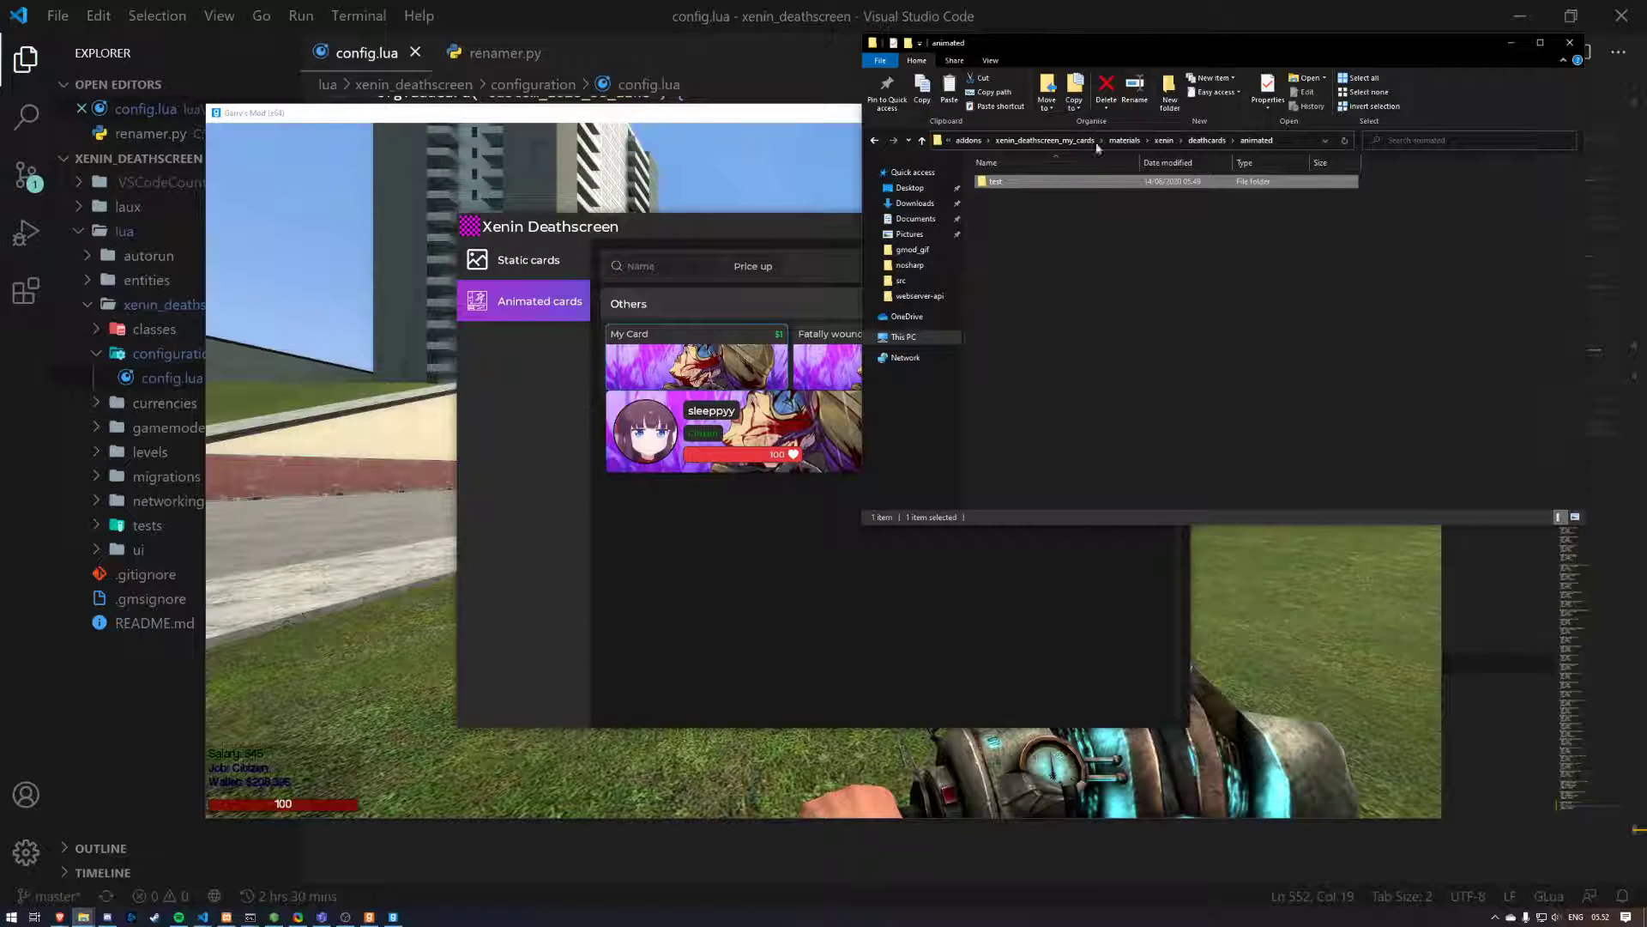
{"action": "key", "text": "alt+tab"}
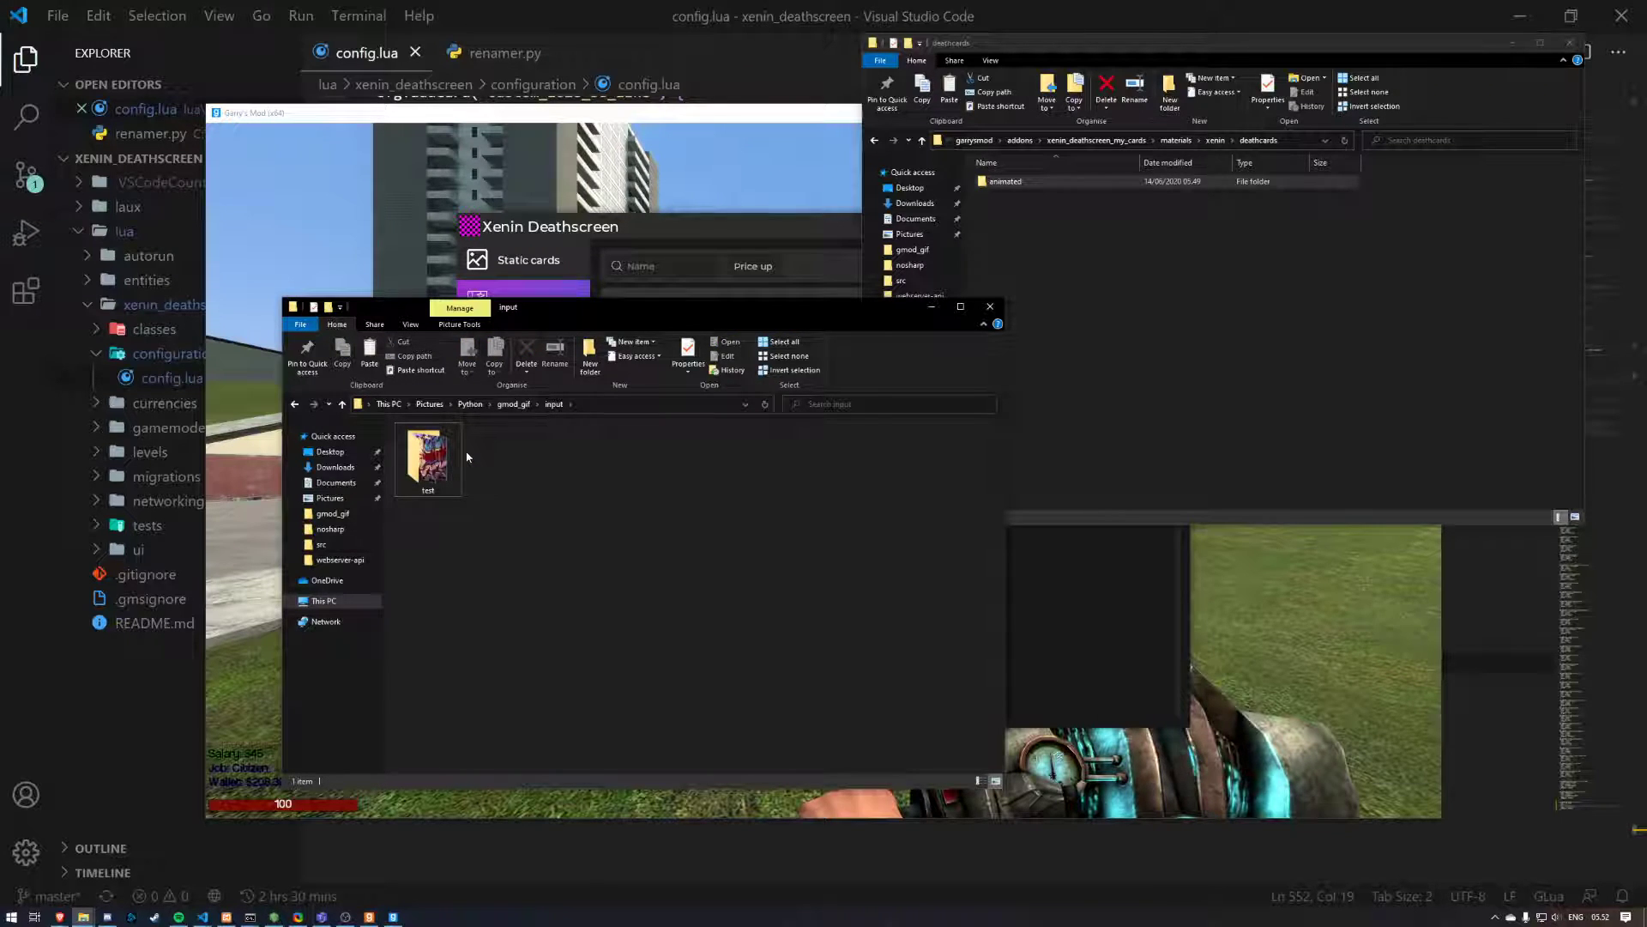
Step: Go to Python > gmod_gif > input and create a new empty folder there
{"action": "left_click", "coordinate": [471, 403]}
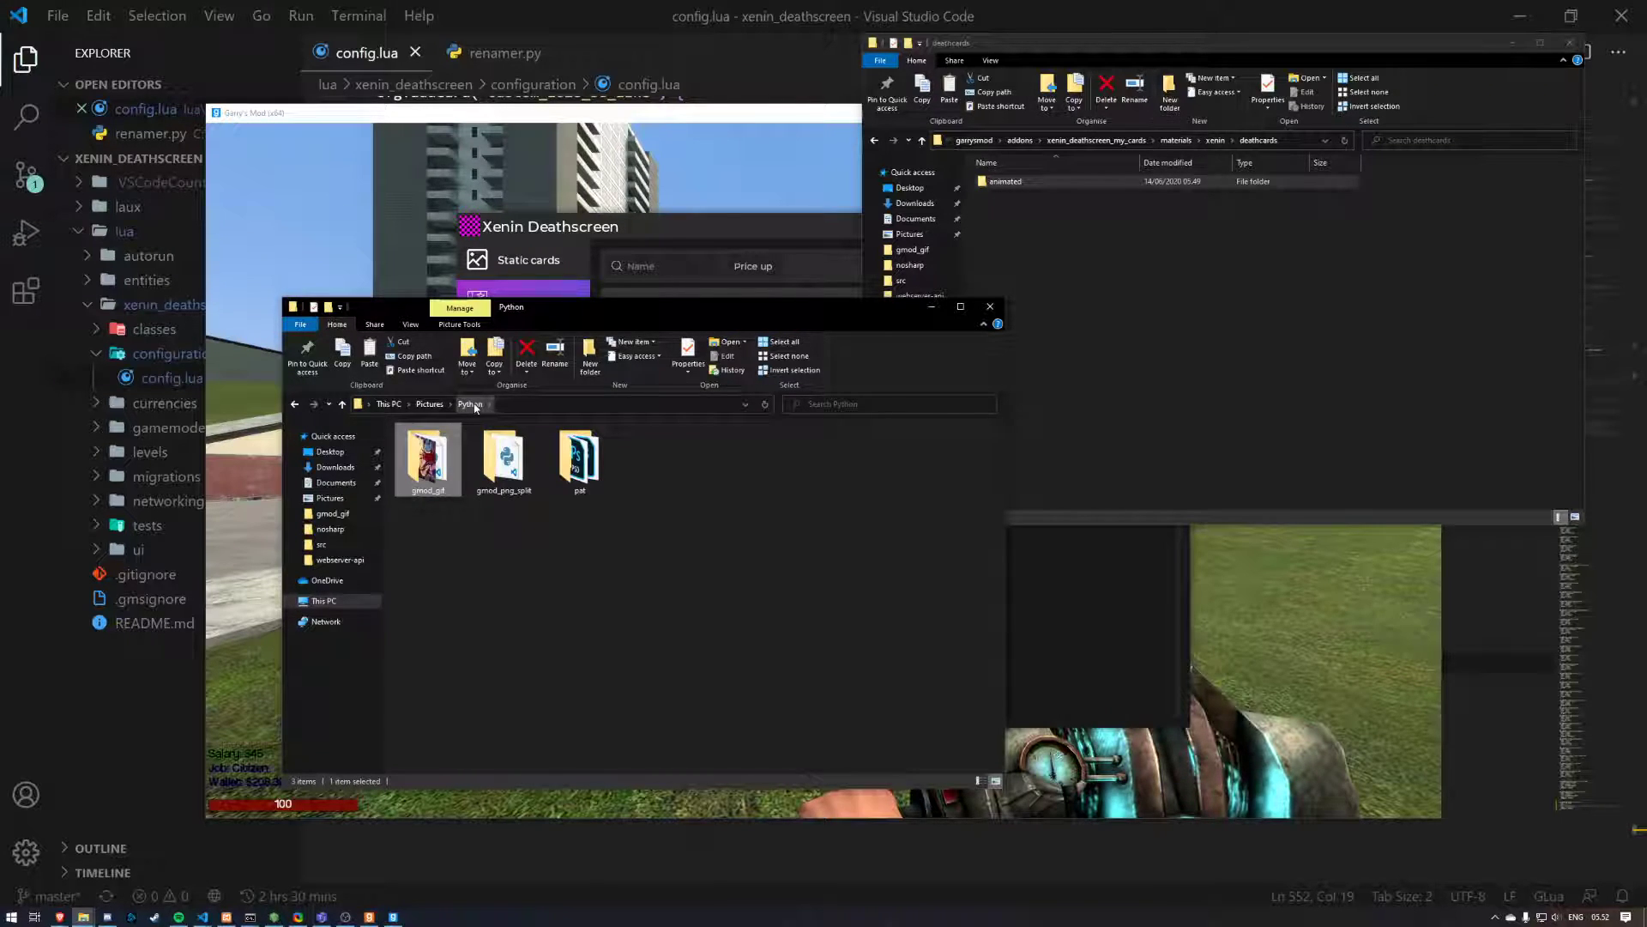
{"action": "double_click", "coordinate": [427, 458]}
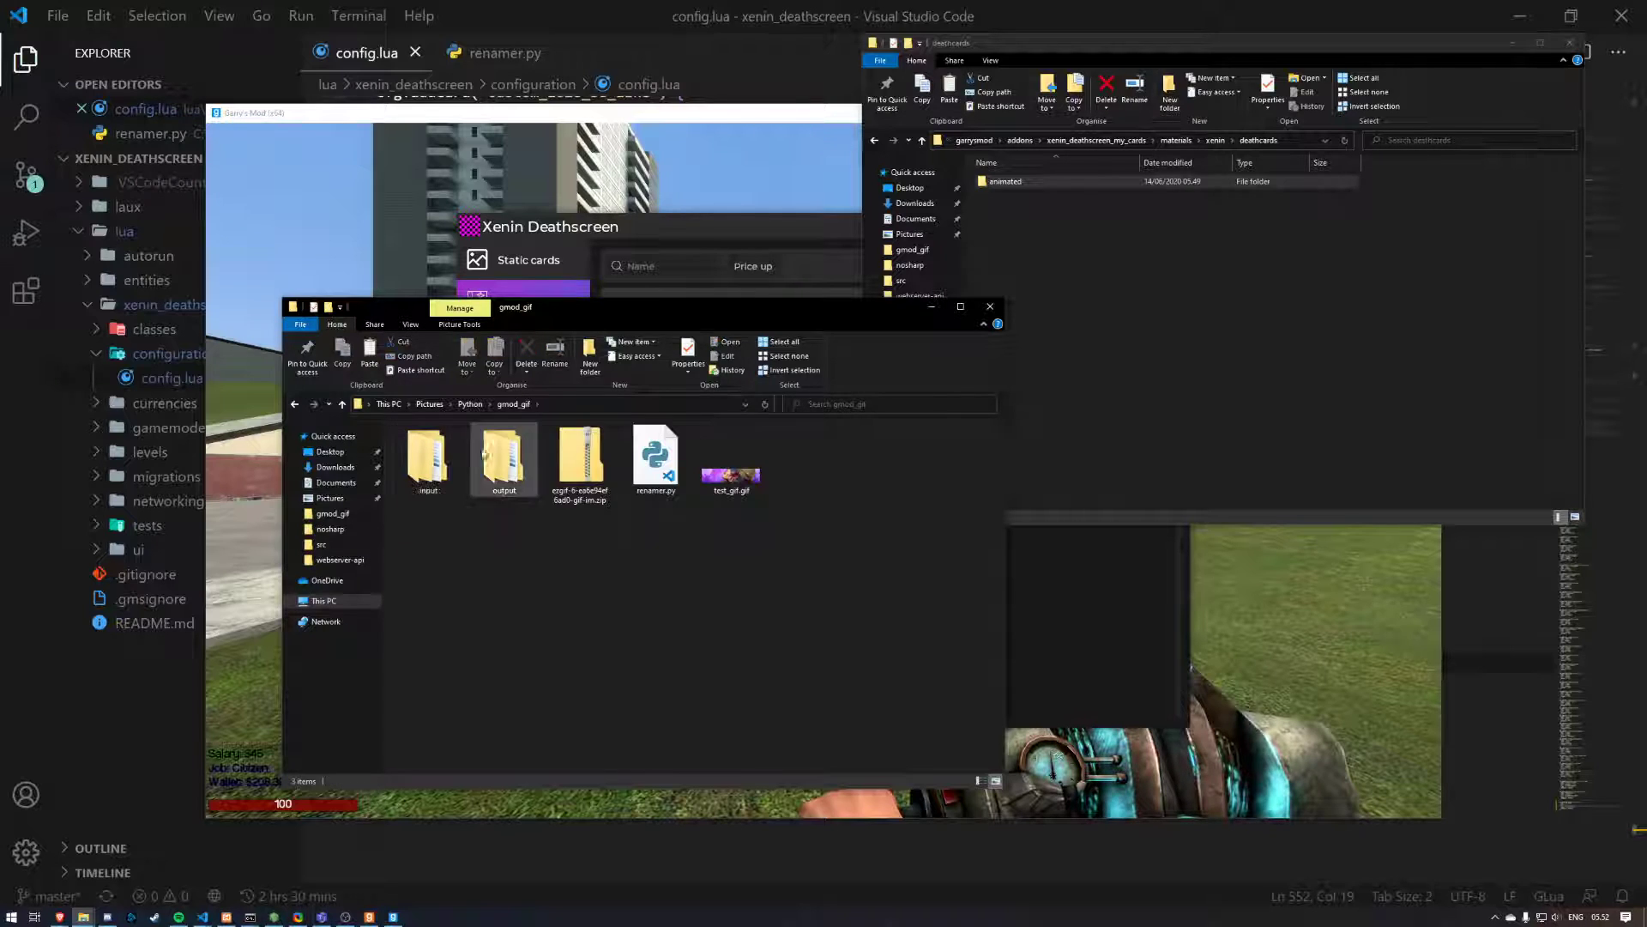
{"action": "left_click", "coordinate": [579, 458]}
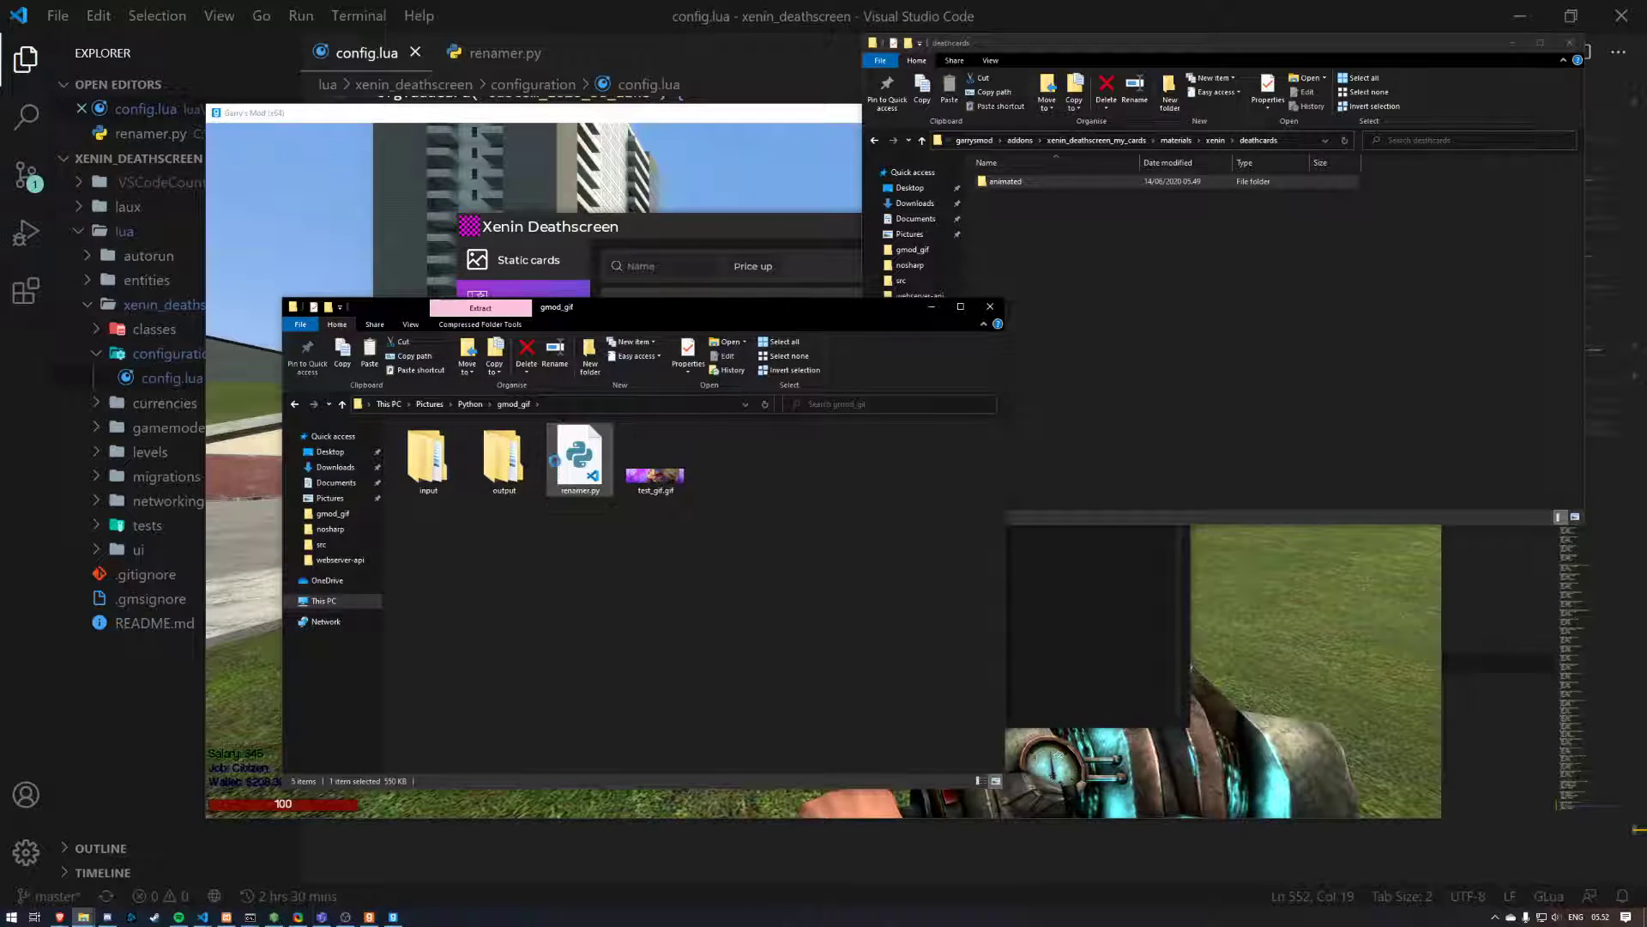
{"action": "double_click", "coordinate": [427, 458]}
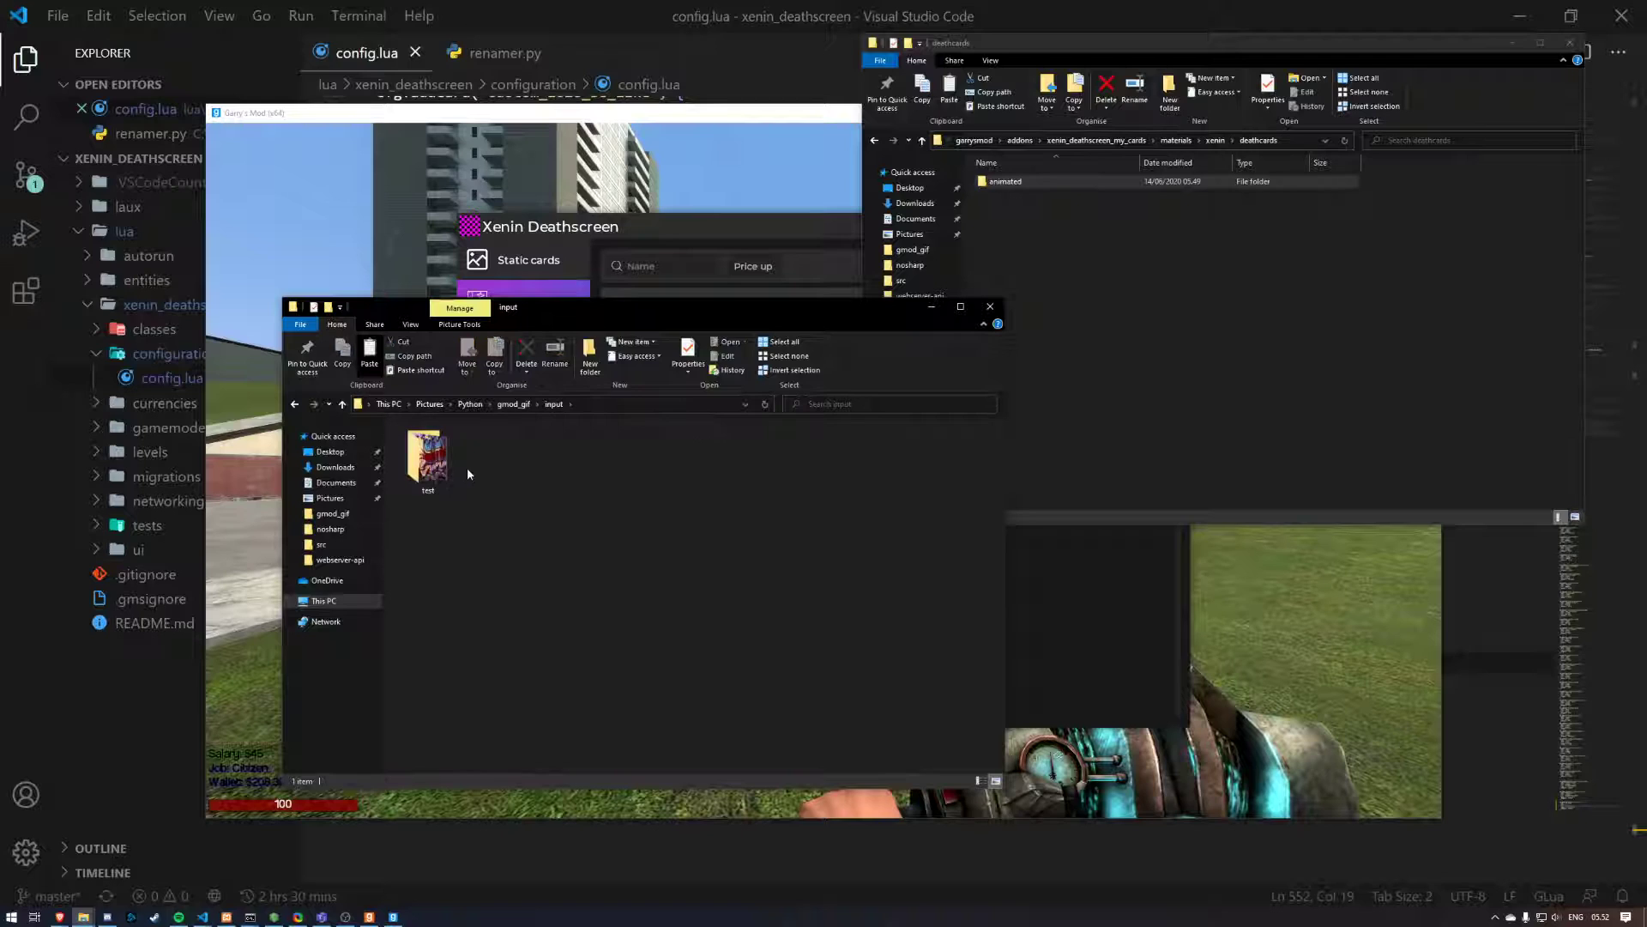
{"action": "right_click", "coordinate": [532, 502]}
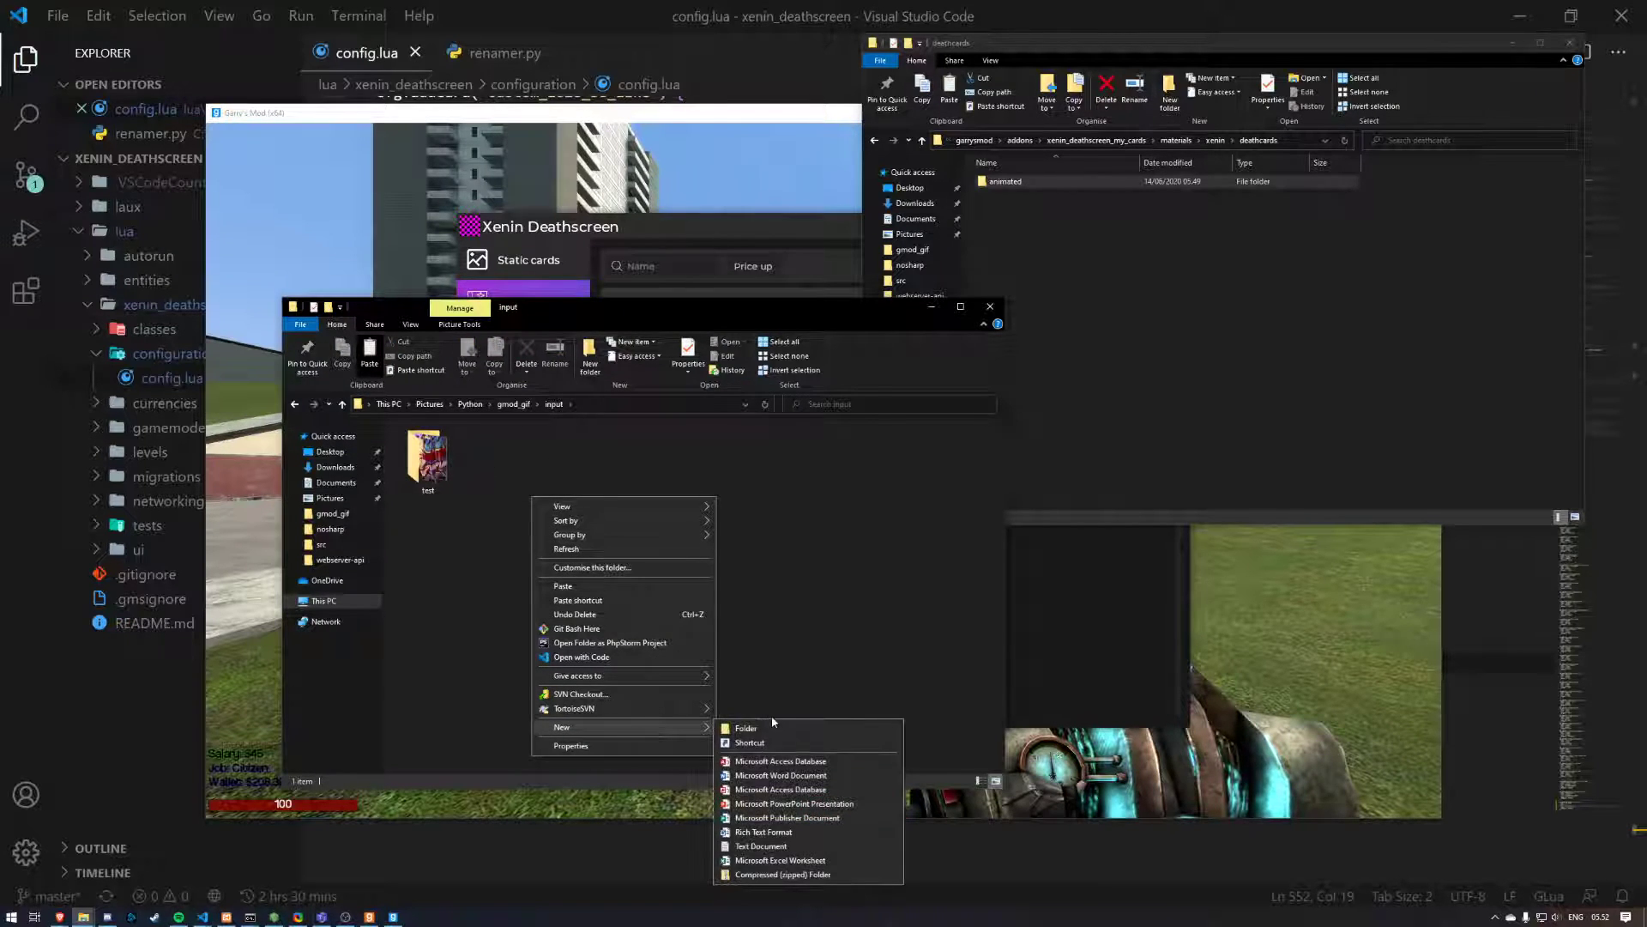
{"action": "left_click", "coordinate": [746, 727]}
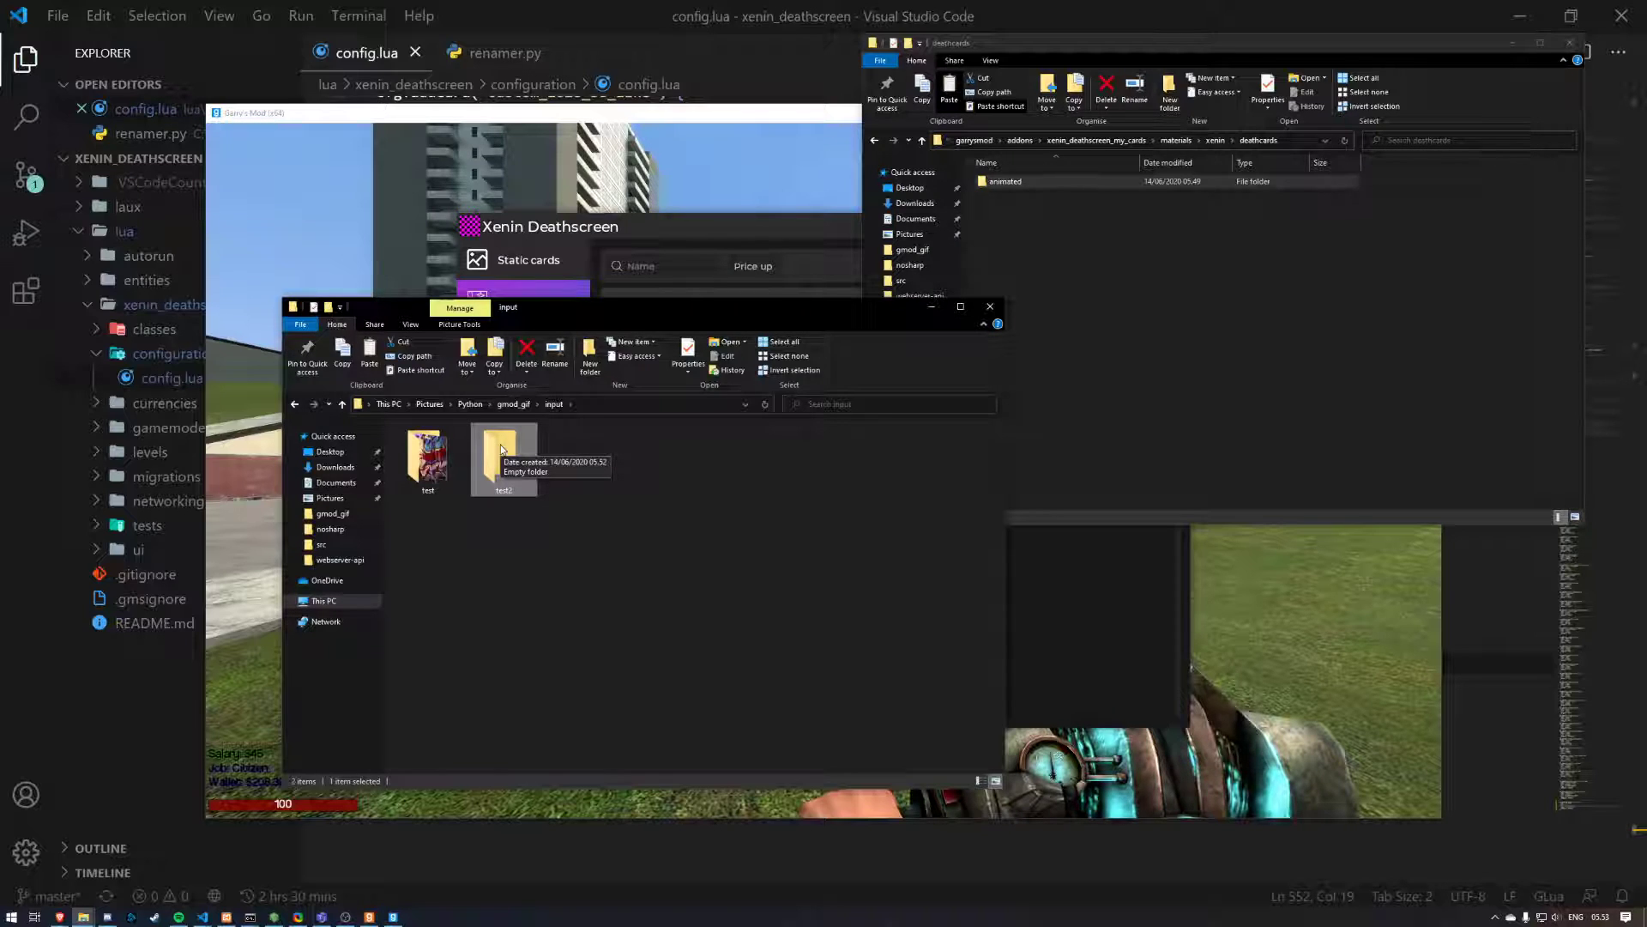
Step: Browse the gmod_gif output folder, then return to the gmod_gif folder
{"action": "left_click", "coordinate": [513, 403]}
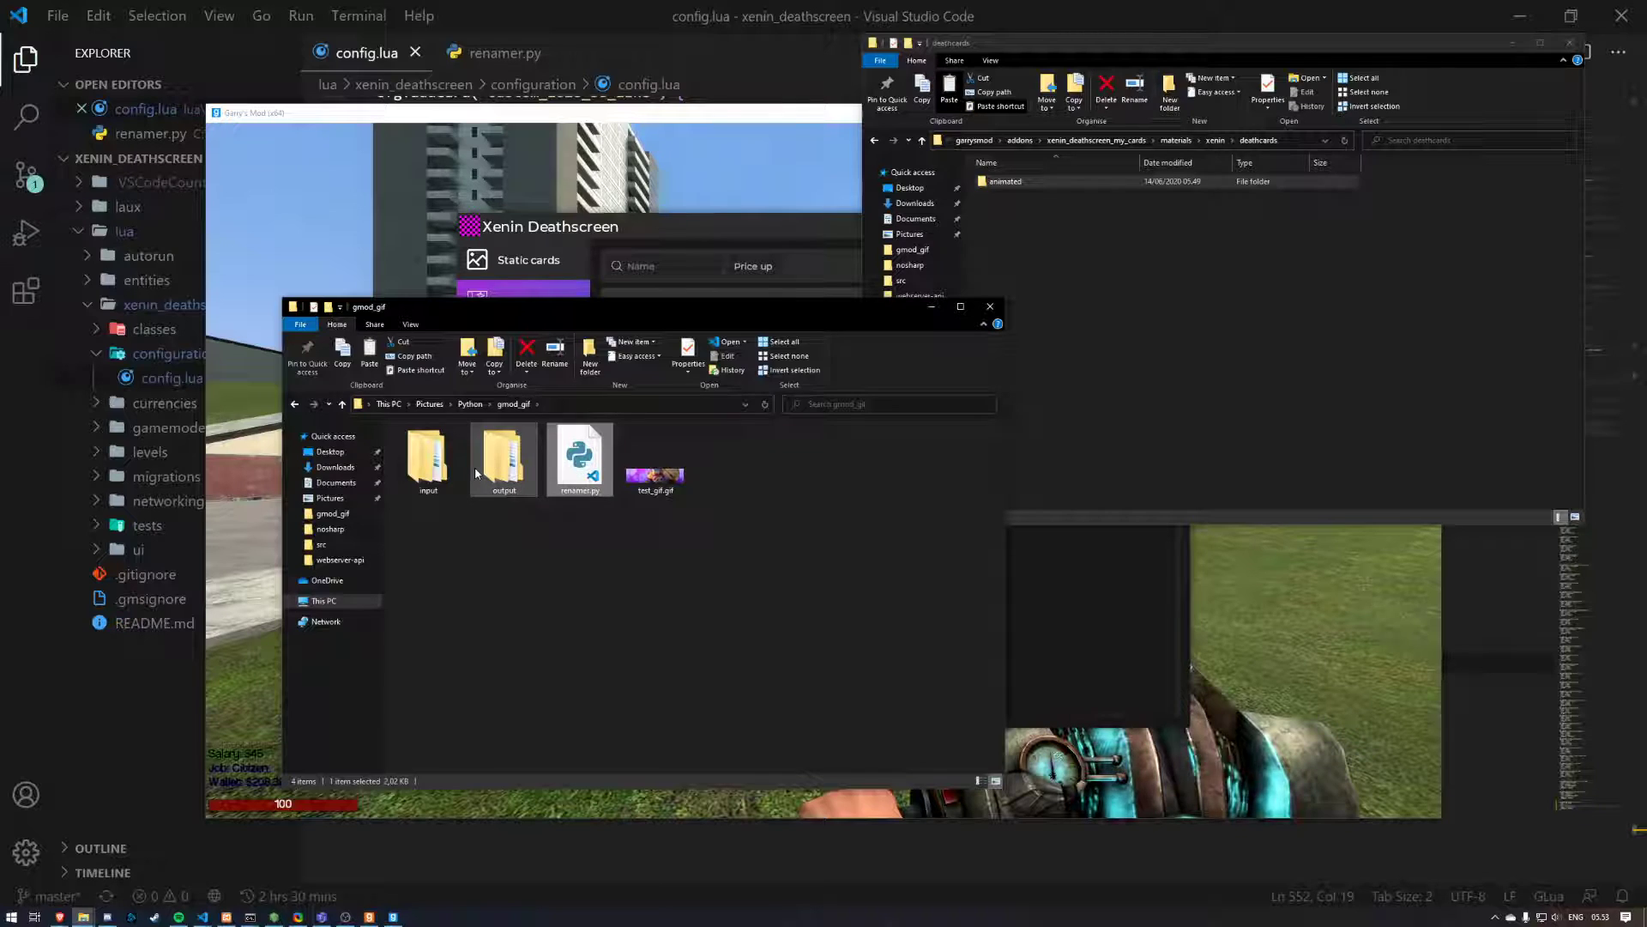
{"action": "double_click", "coordinate": [504, 460]}
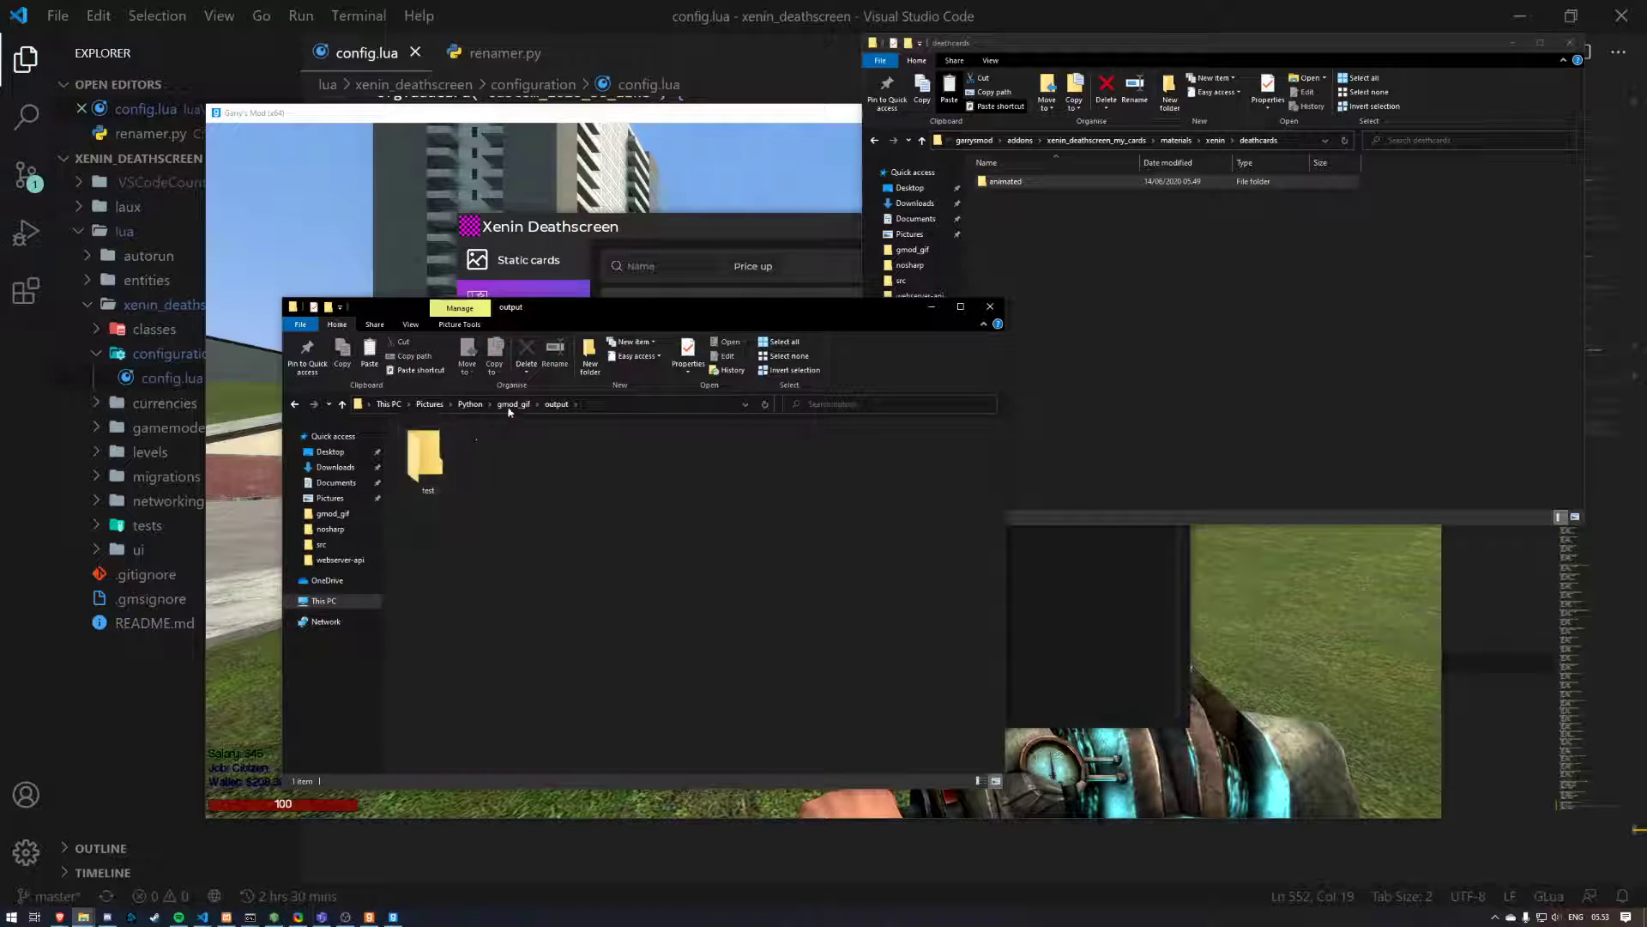
{"action": "left_click", "coordinate": [511, 403]}
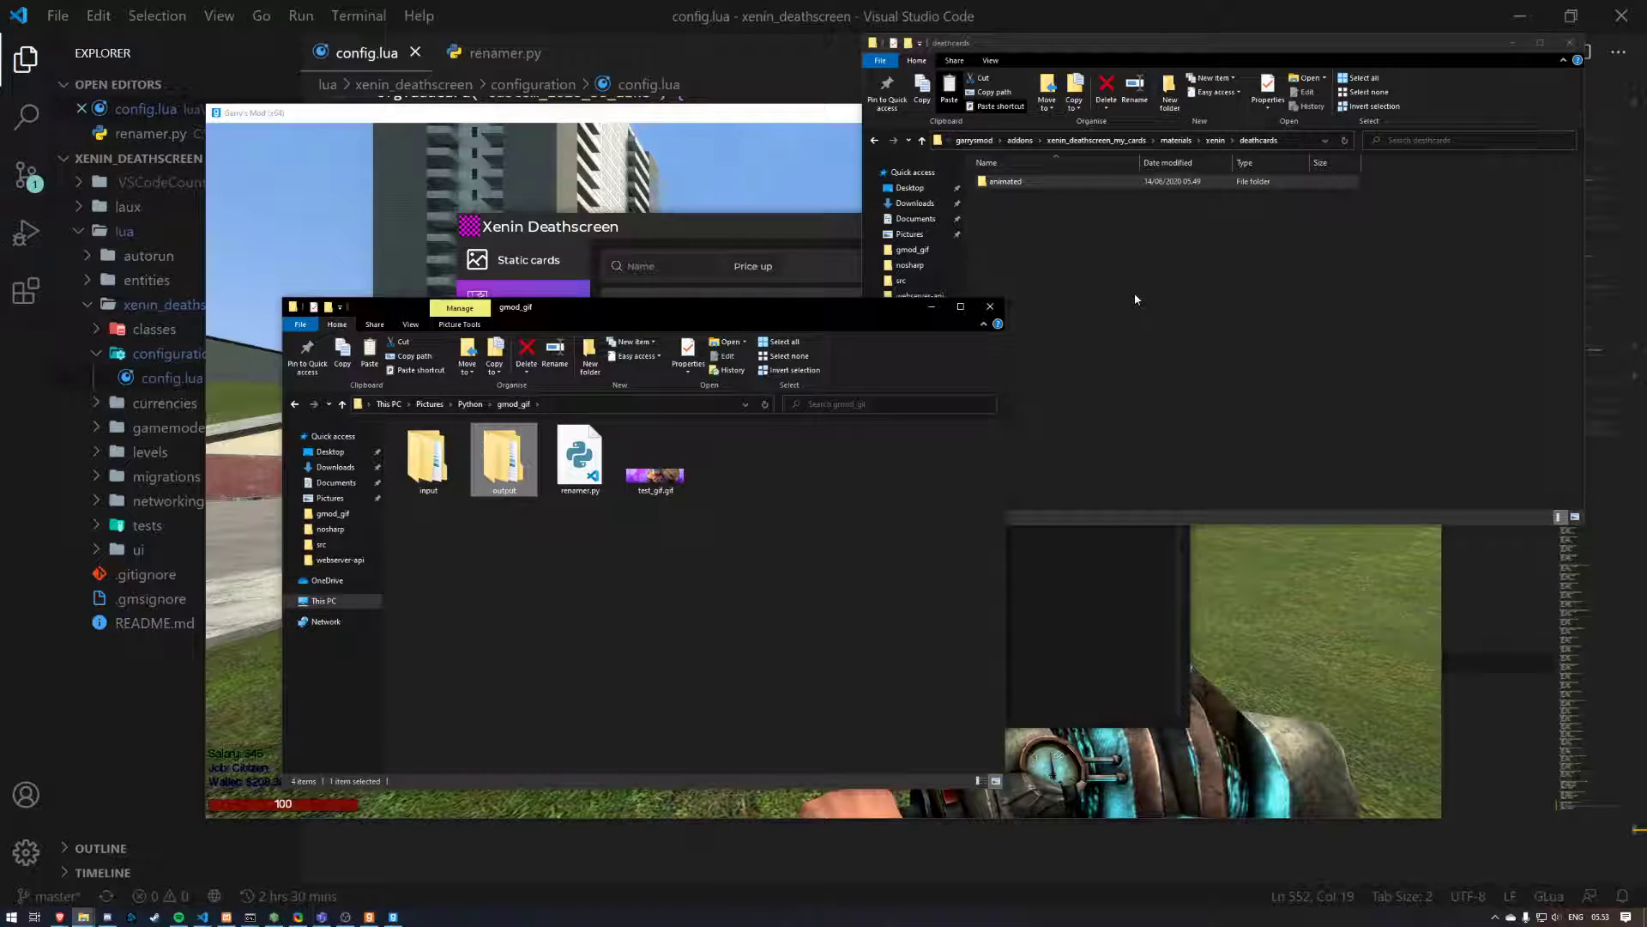